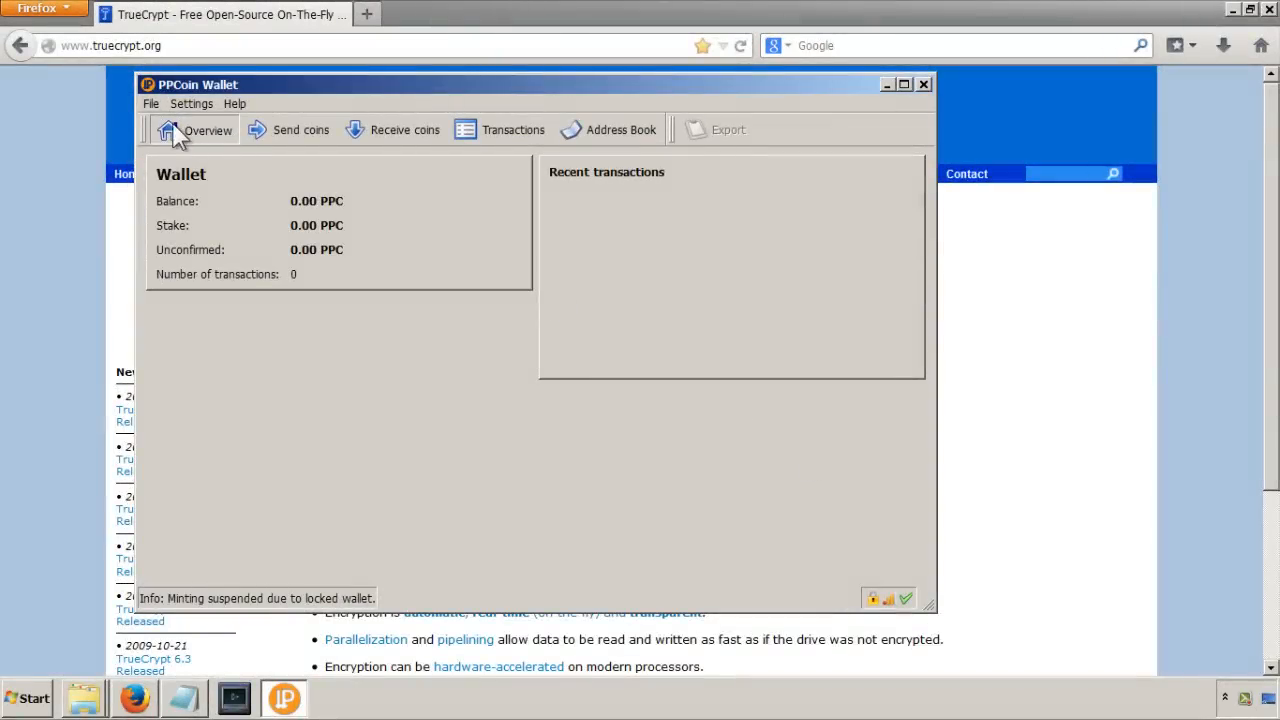
Step: Minimize the PPCoin Wallet and Firefox windows to reveal the desktop
click(156, 103)
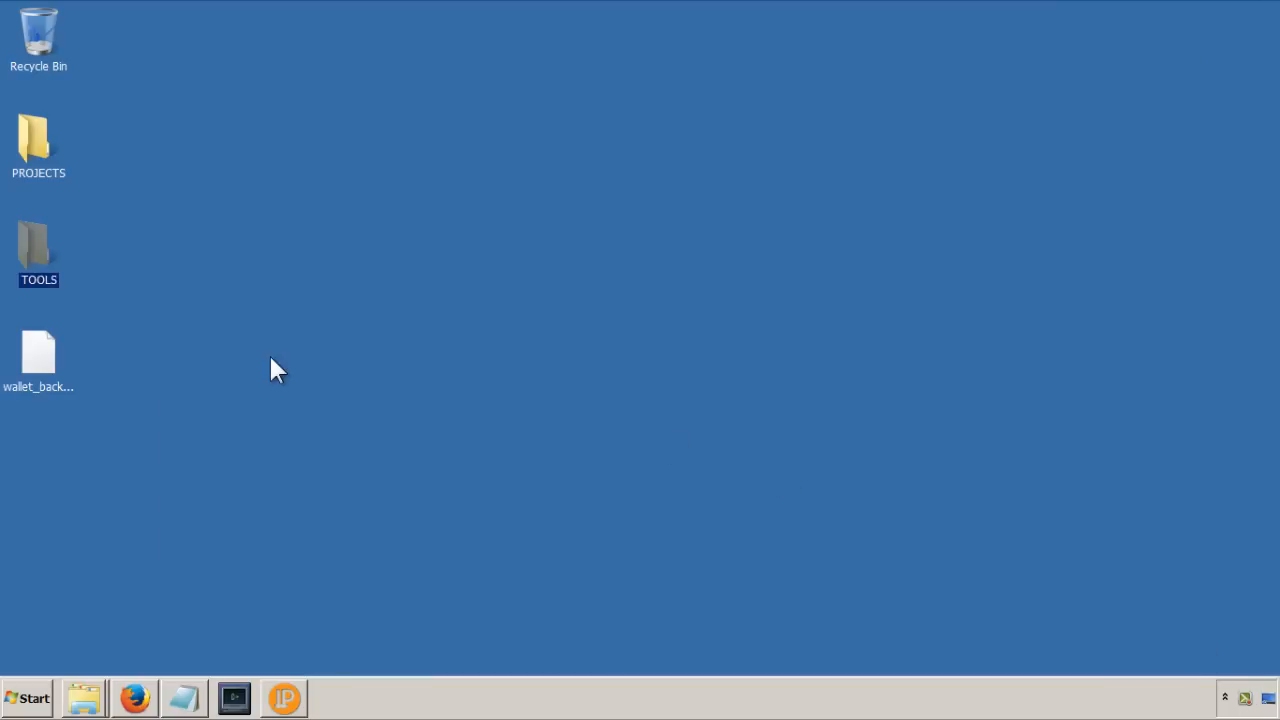
Step: Drag wallet_backup.dat beside the TOOLS folder, then deselect it
click(38, 350)
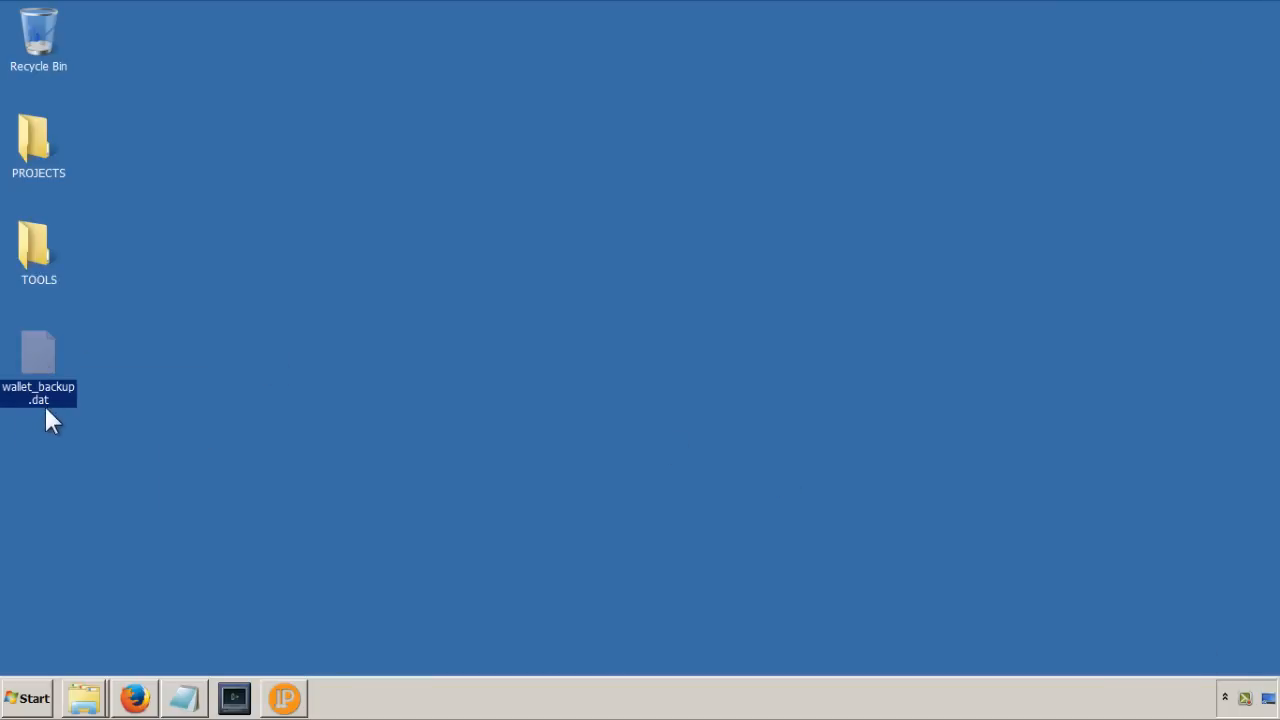
mouse_move(70, 407)
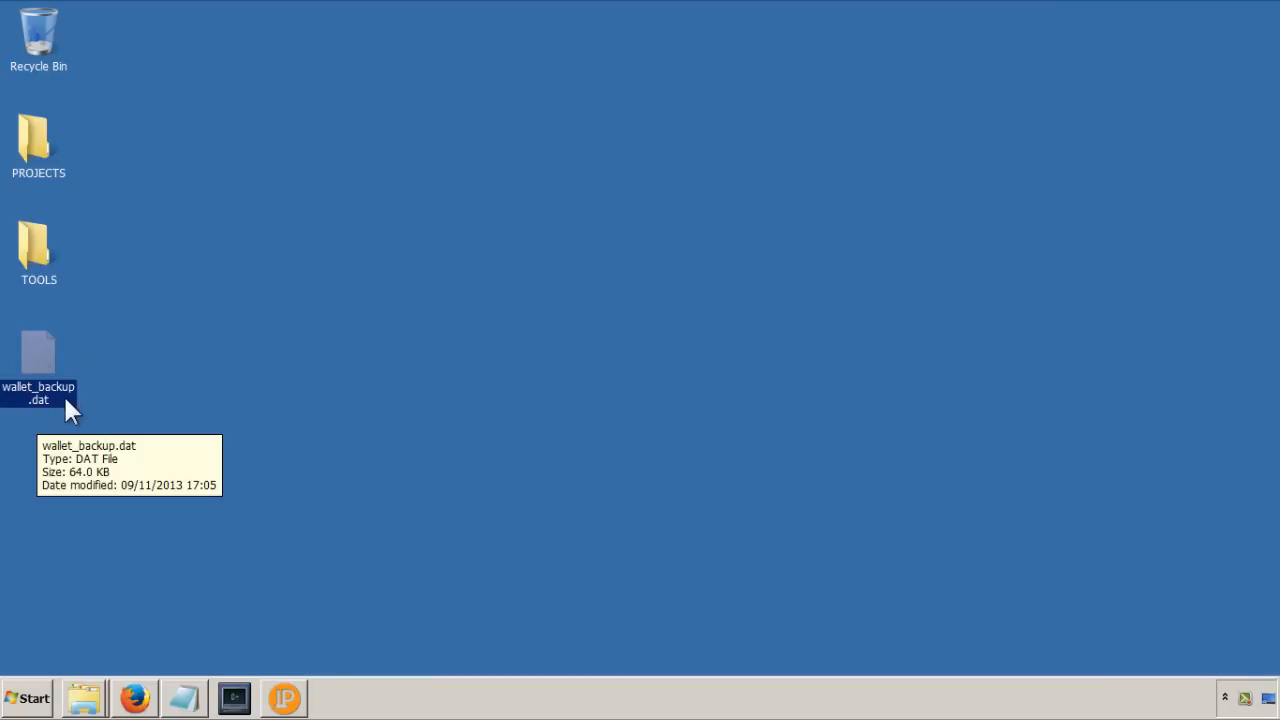
mouse_move(218, 298)
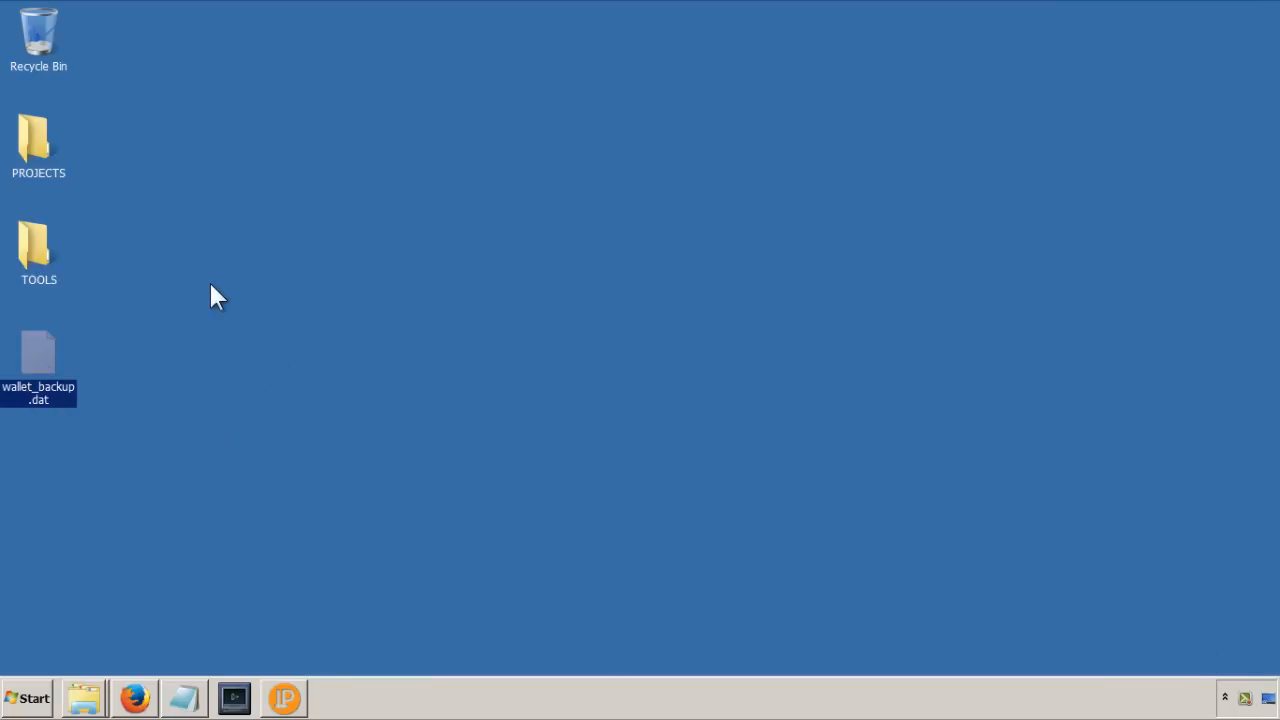
drag(38, 360, 193, 260)
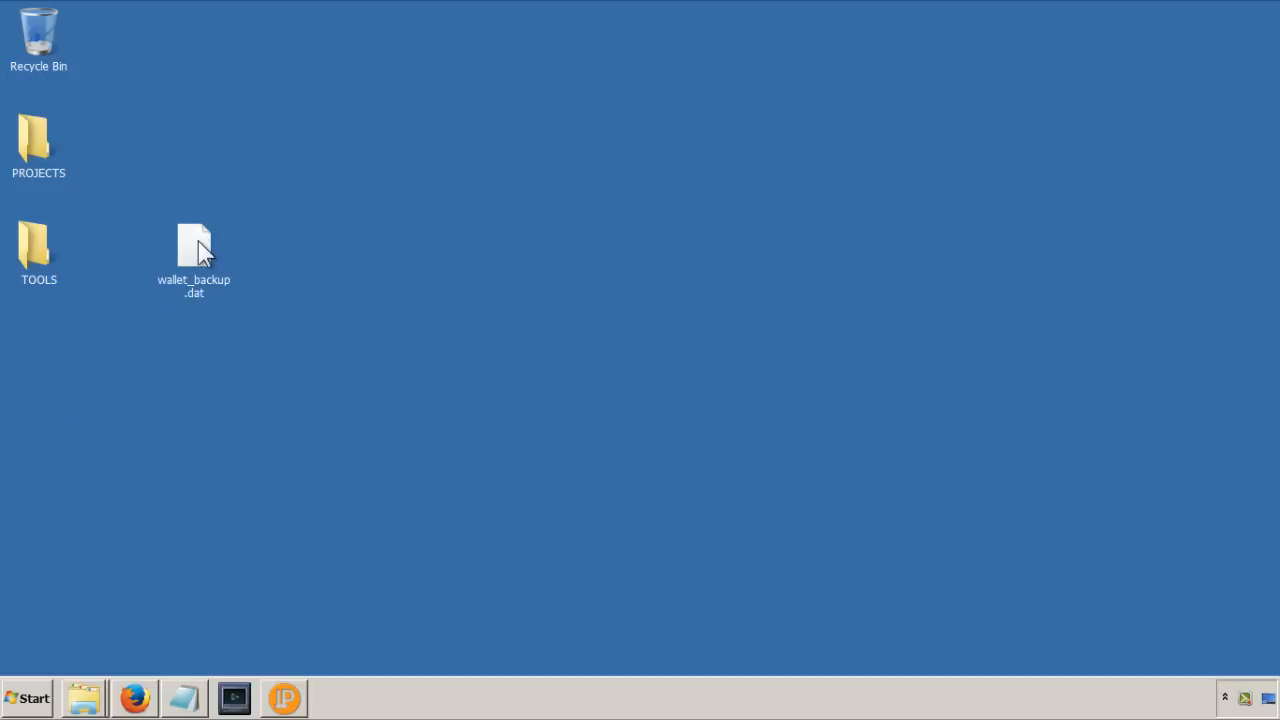
mouse_move(172, 351)
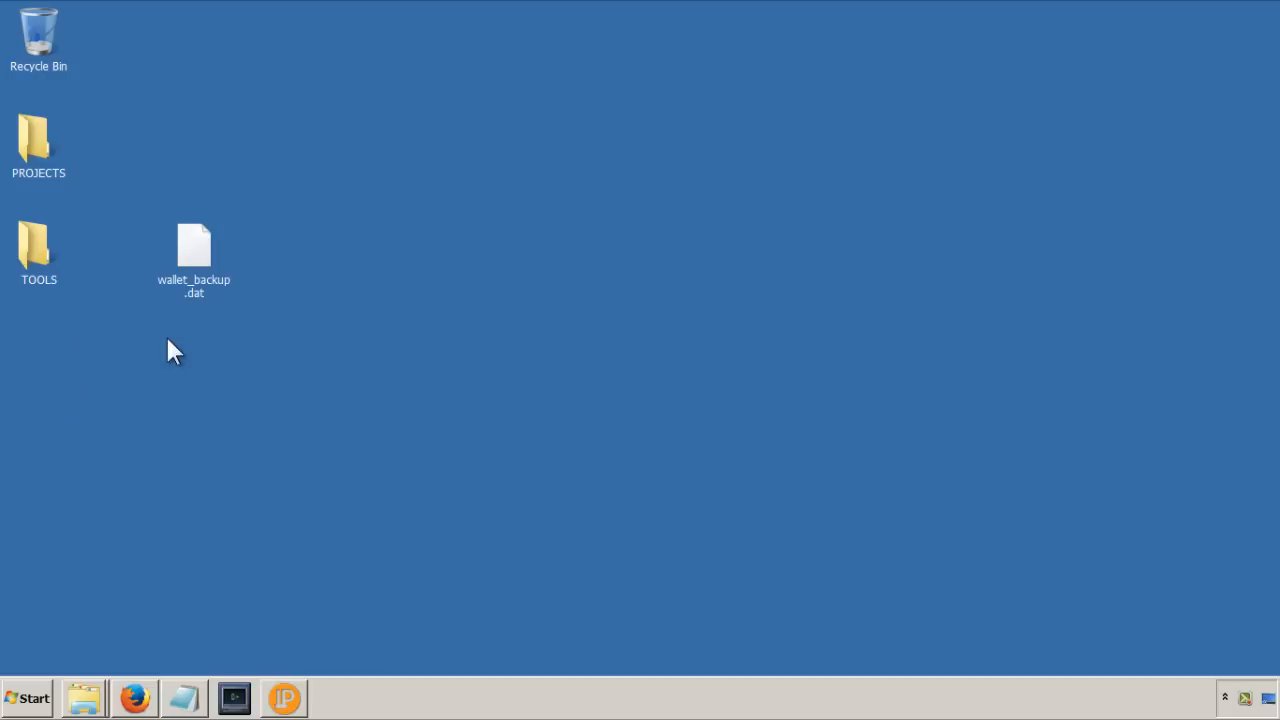
click(193, 245)
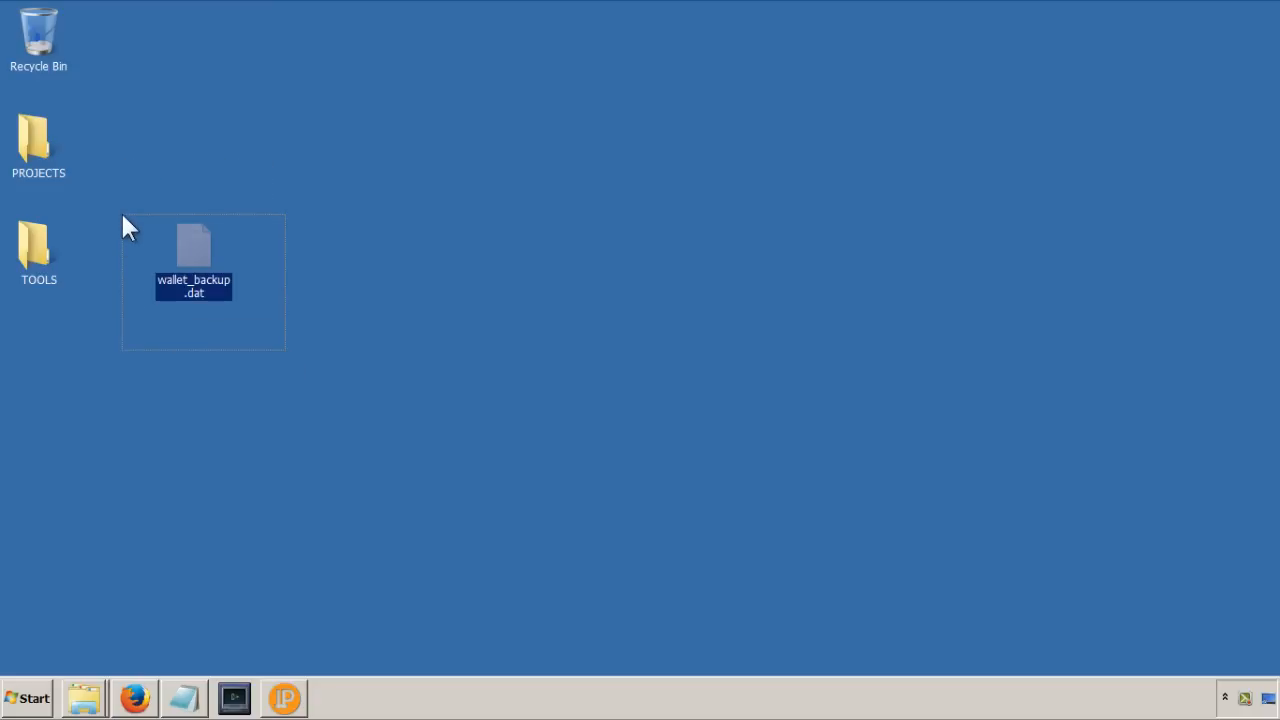
mouse_move(193, 262)
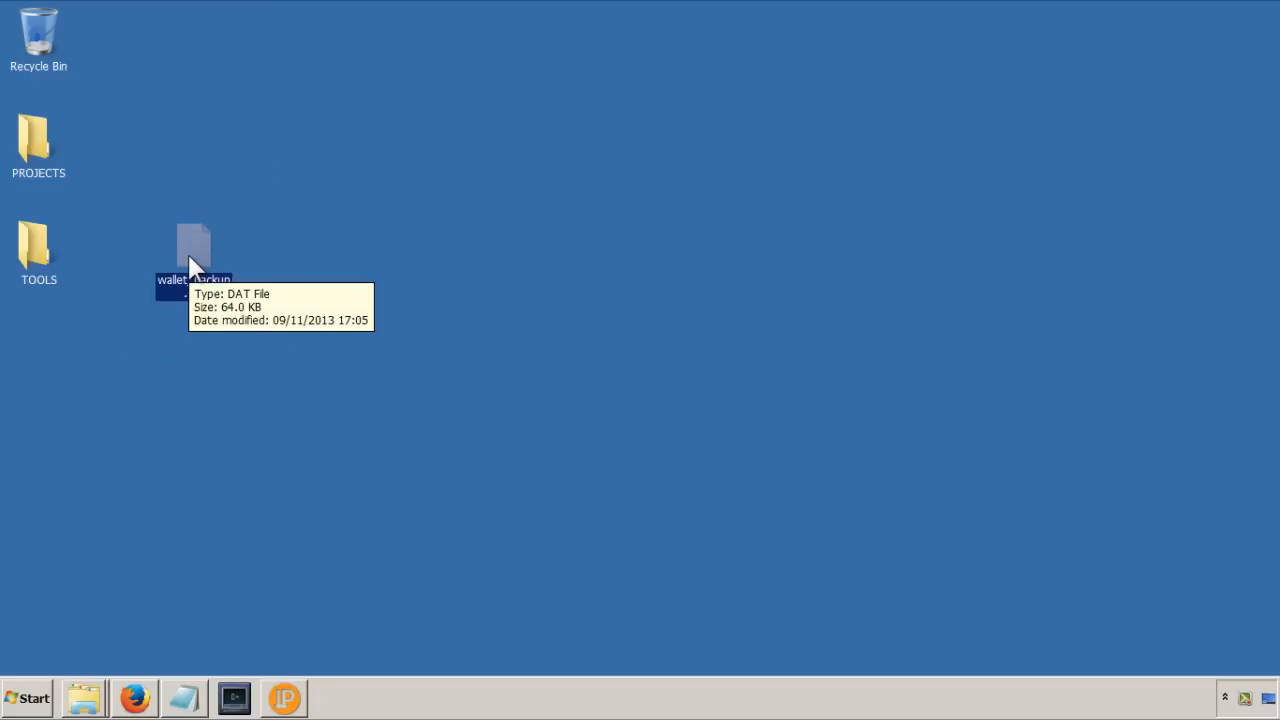
mouse_move(420, 408)
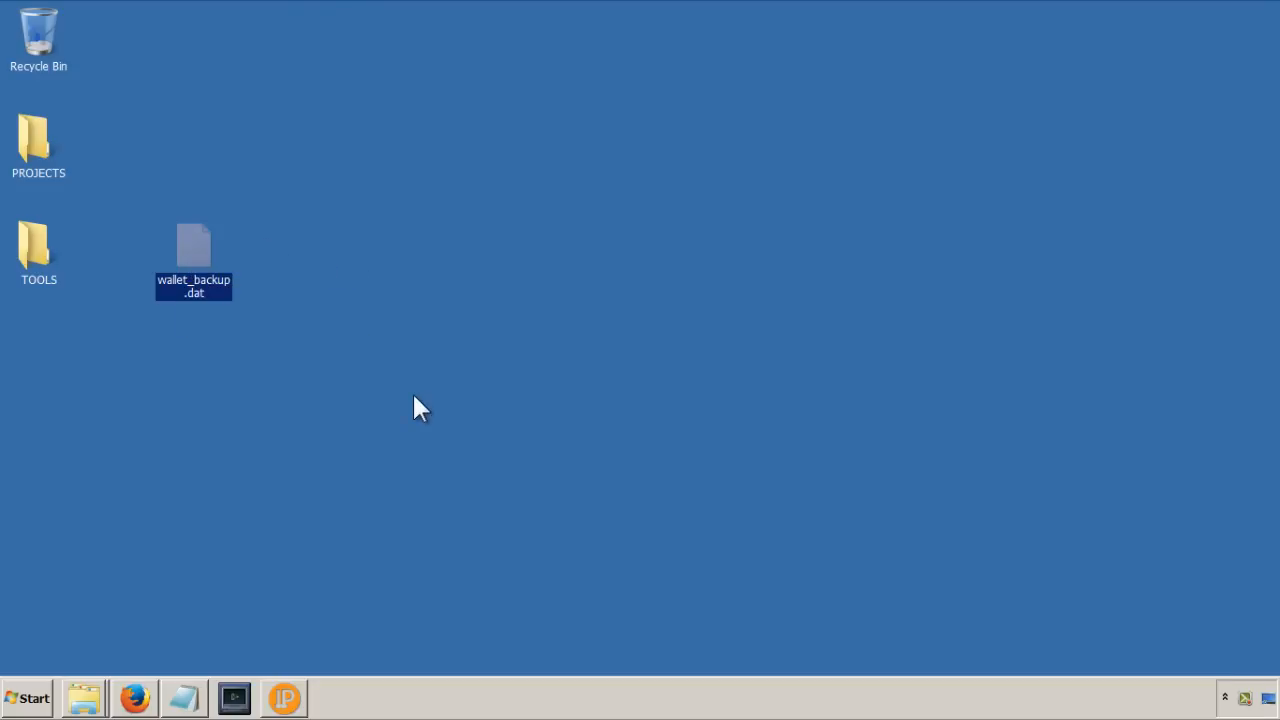
mouse_move(305, 340)
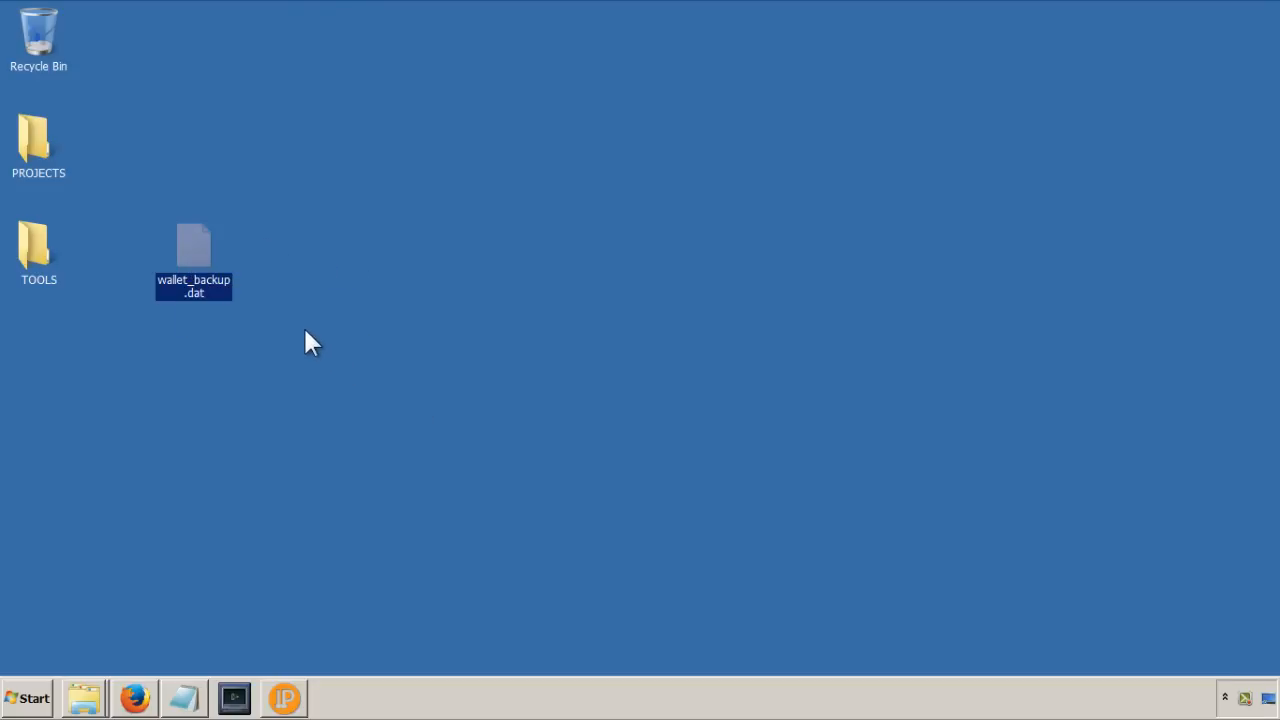
mouse_move(318, 325)
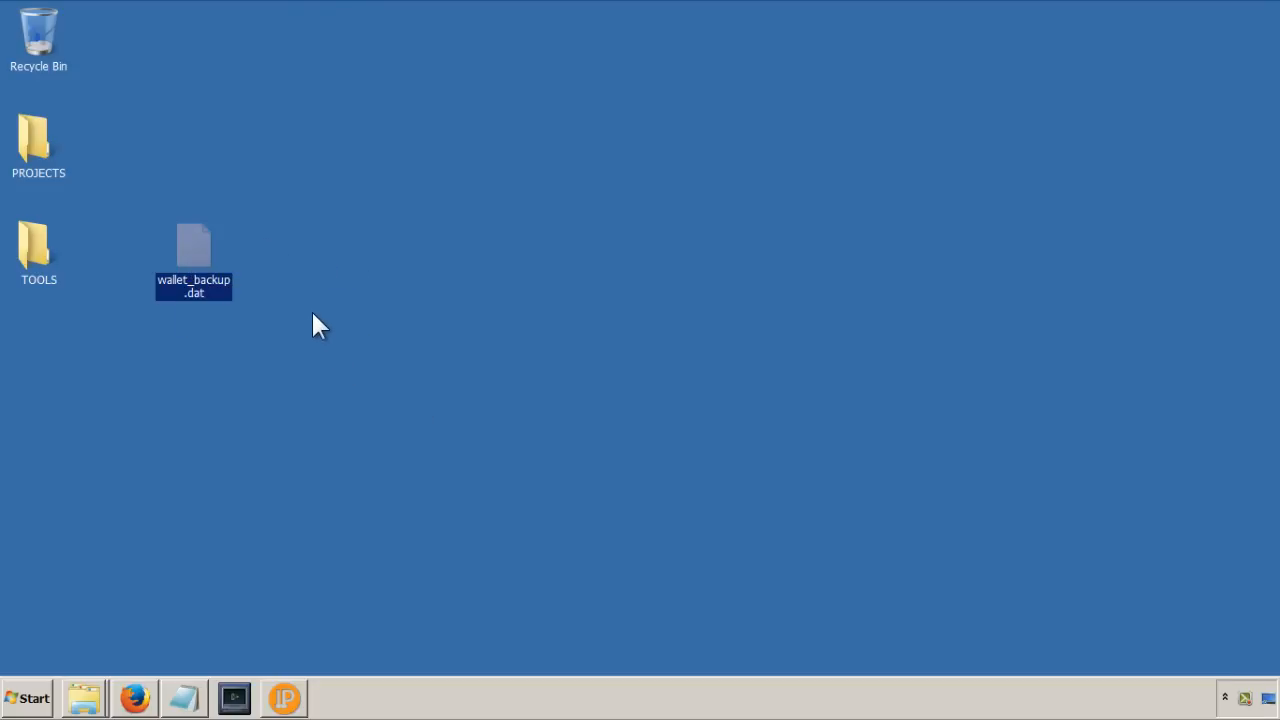
mouse_move(205, 250)
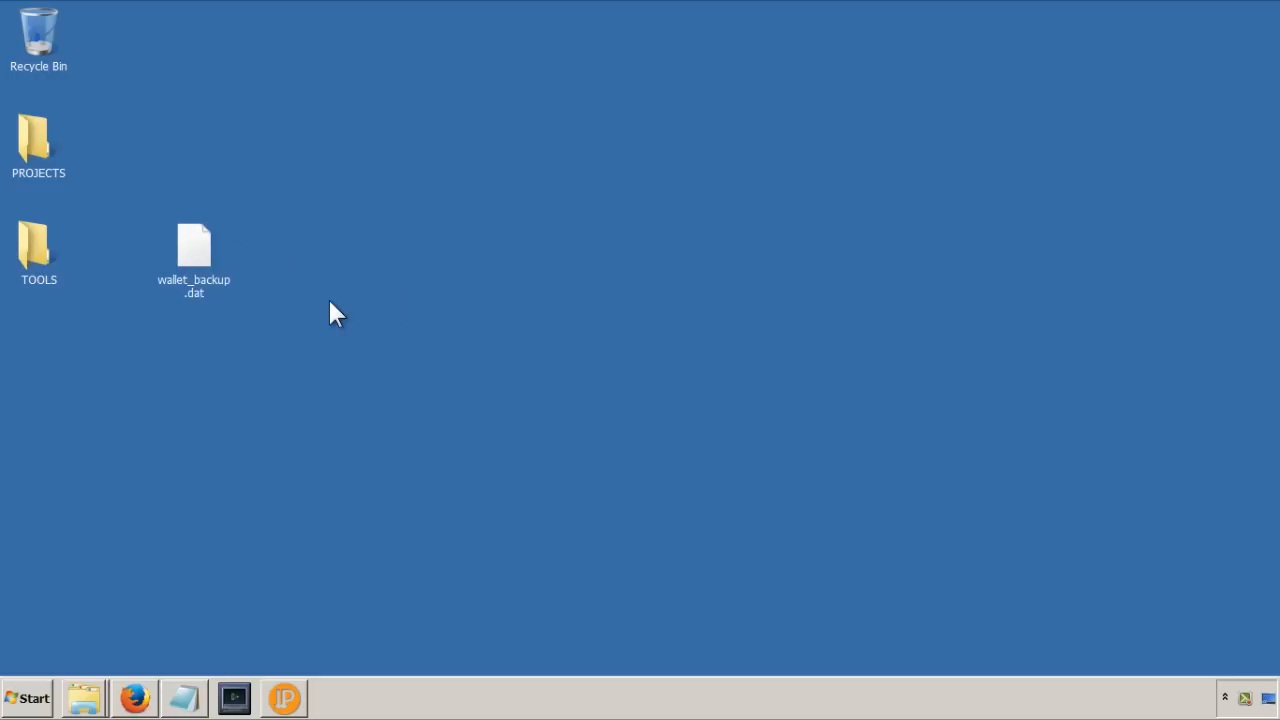
mouse_move(138, 442)
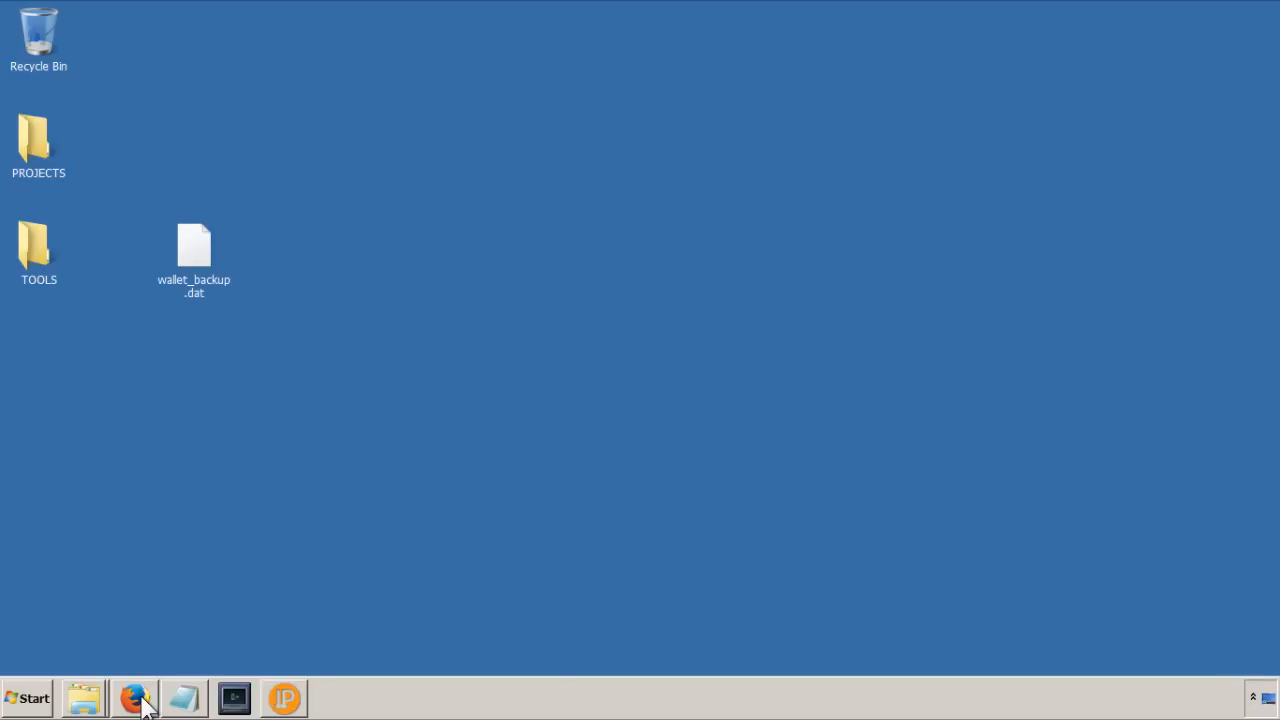
Step: Restore Firefox, open truecrypt.org Downloads, and browse the version 7.1a installers
click(133, 696)
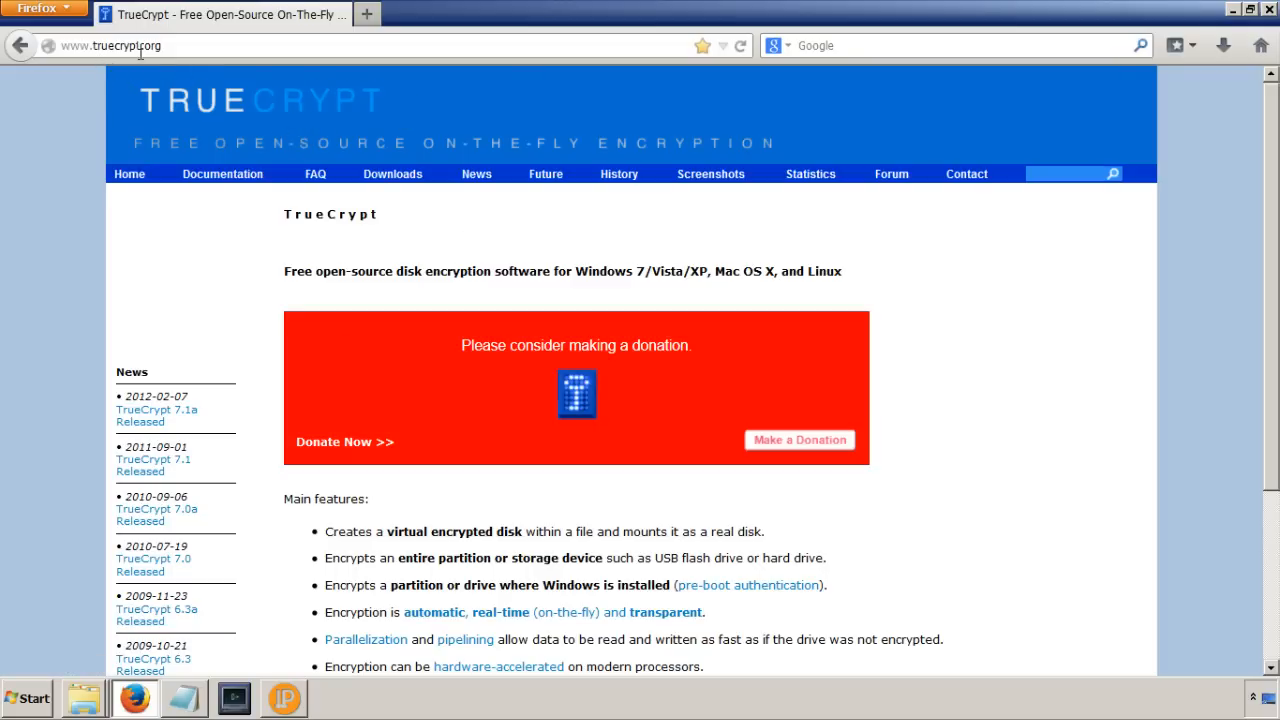
mouse_move(218, 262)
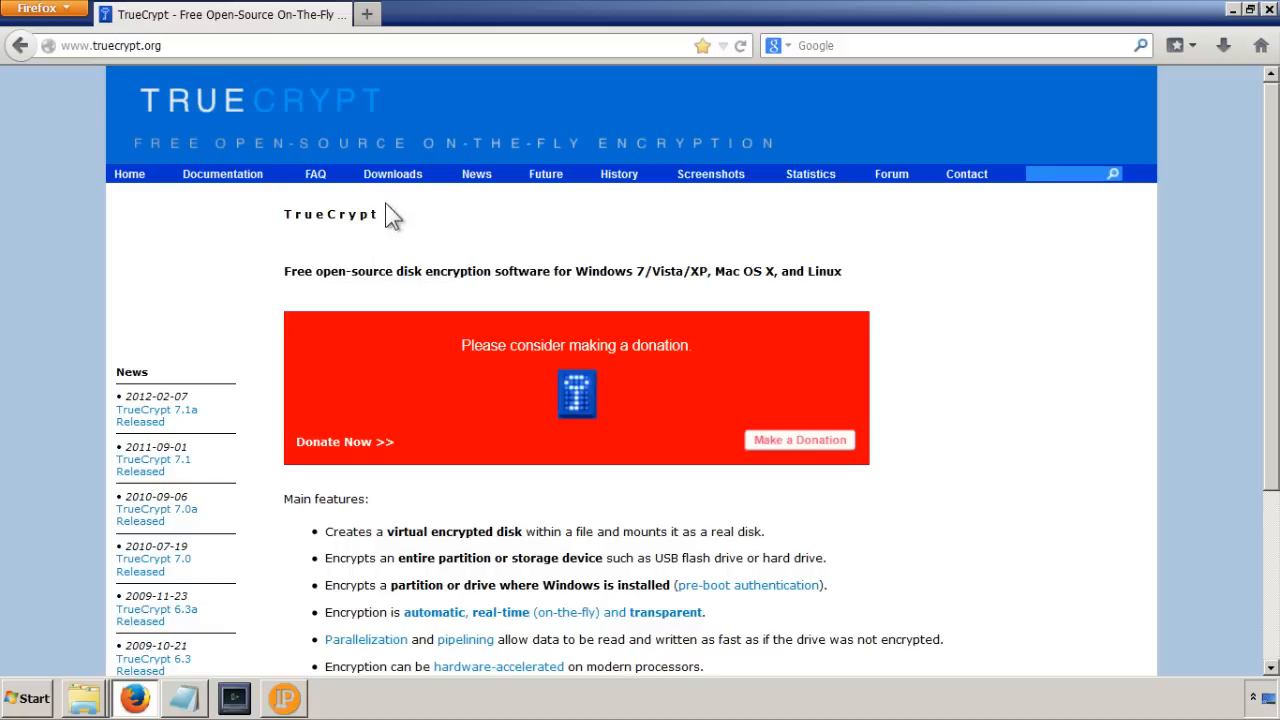
click(392, 173)
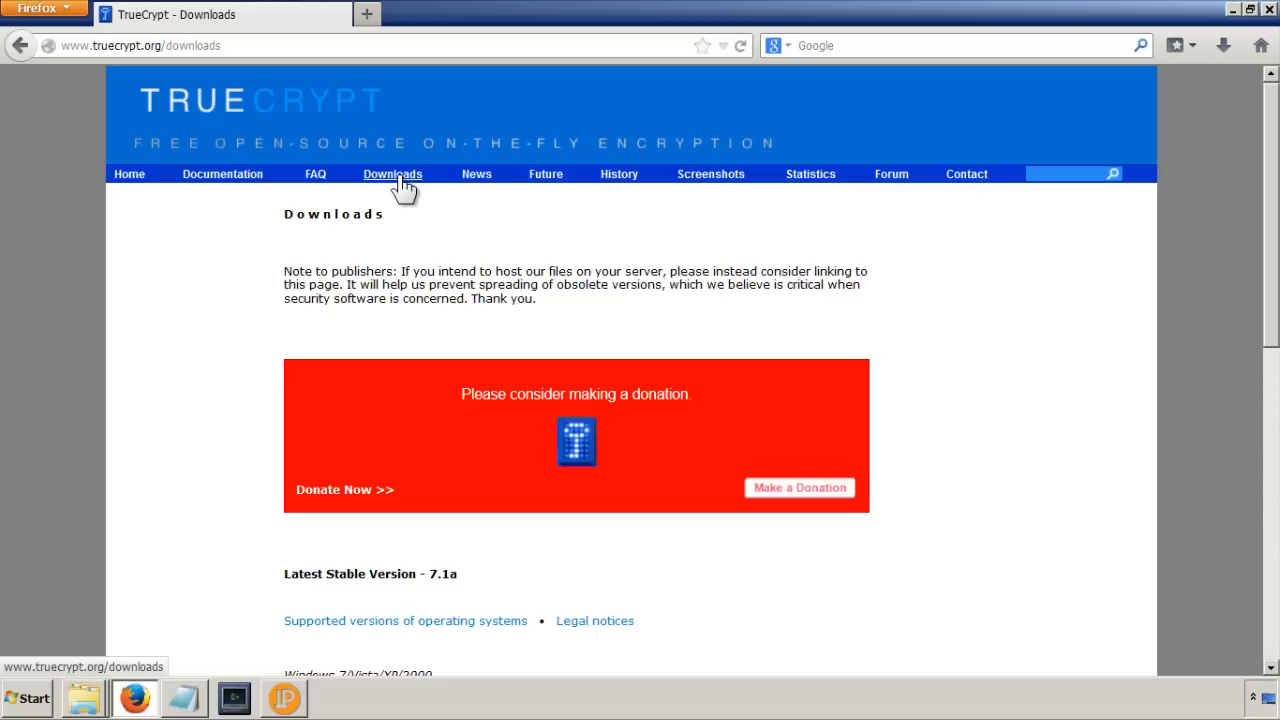
scroll(down, 3)
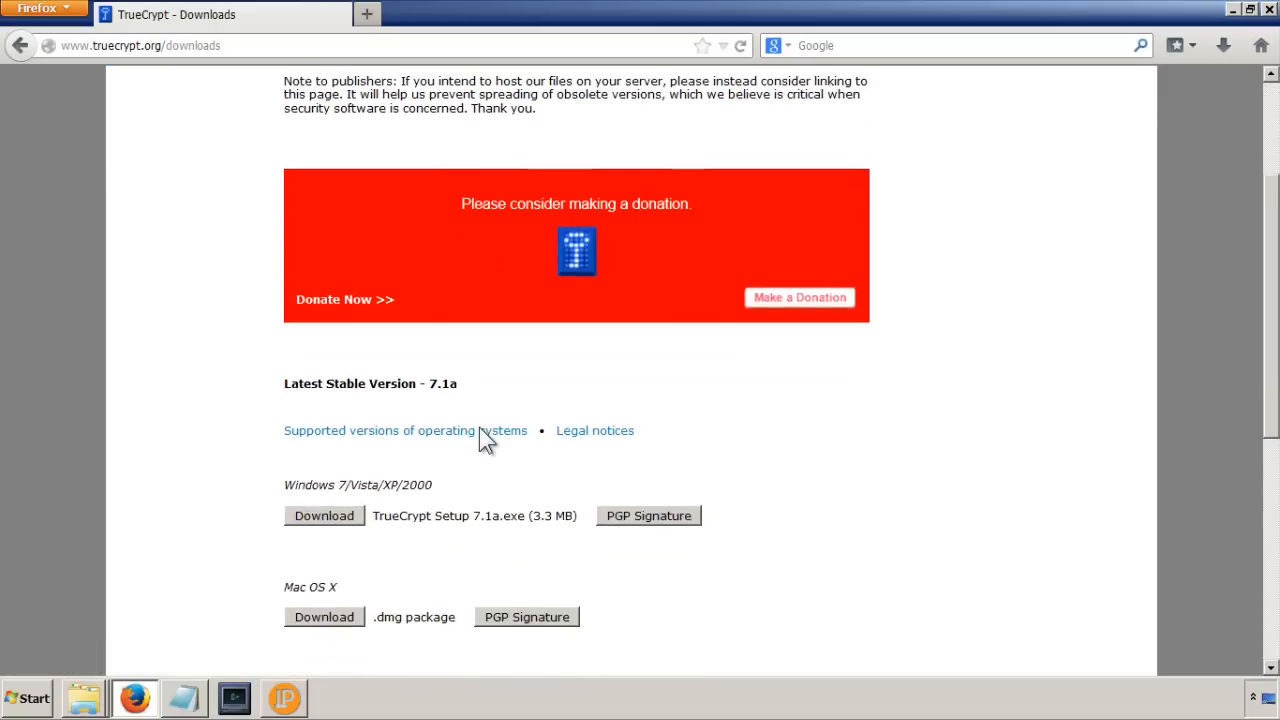
mouse_move(364, 493)
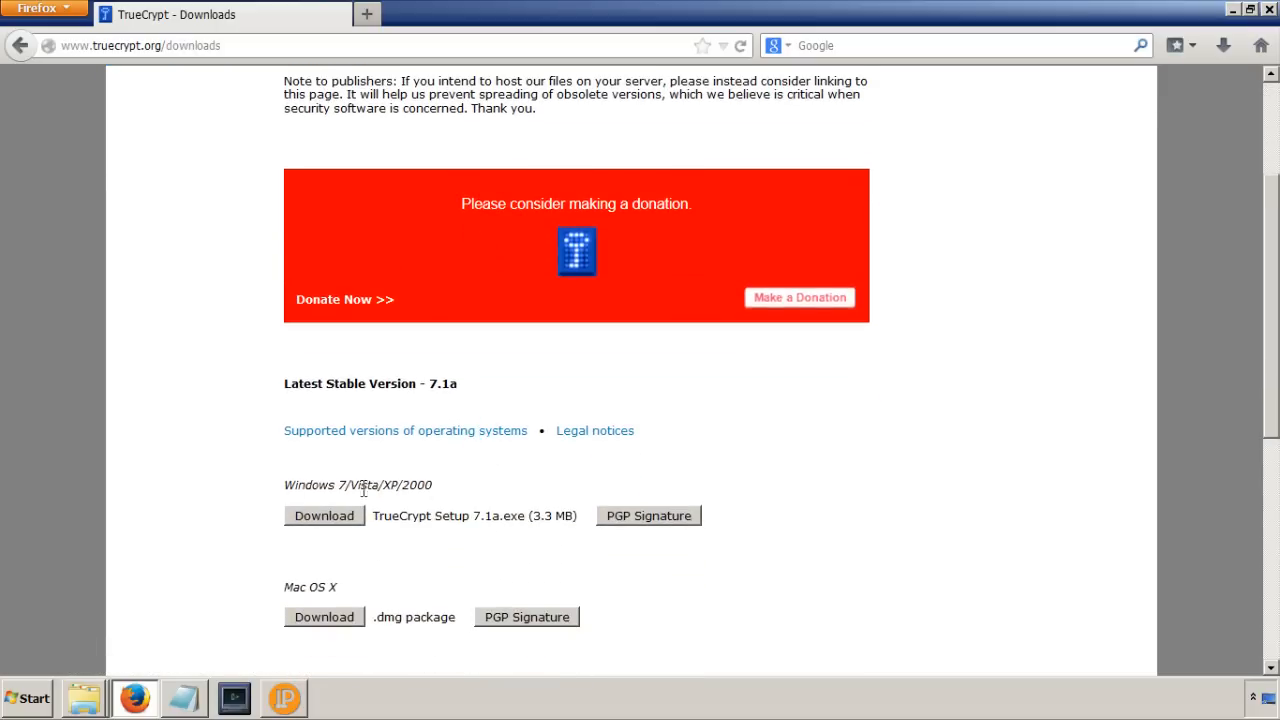
scroll(down, 3)
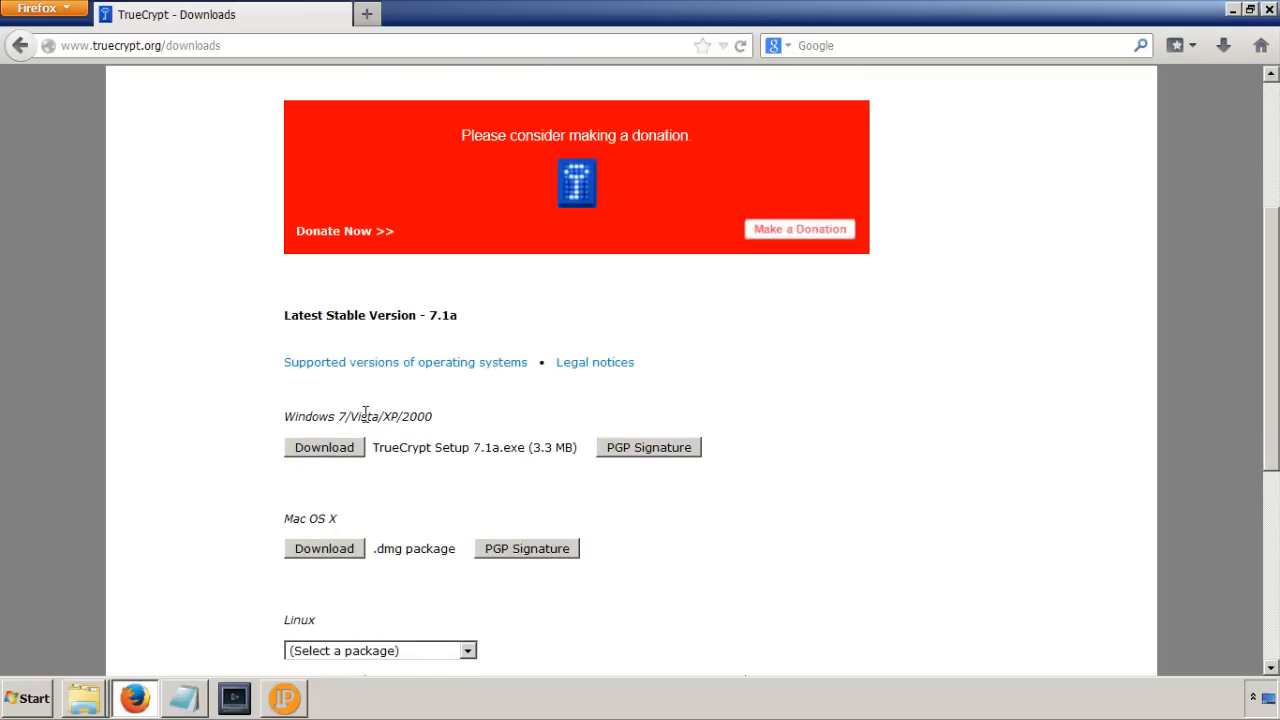
scroll(down, 3)
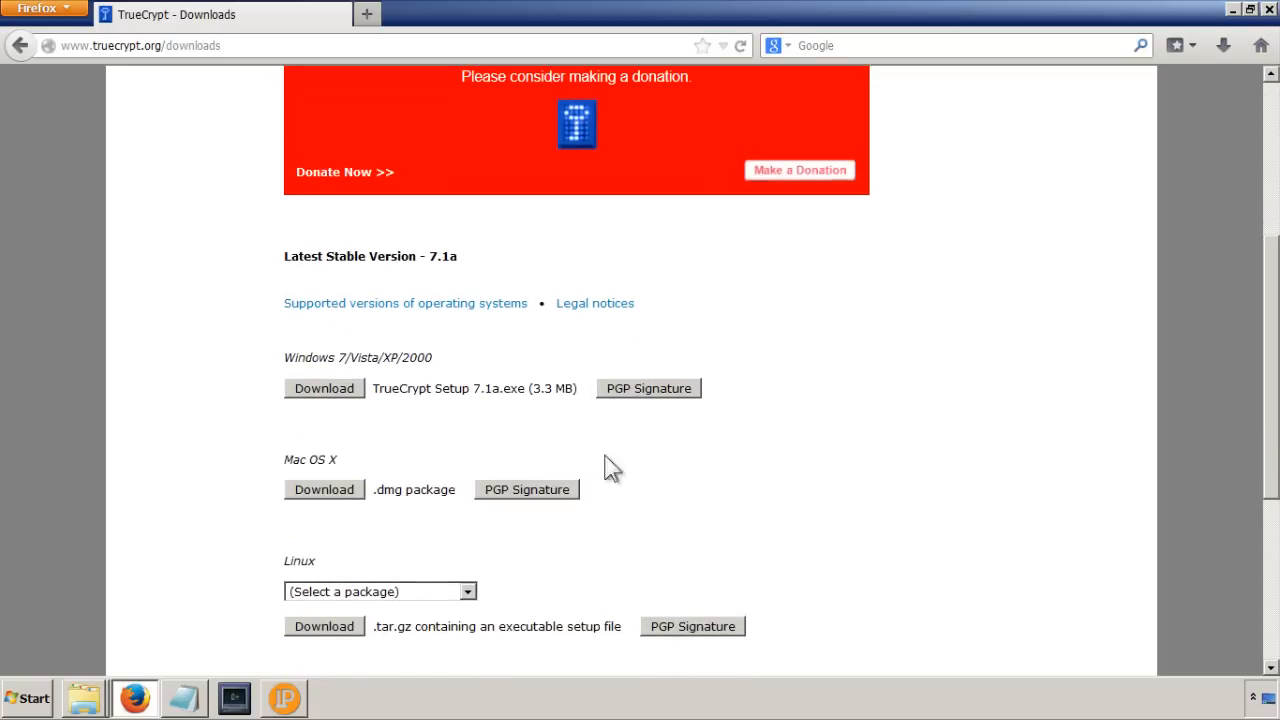
scroll(down, 3)
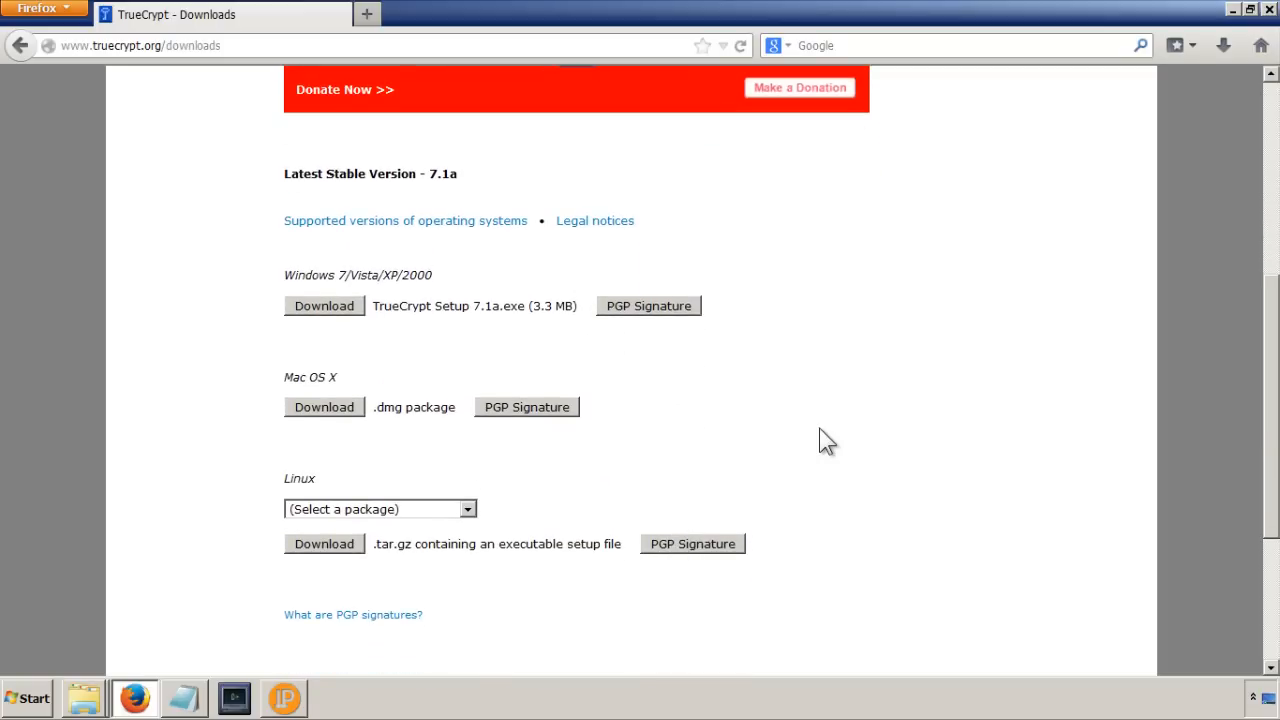
scroll(down, 3)
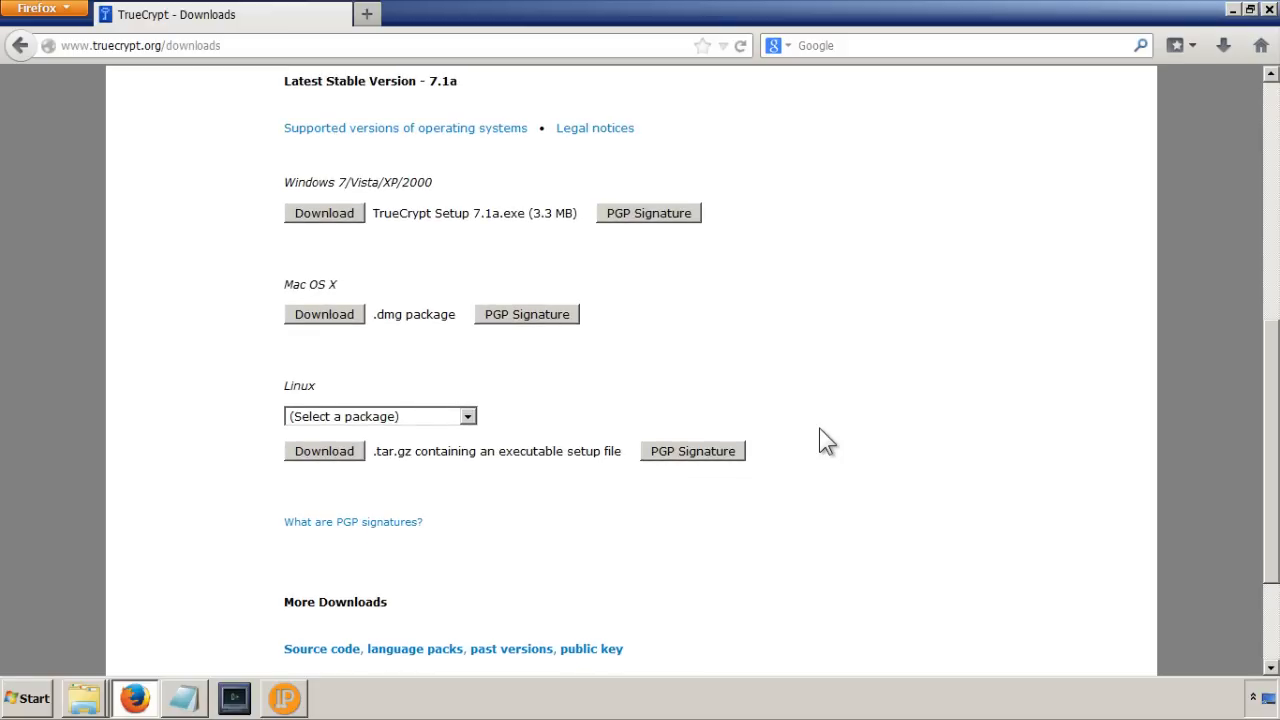
scroll(down, 3)
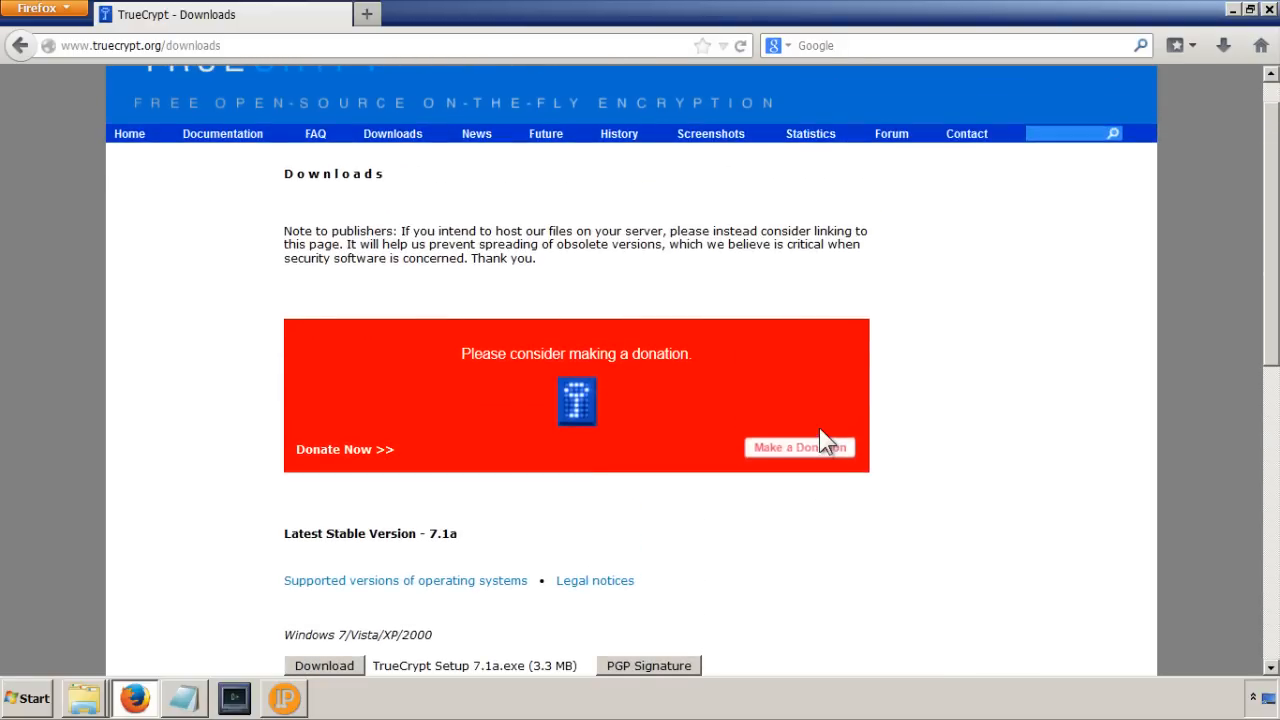
scroll(down, 3)
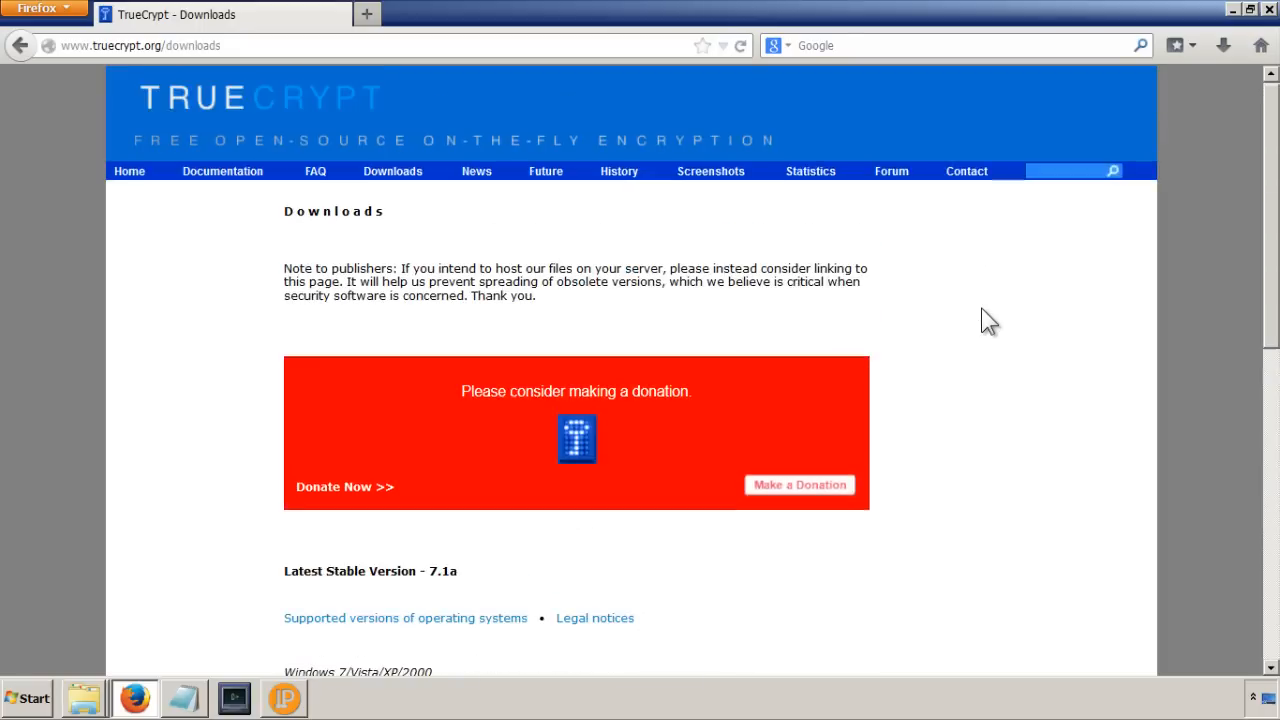
scroll(down, 3)
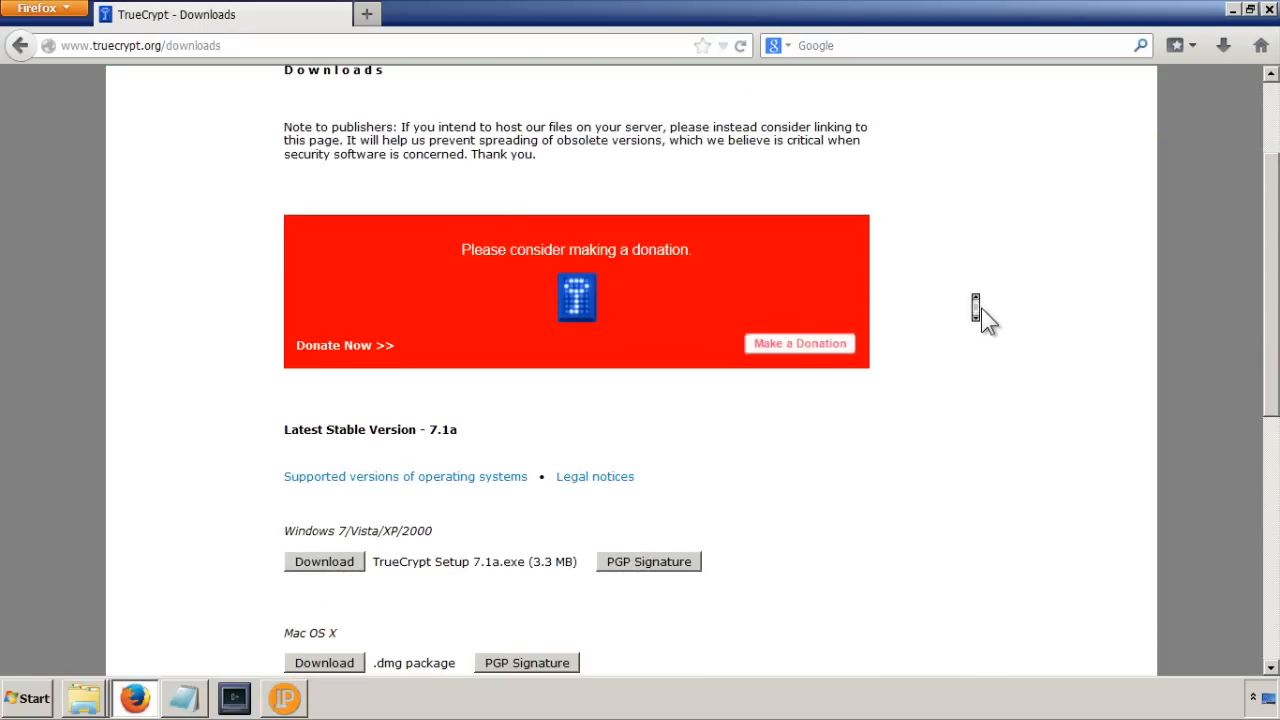
scroll(up, 3)
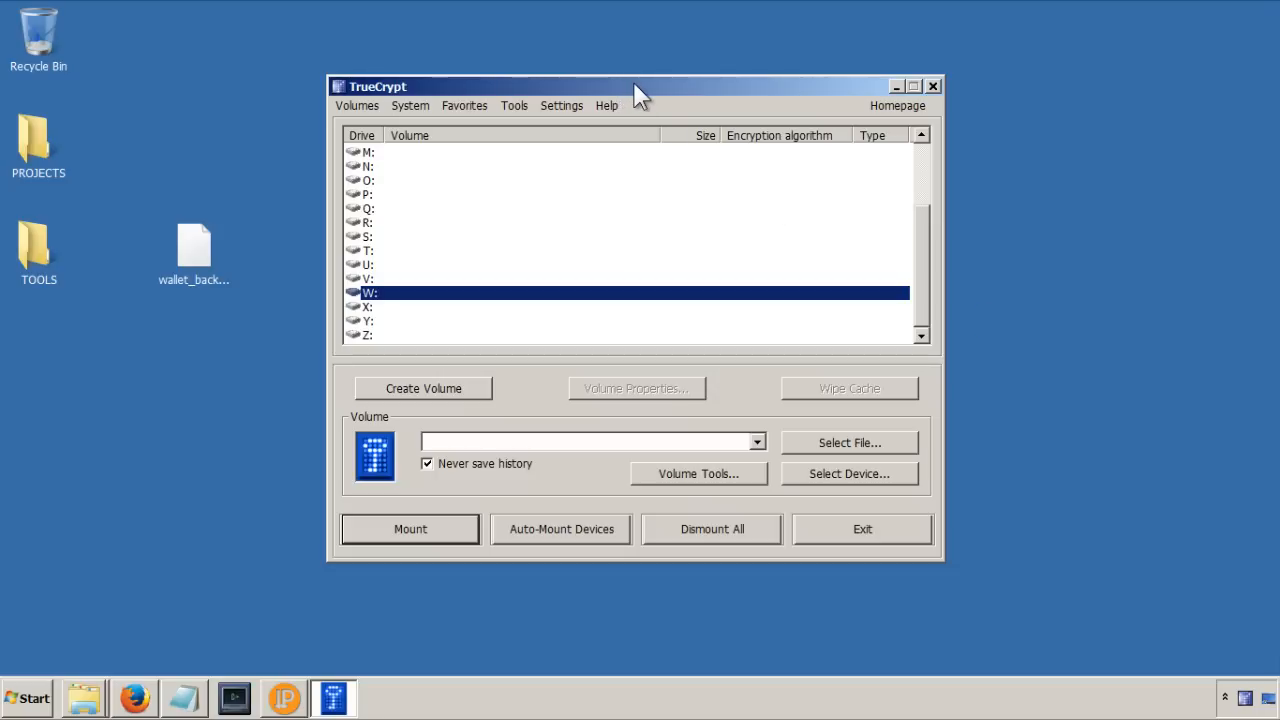
drag(640, 86, 655, 81)
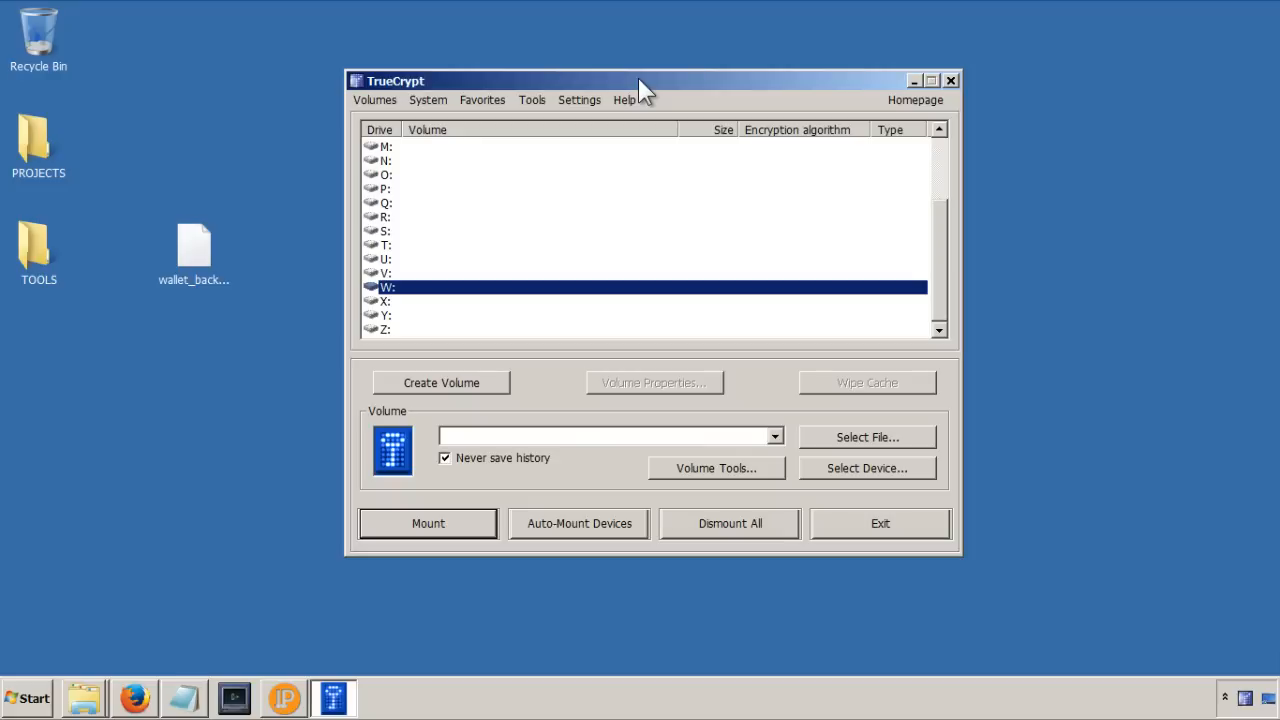
mouse_move(688, 95)
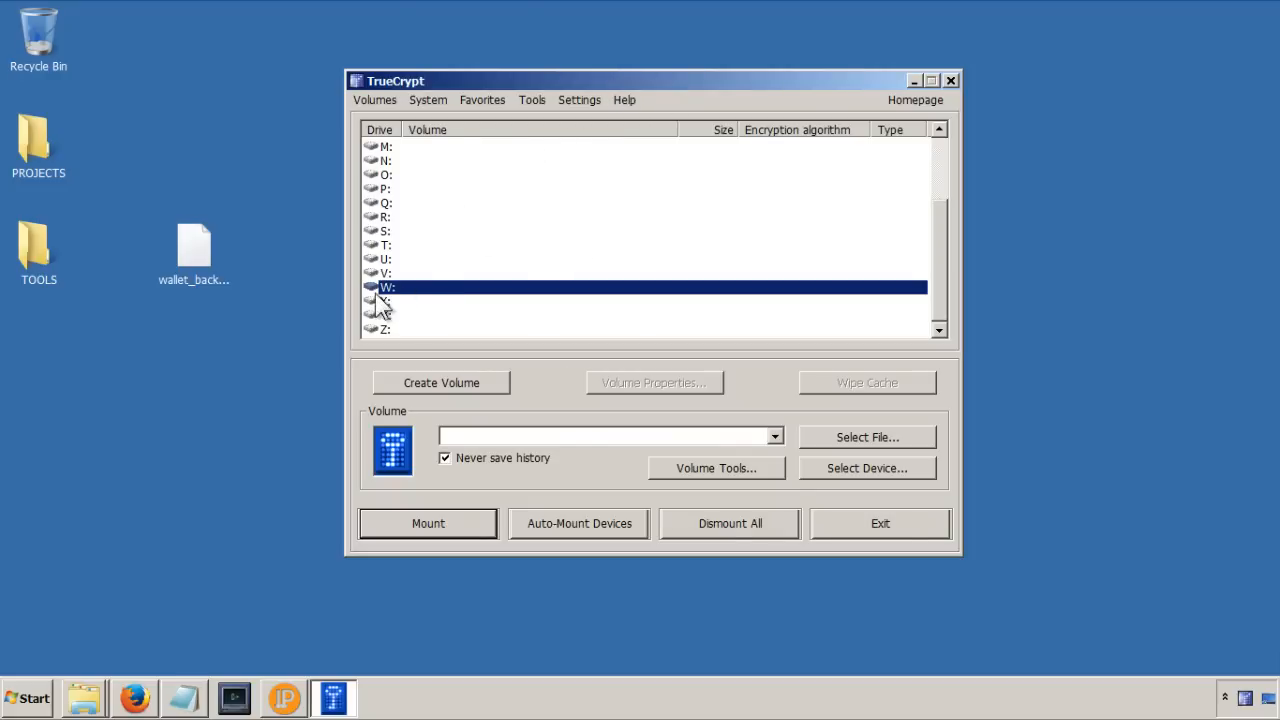
mouse_move(287, 292)
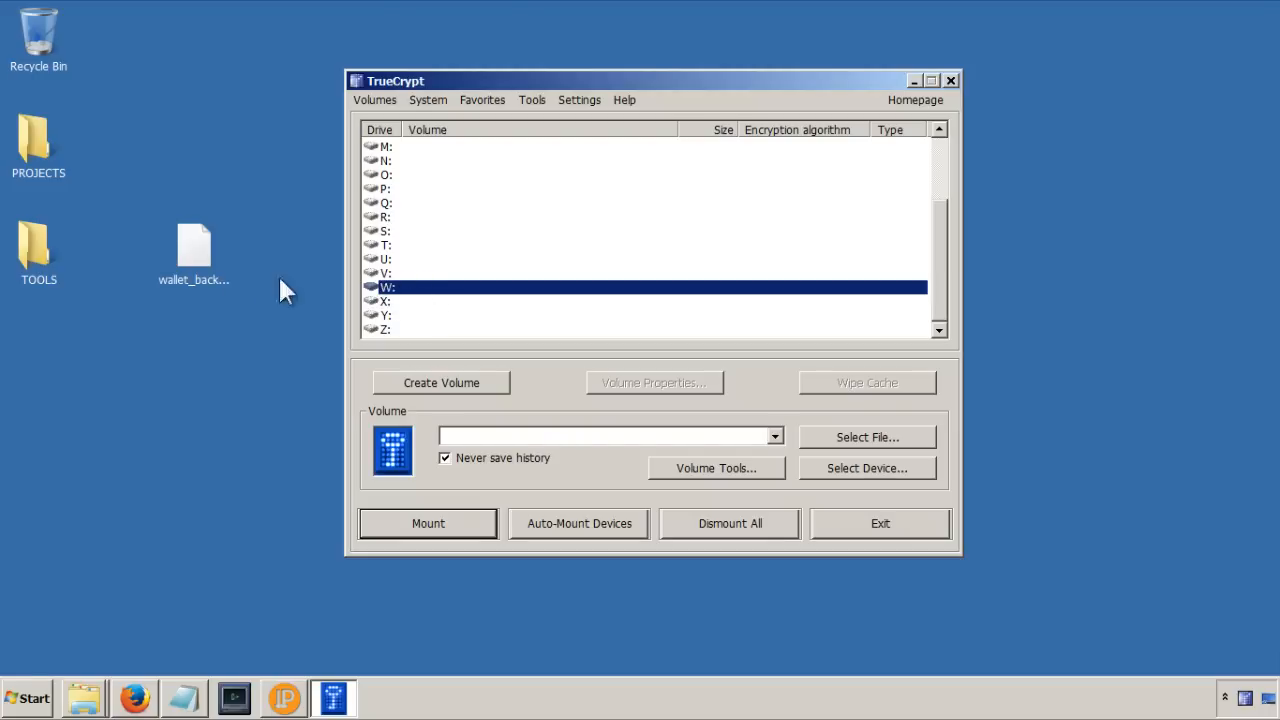
mouse_move(411, 294)
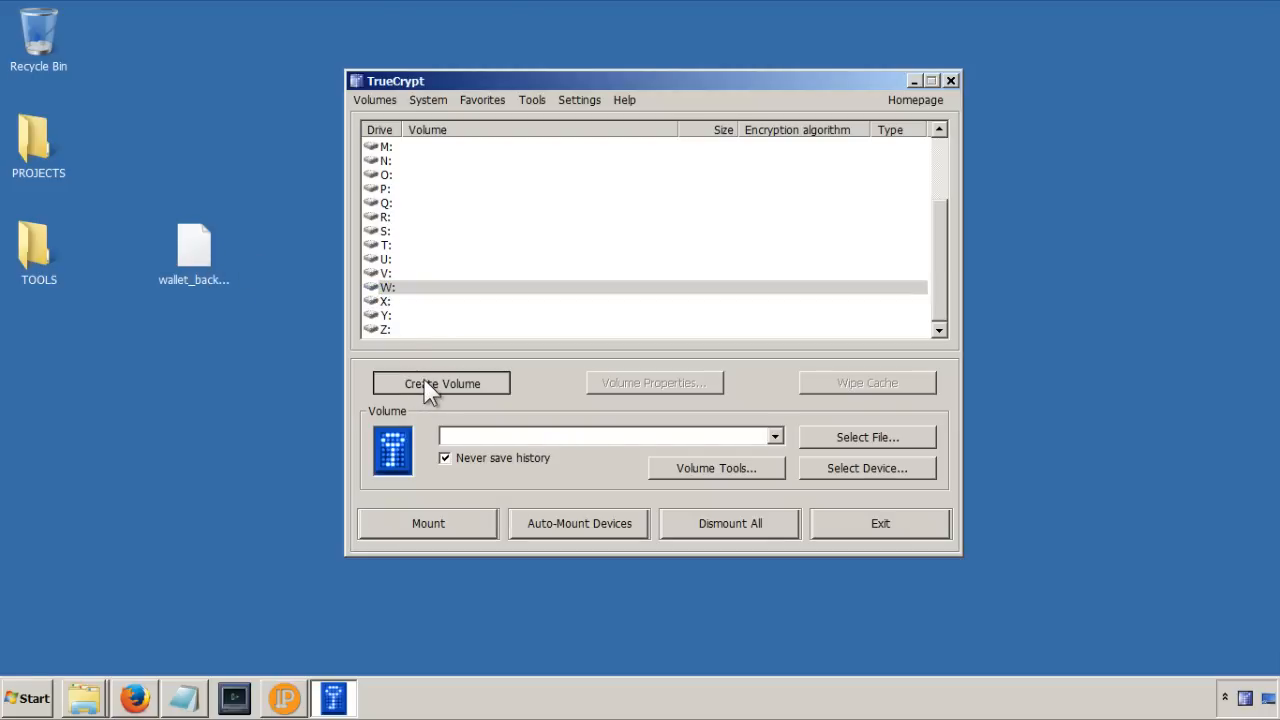
Step: Start Create Volume as an encrypted file container, reaching the Volume Type page
click(441, 383)
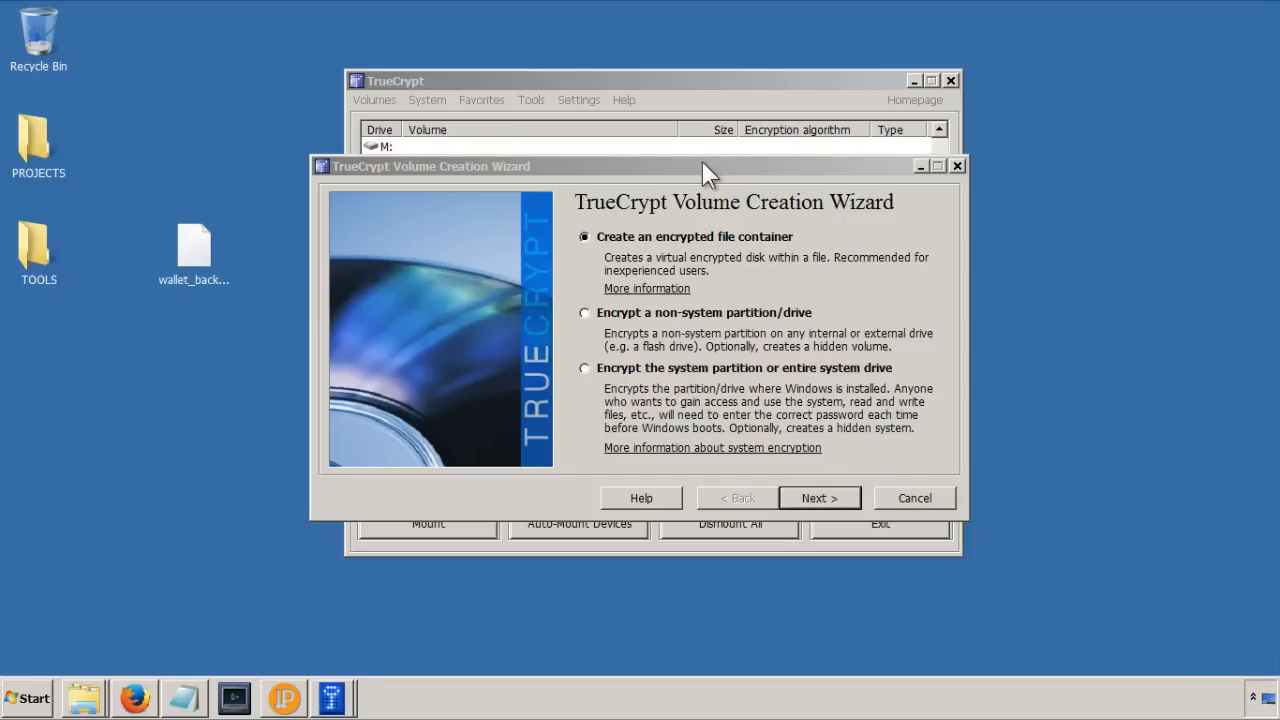
mouse_move(760, 372)
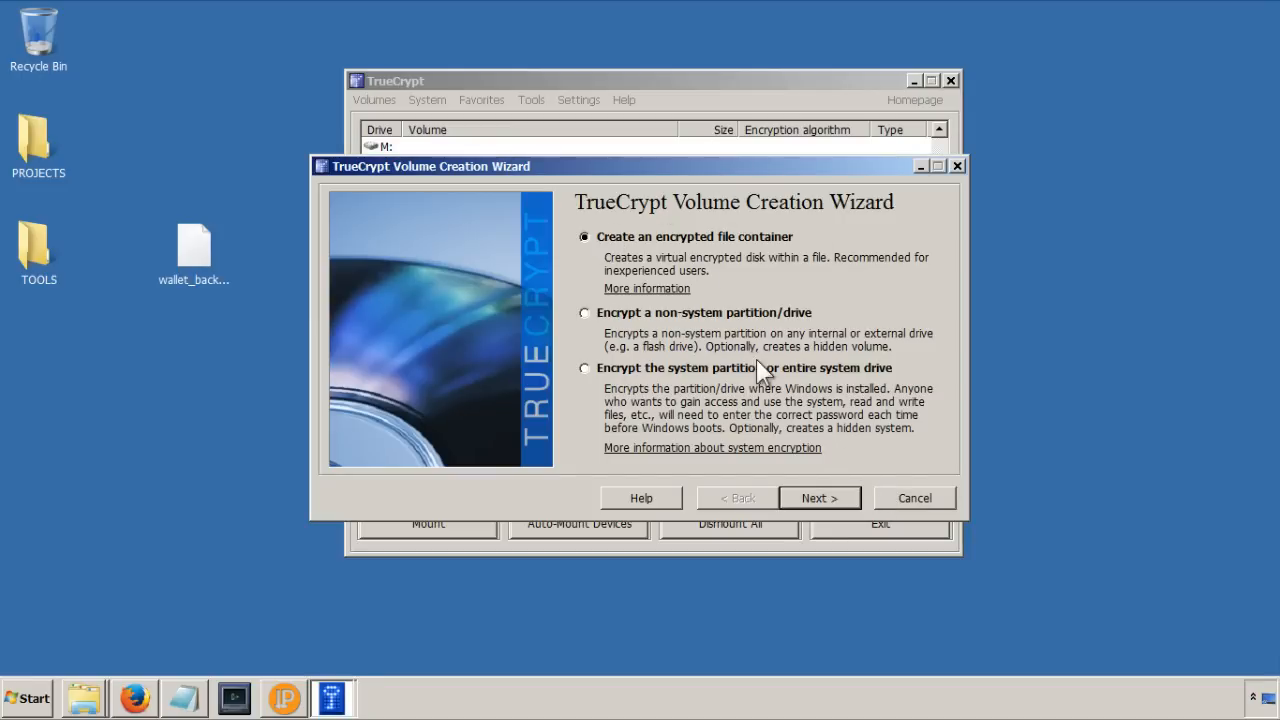
mouse_move(770, 352)
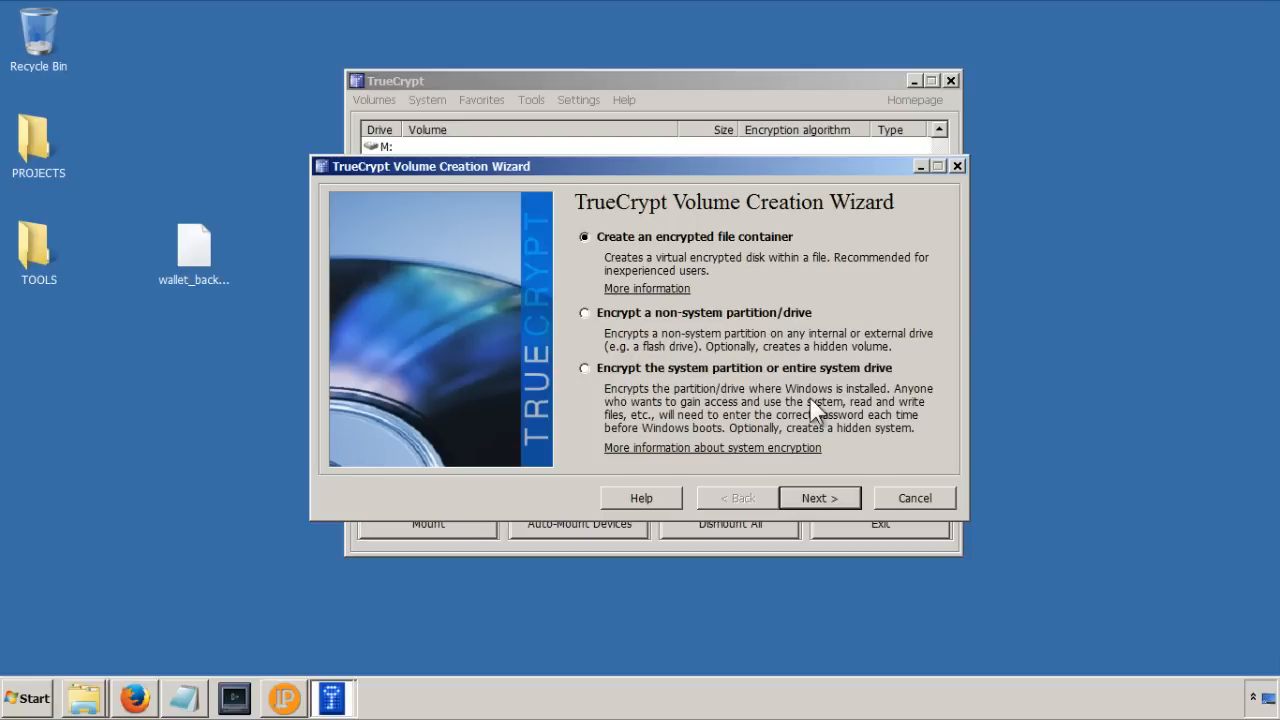
mouse_move(720, 247)
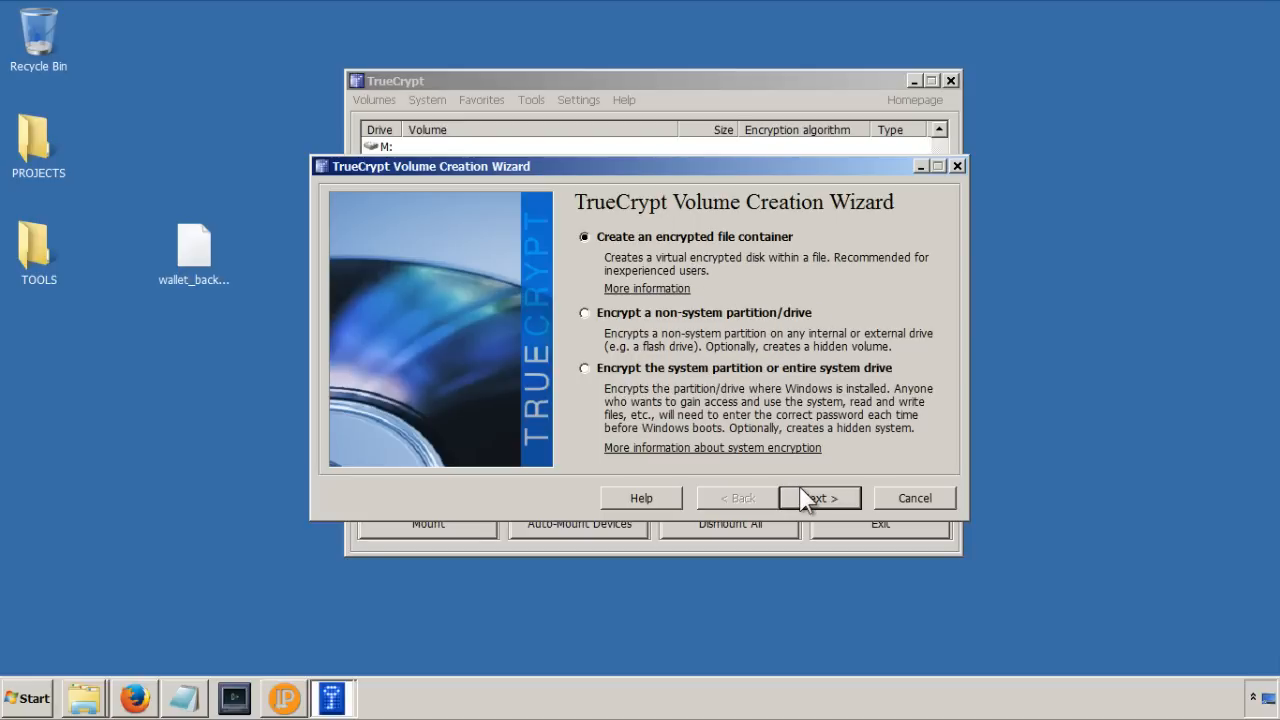
click(819, 497)
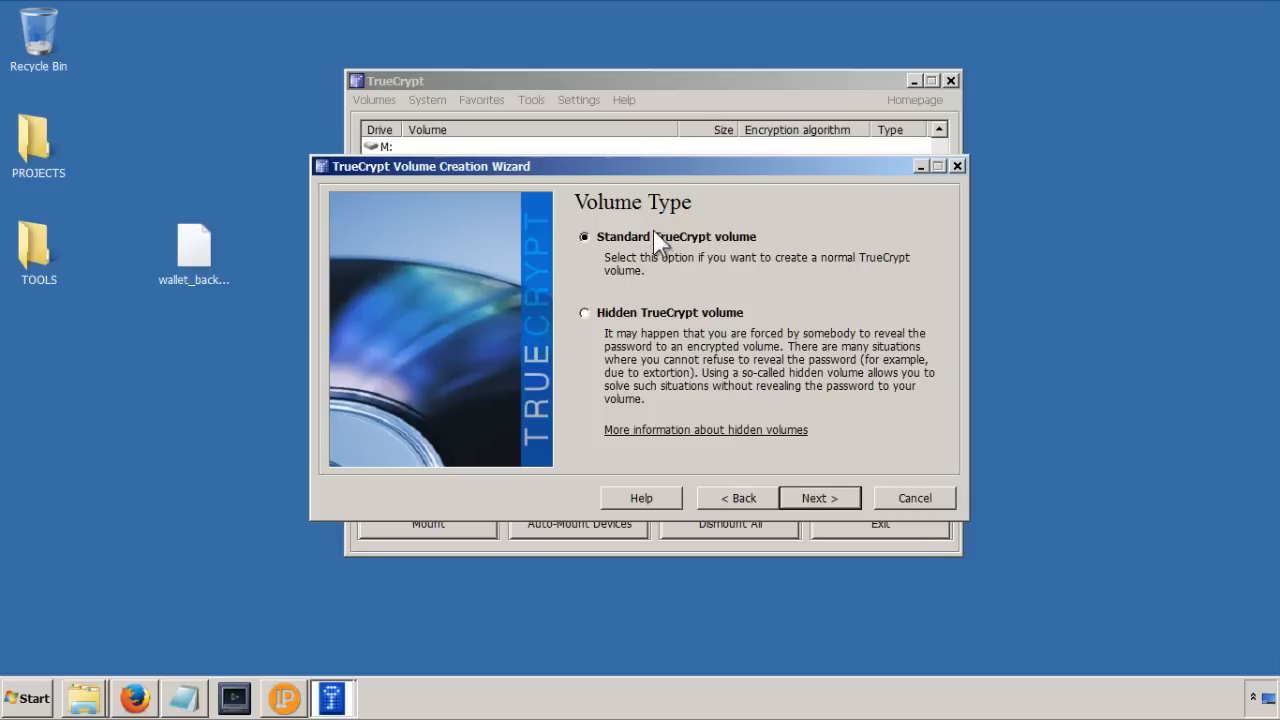
mouse_move(759, 323)
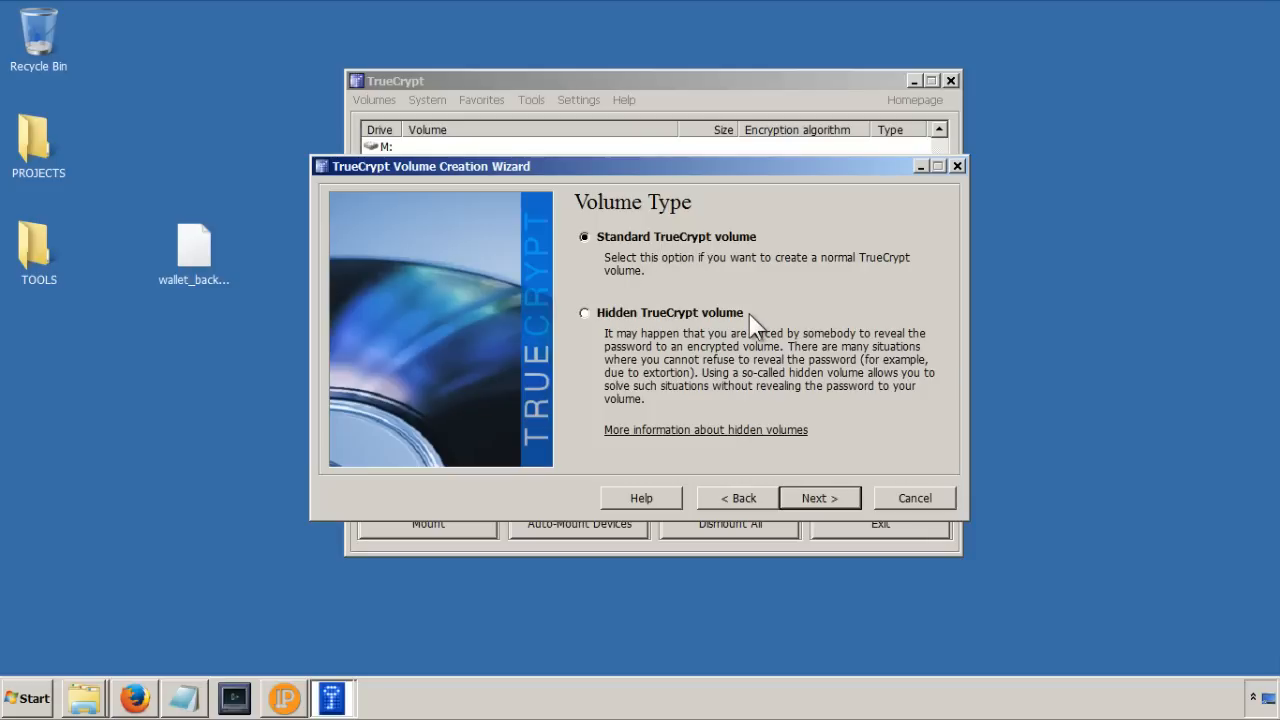
mouse_move(709, 262)
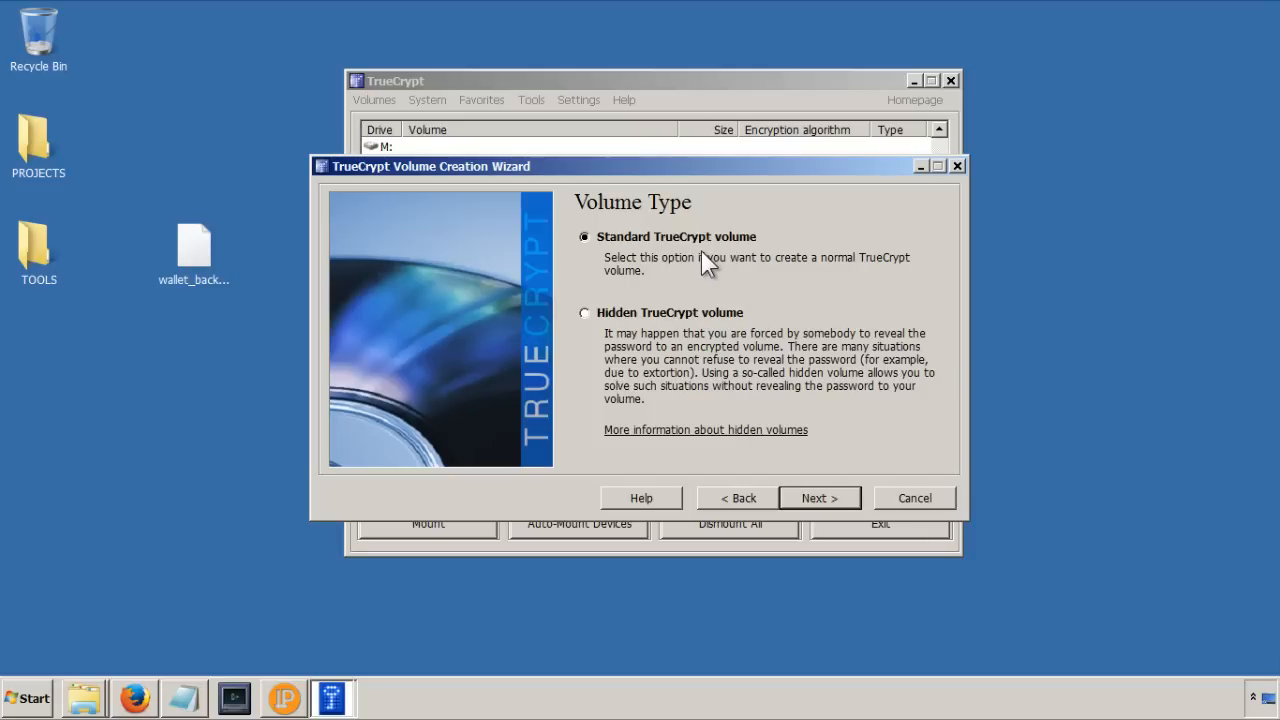
mouse_move(813, 398)
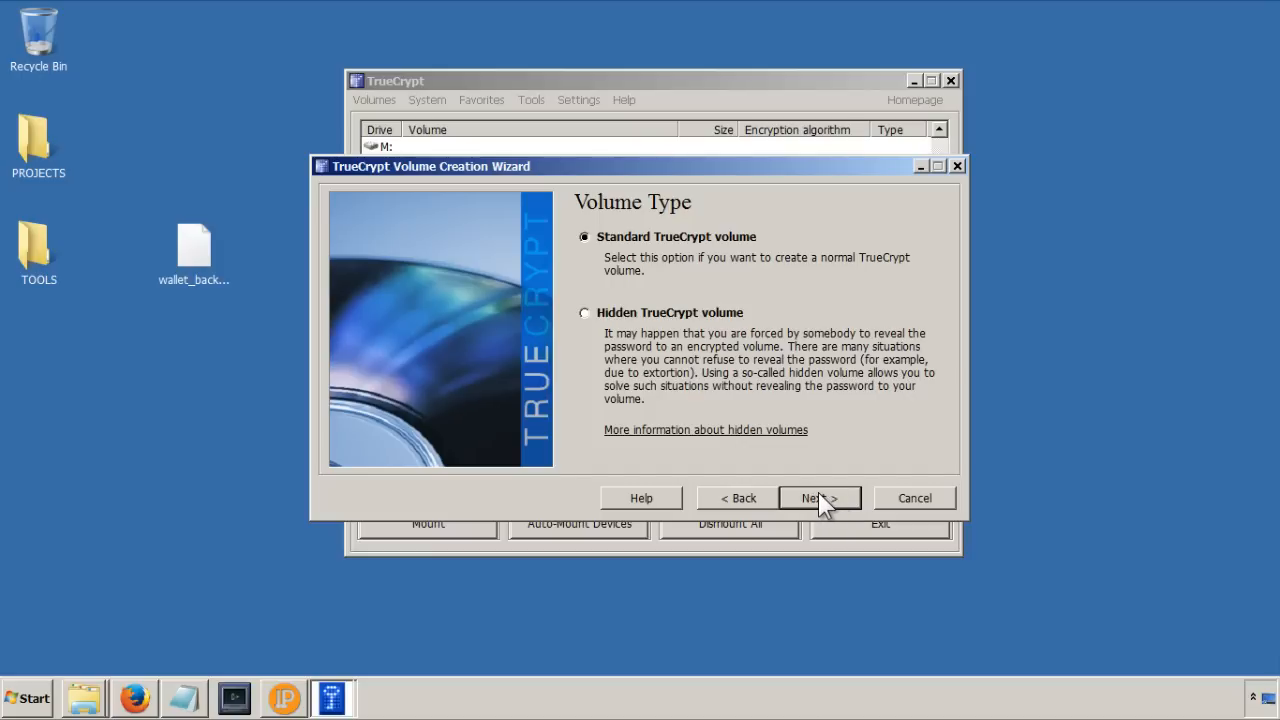
Step: Choose a standard volume stored as 'secure-volume' on the Desktop, reaching encryption options
click(819, 497)
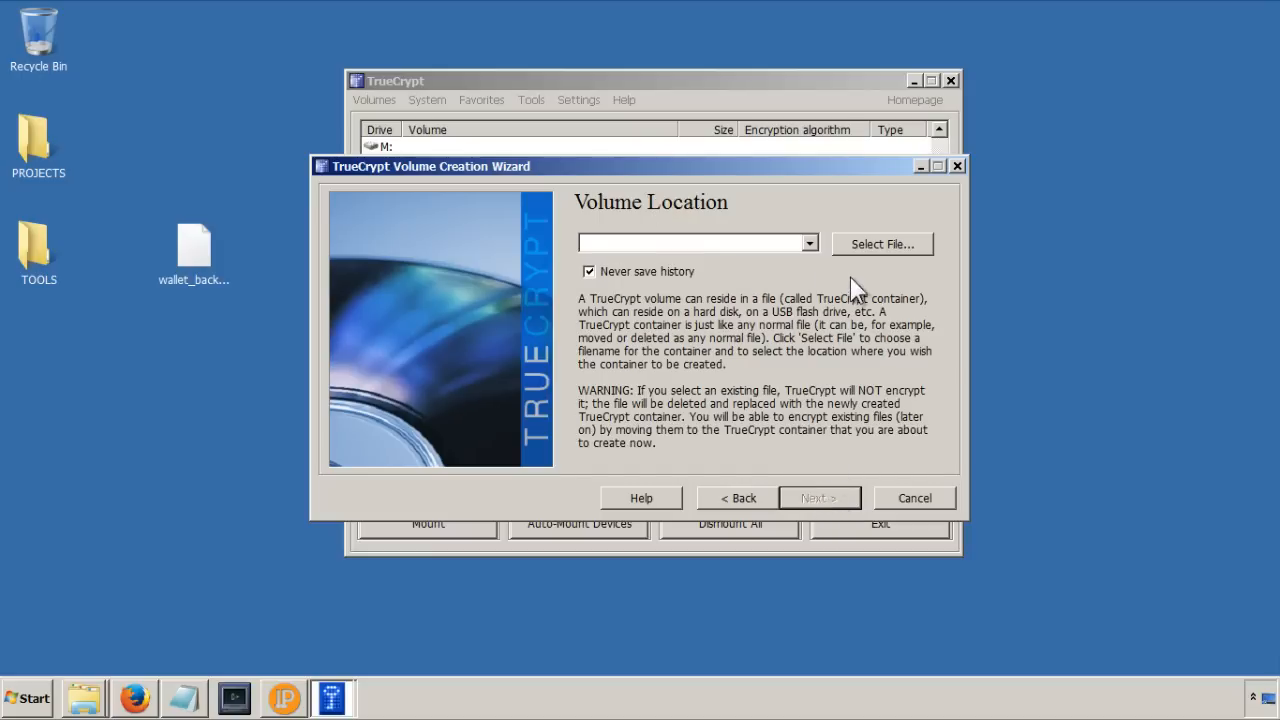
mouse_move(875, 258)
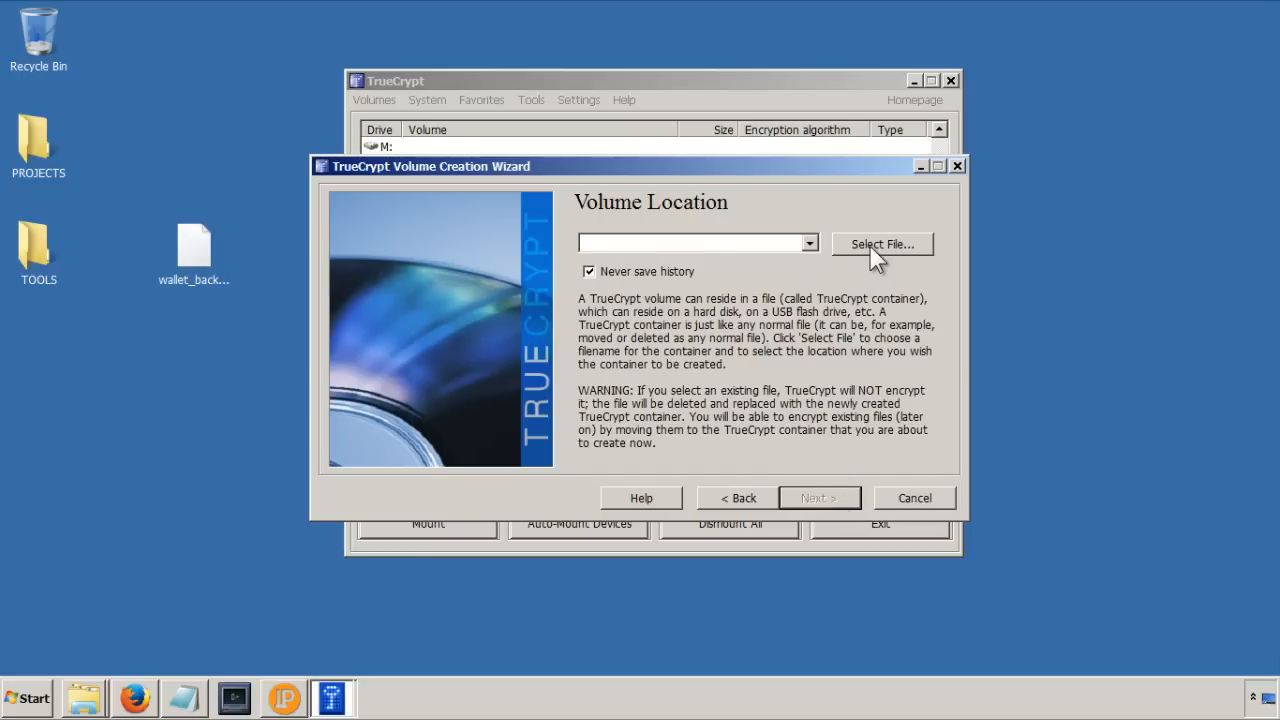
click(882, 244)
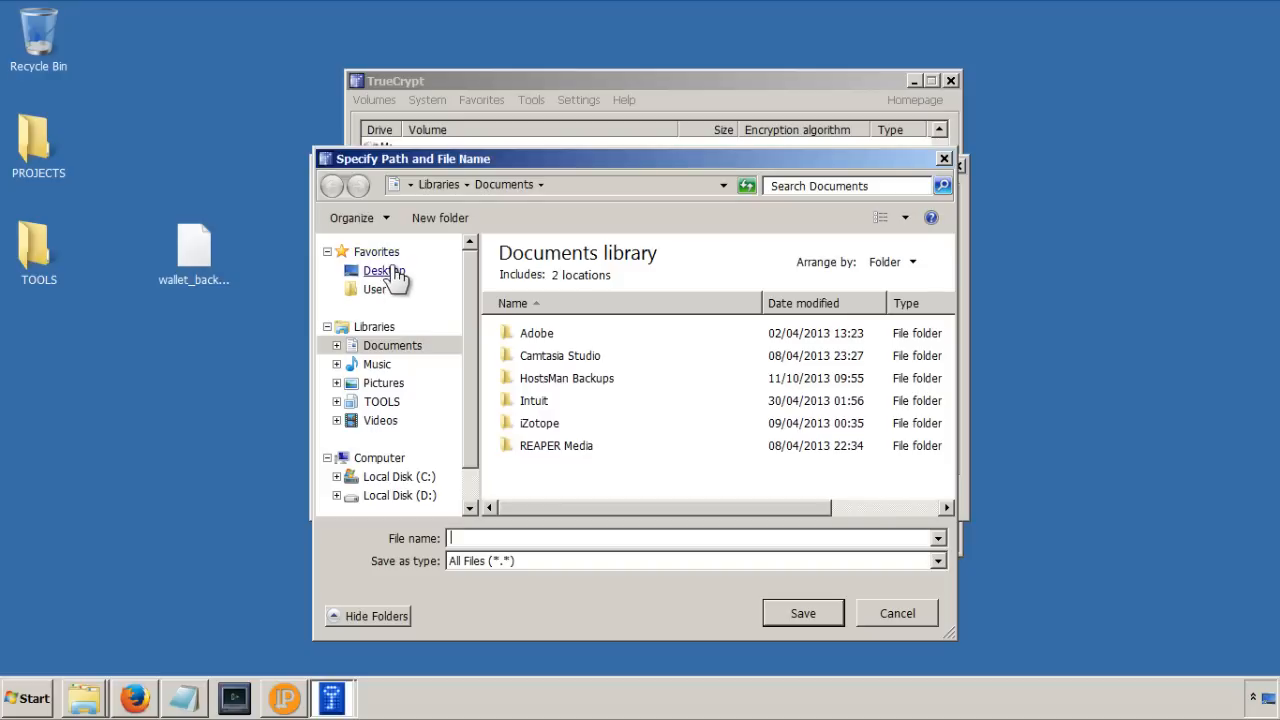
click(376, 270)
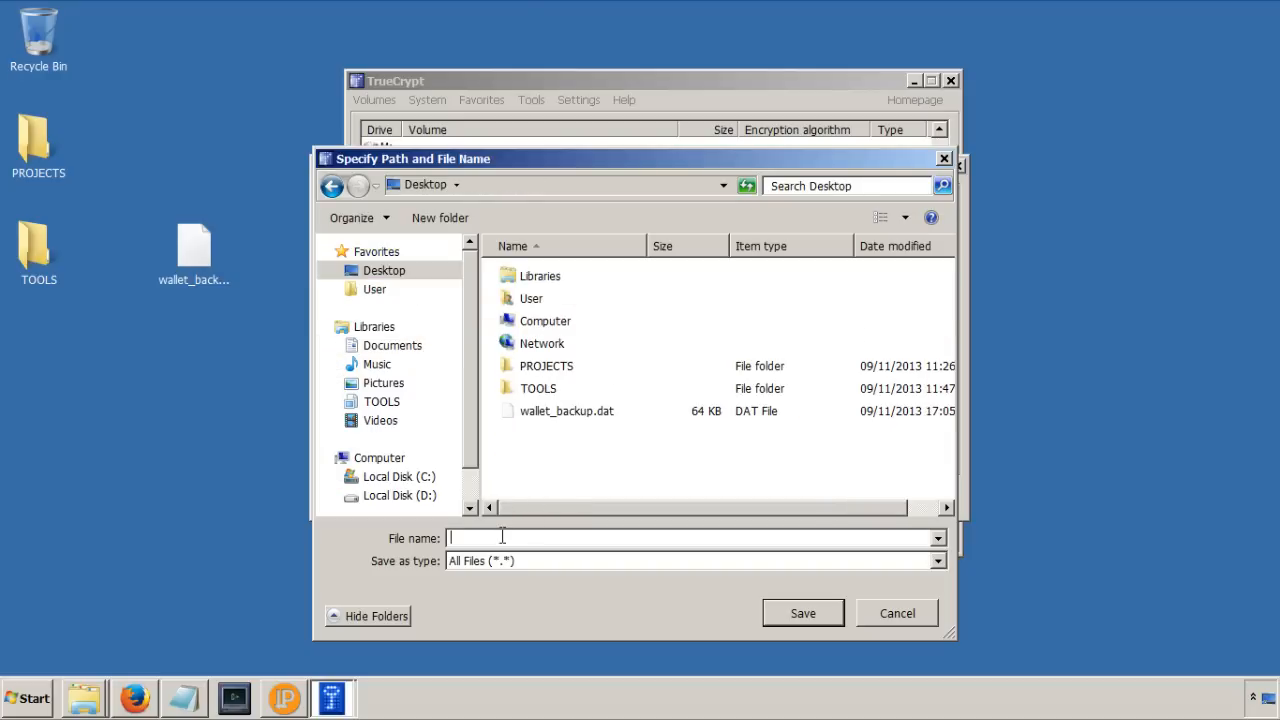
text(wal)
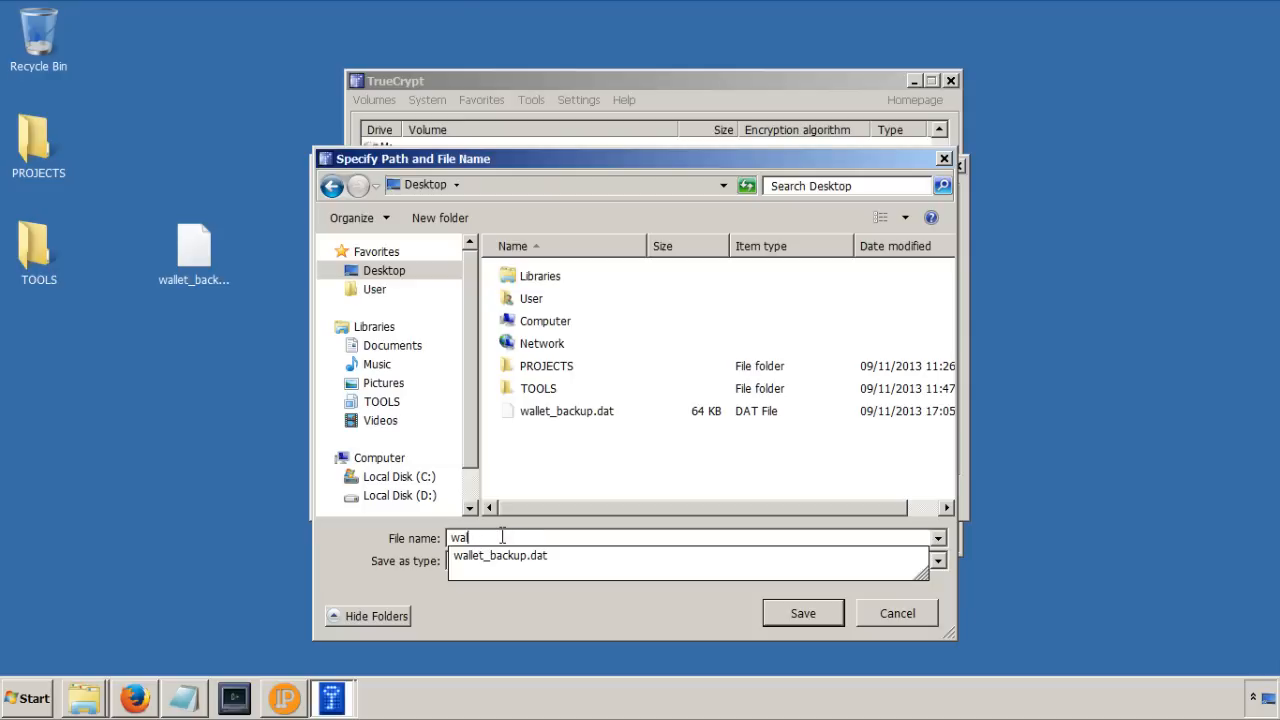
text(secure)
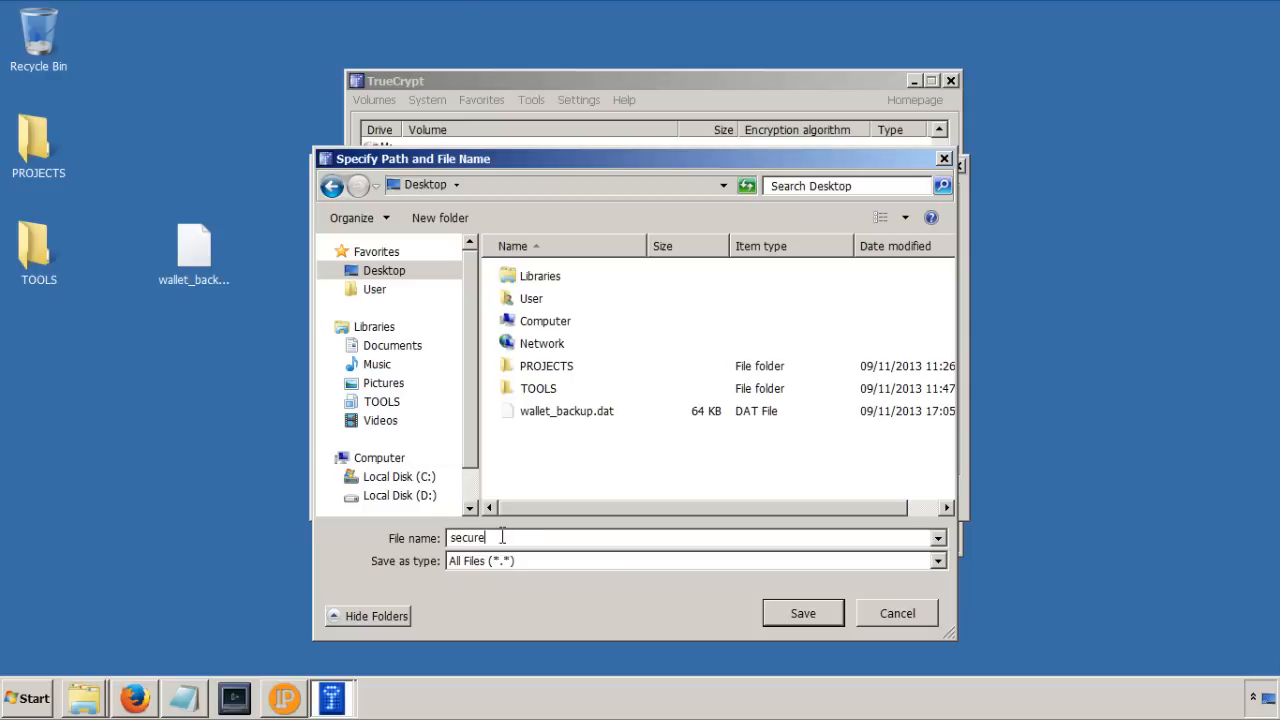
text(-volume)
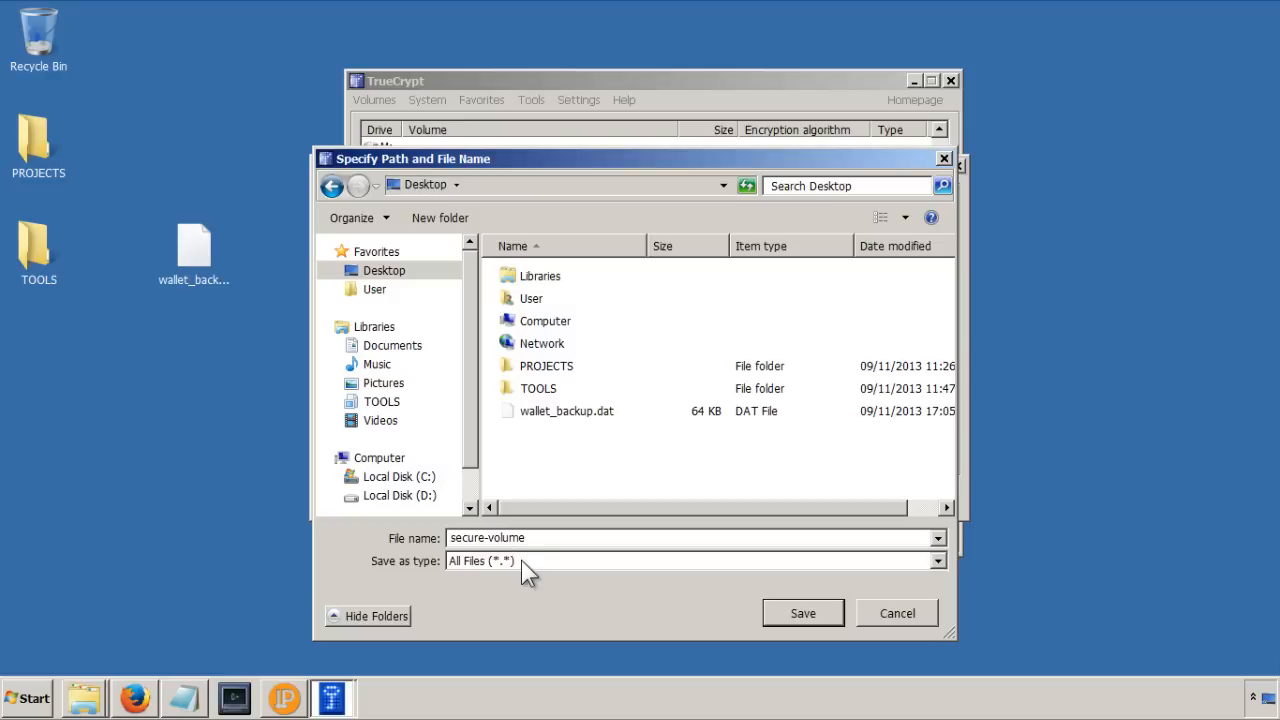
click(802, 612)
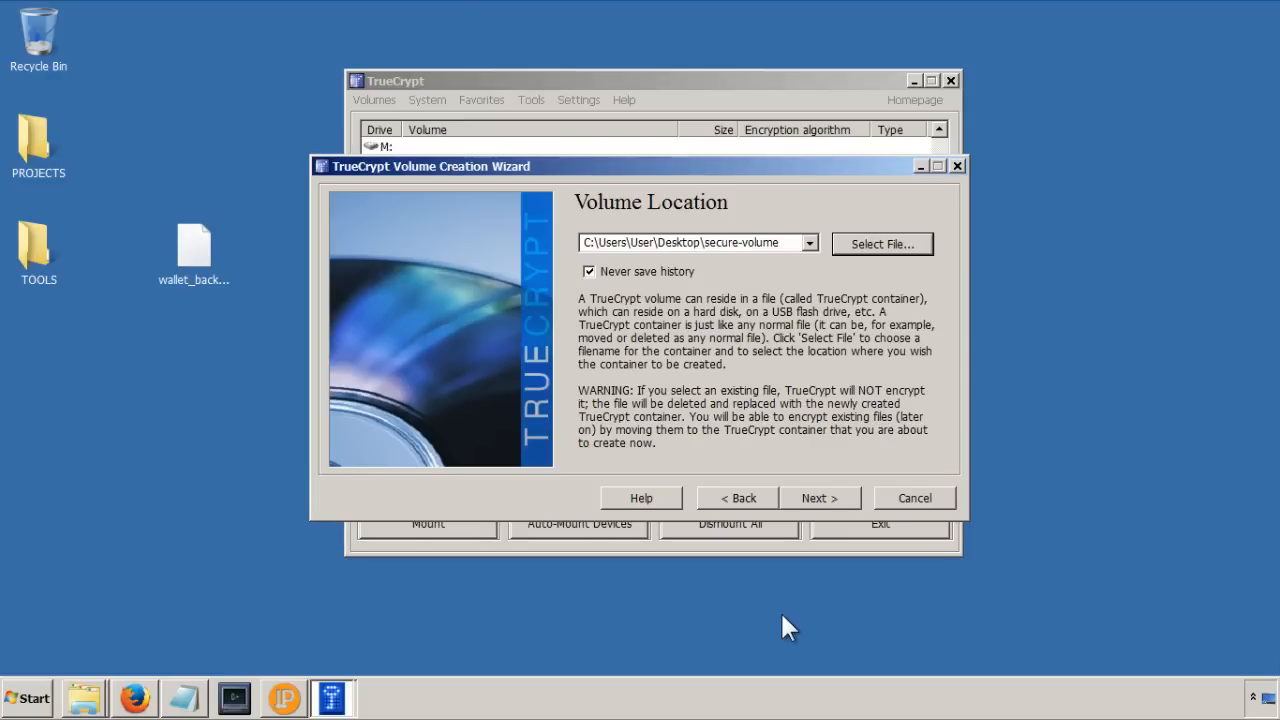
mouse_move(782, 298)
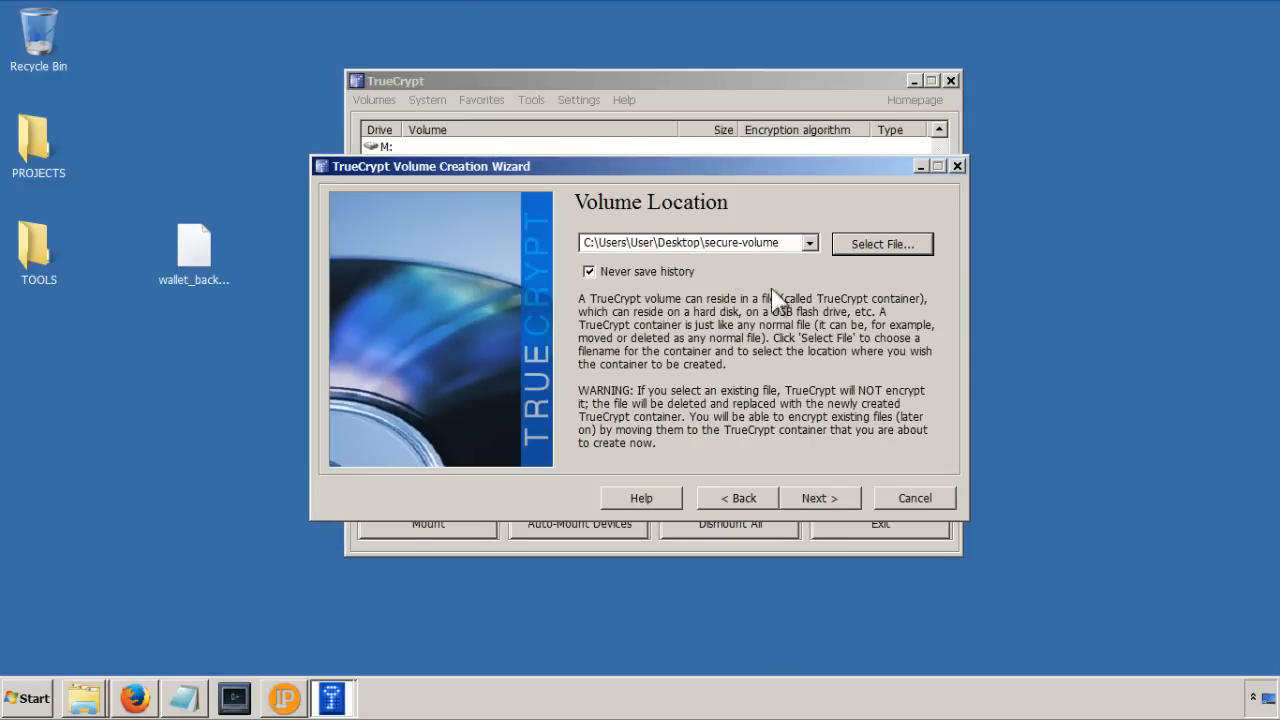
mouse_move(798, 328)
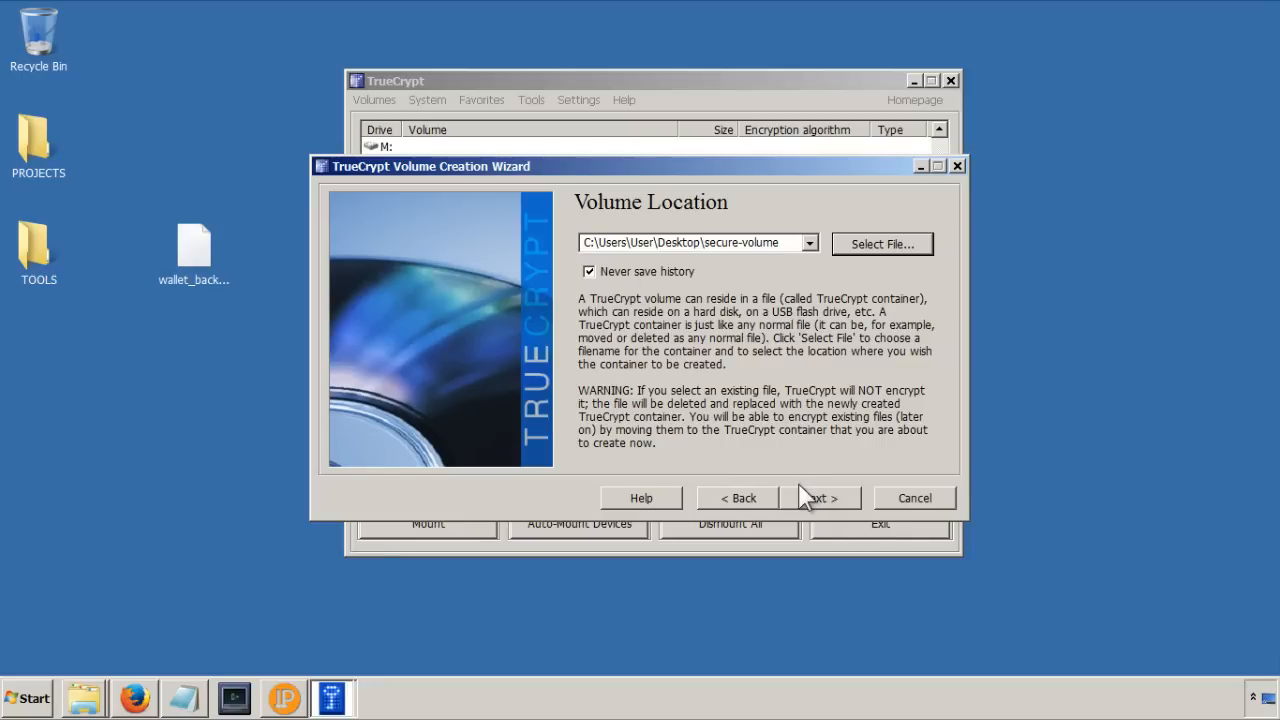
click(820, 497)
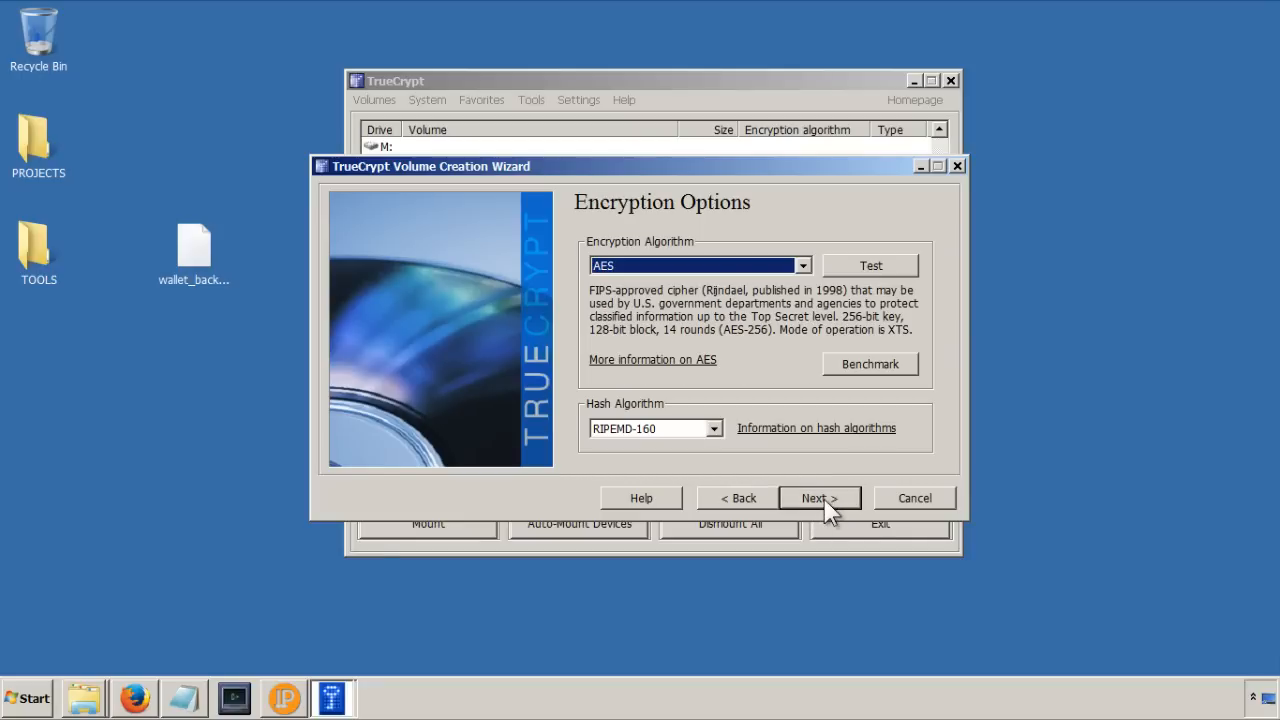
mouse_move(672, 330)
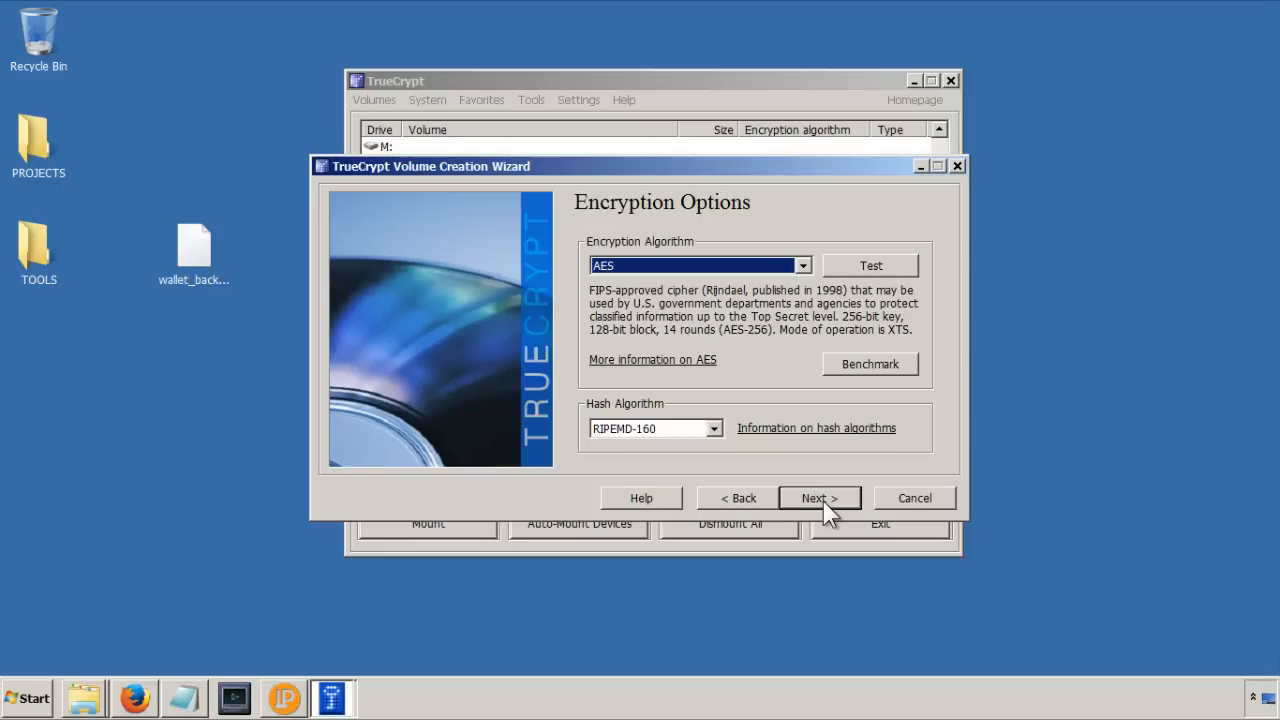
Step: Keep AES, check wallet_backup.dat's size in Properties, and set a 5 MB volume size
click(819, 497)
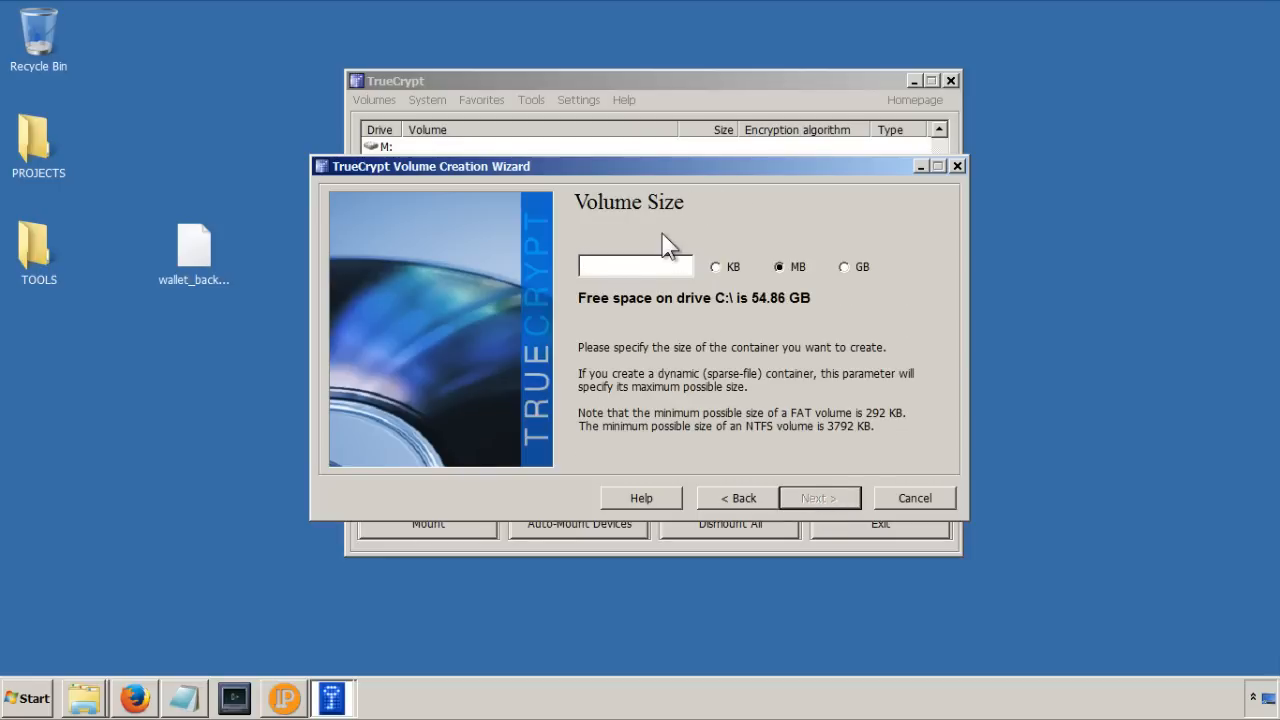
right_click(193, 245)
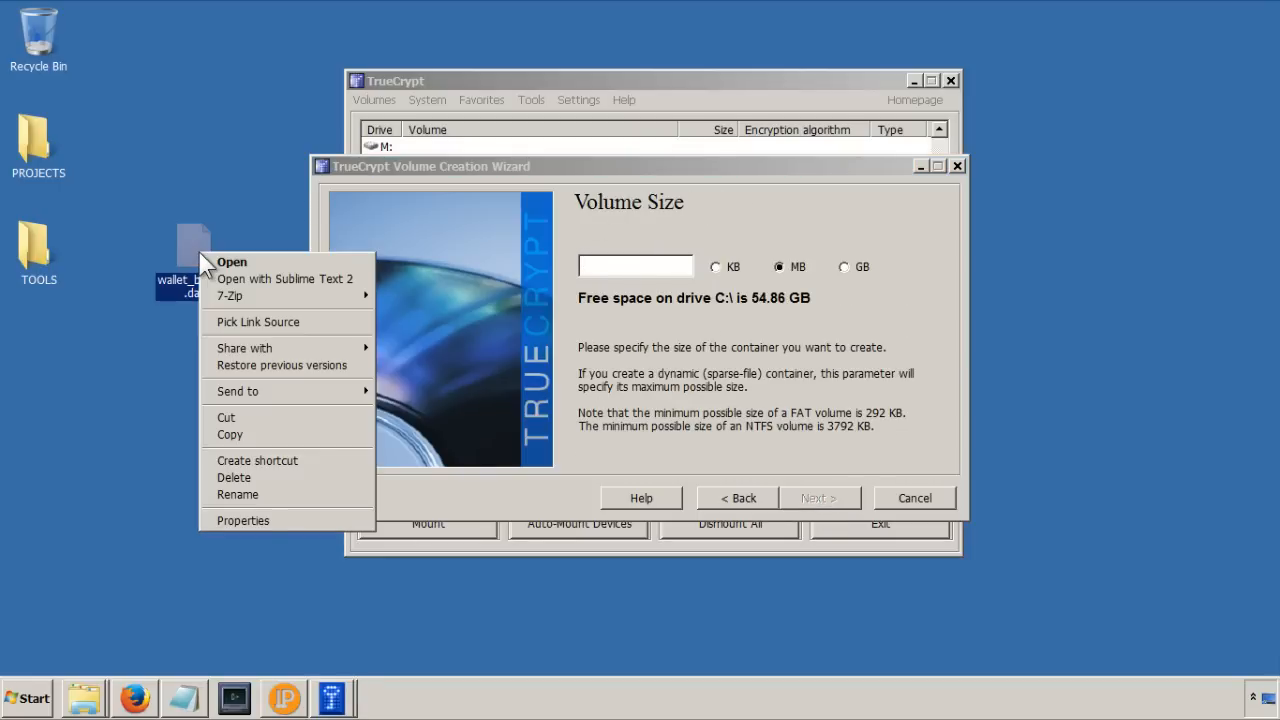
click(242, 520)
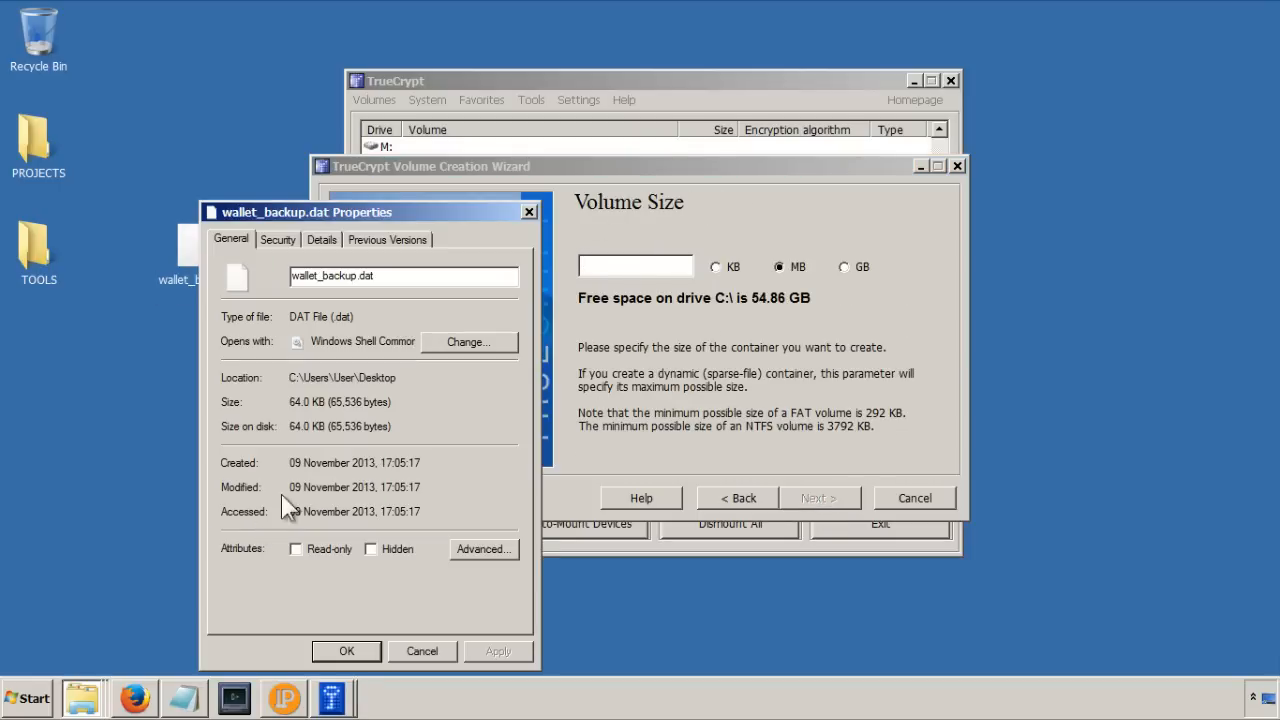
mouse_move(422, 661)
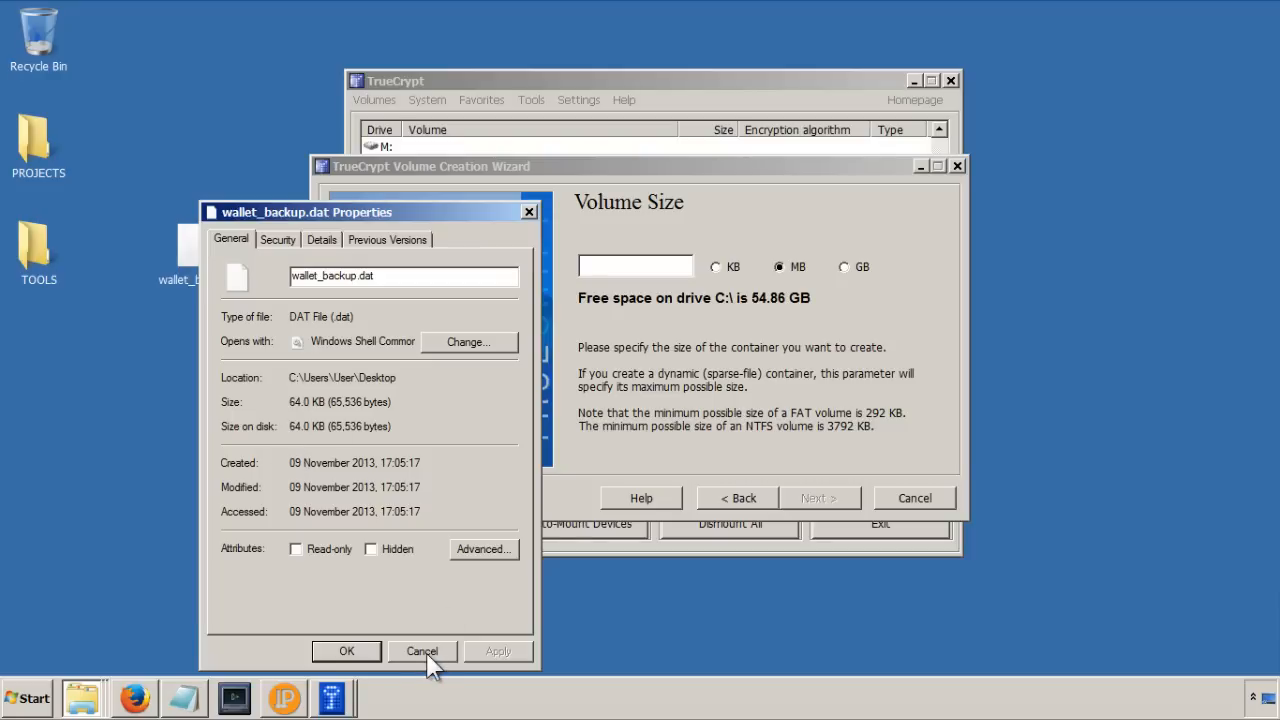
click(421, 651)
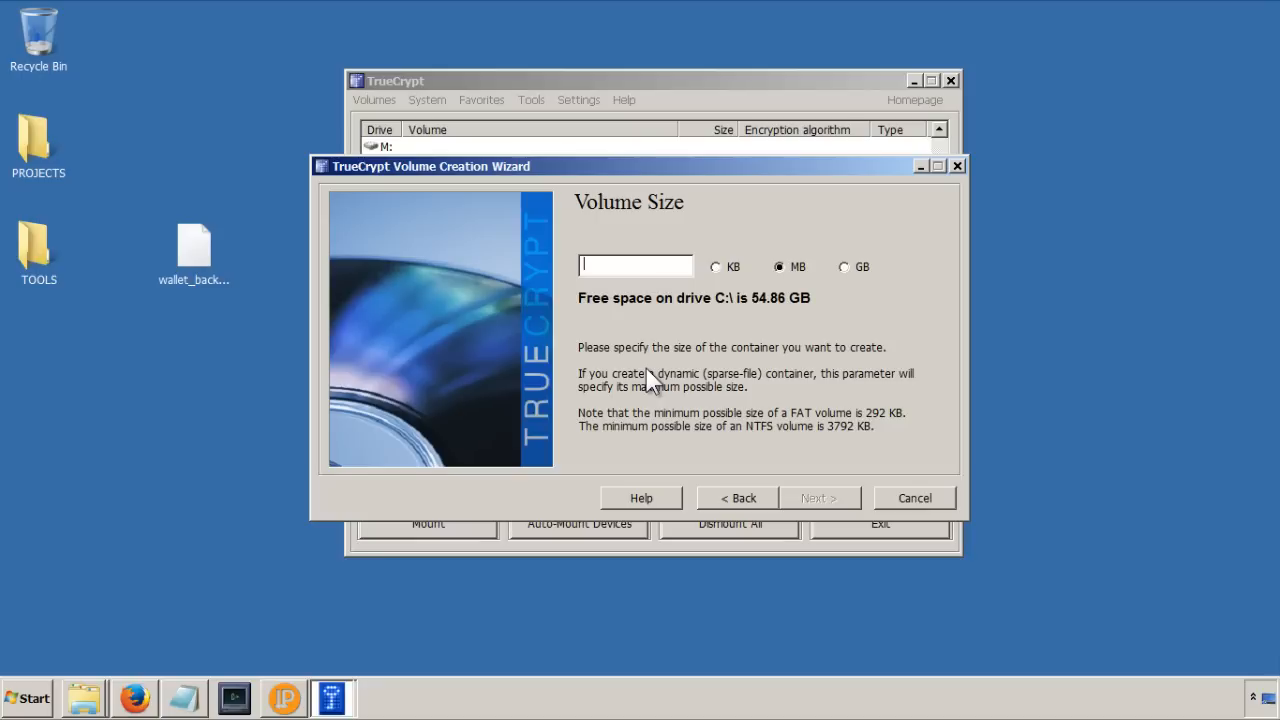
text(5)
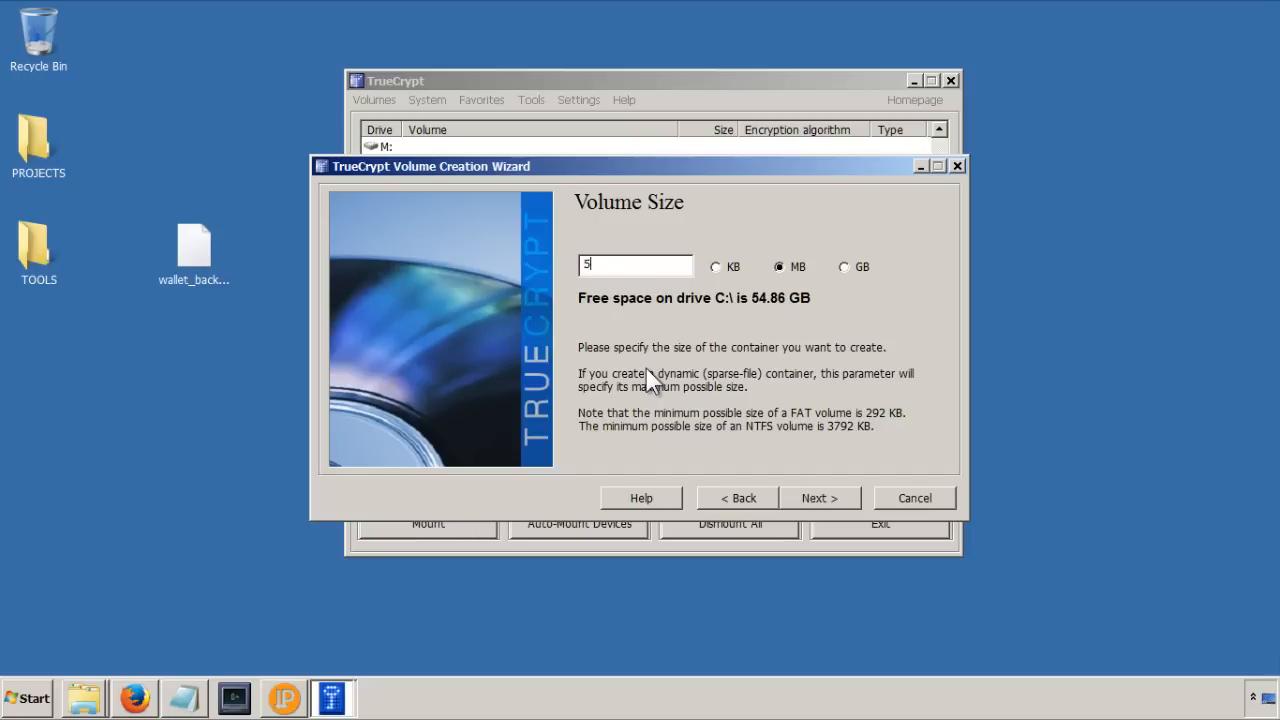
mouse_move(815, 527)
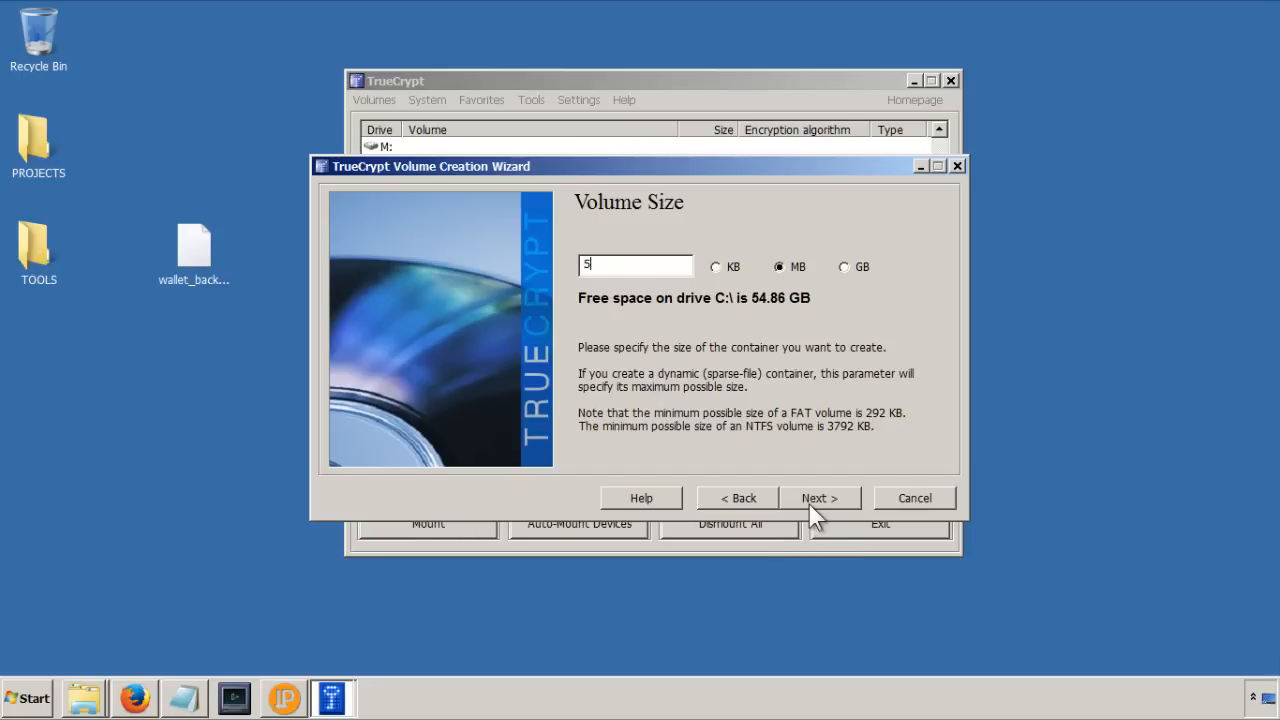
click(819, 497)
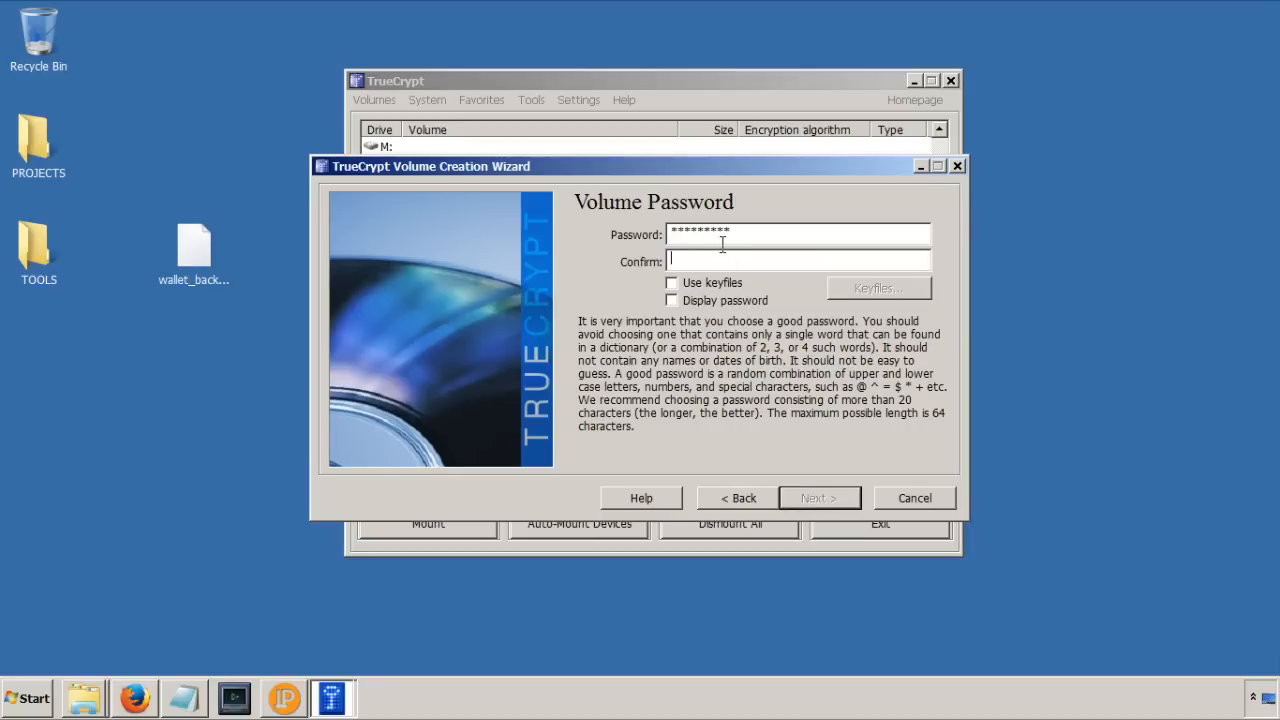
Step: Enter and confirm the container password, accepting the short-password warning
text(********)
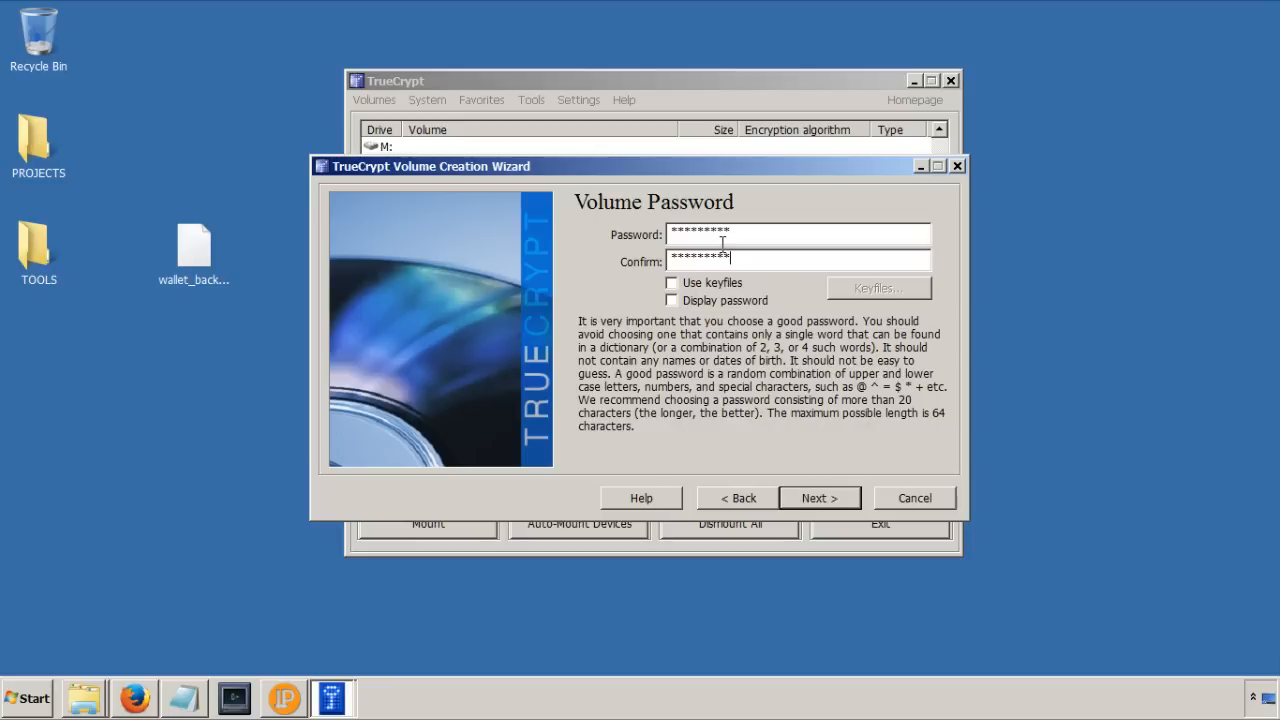
mouse_move(805, 447)
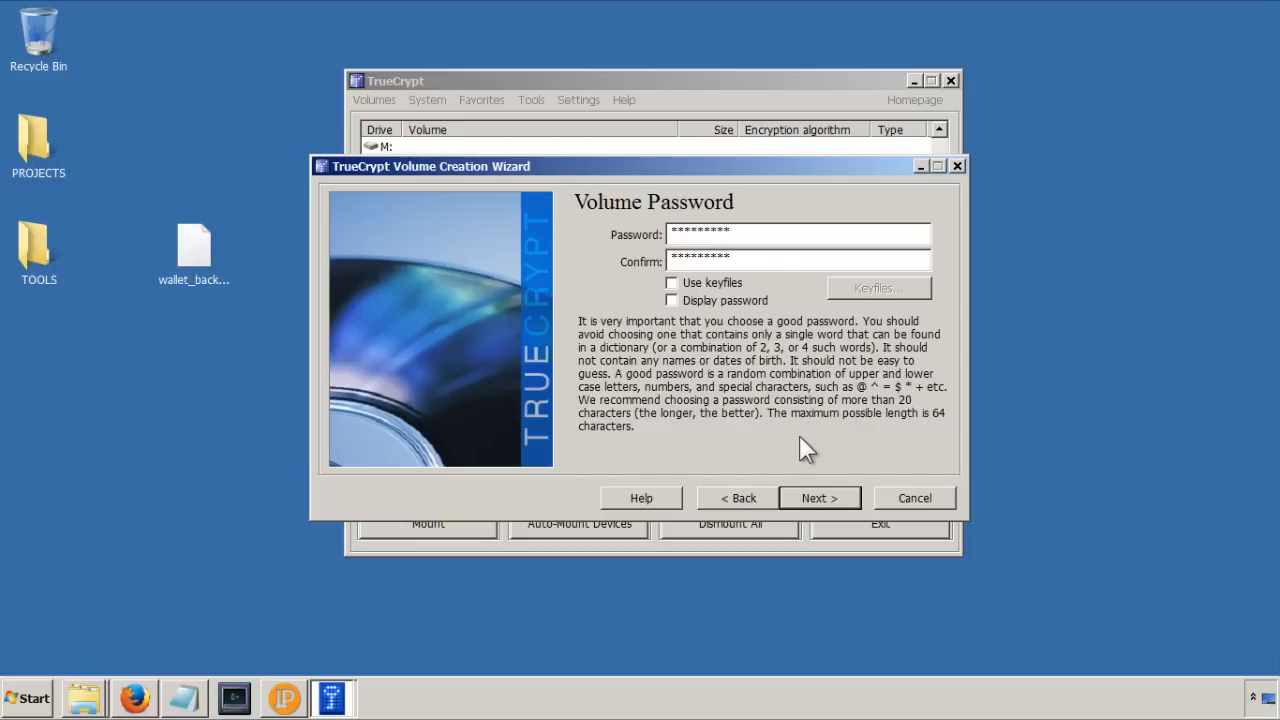
mouse_move(878, 400)
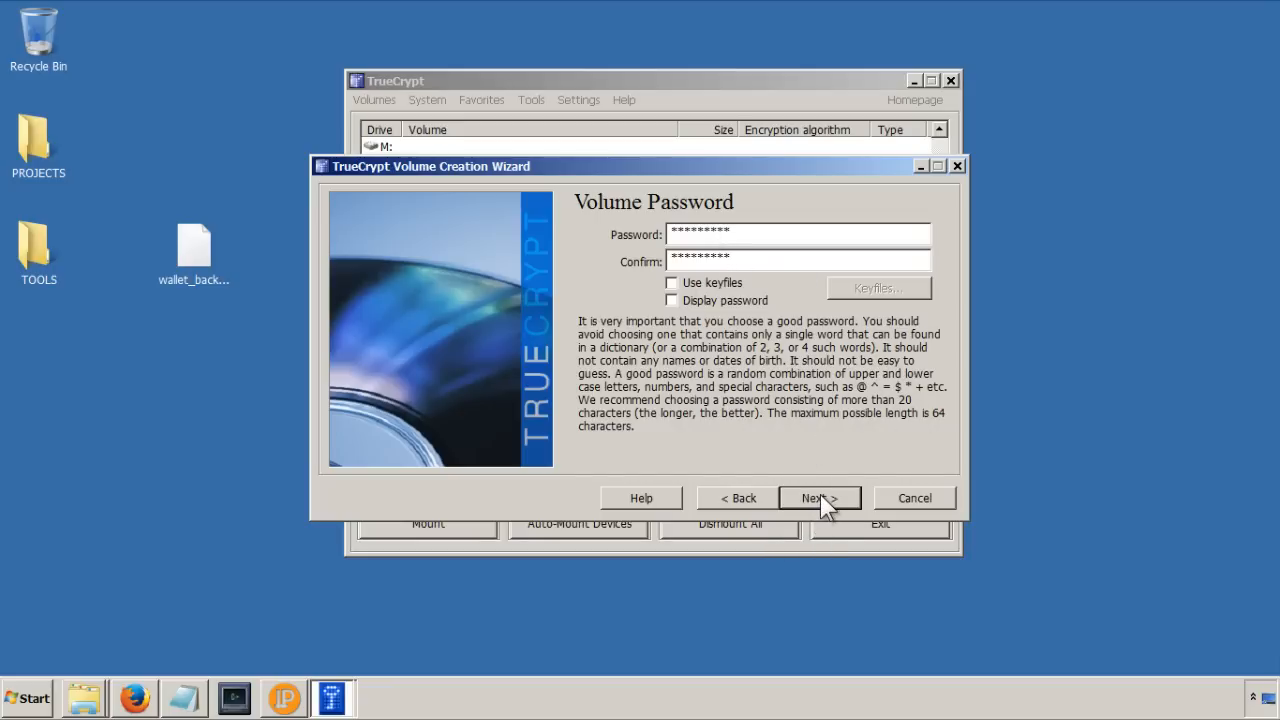
click(819, 498)
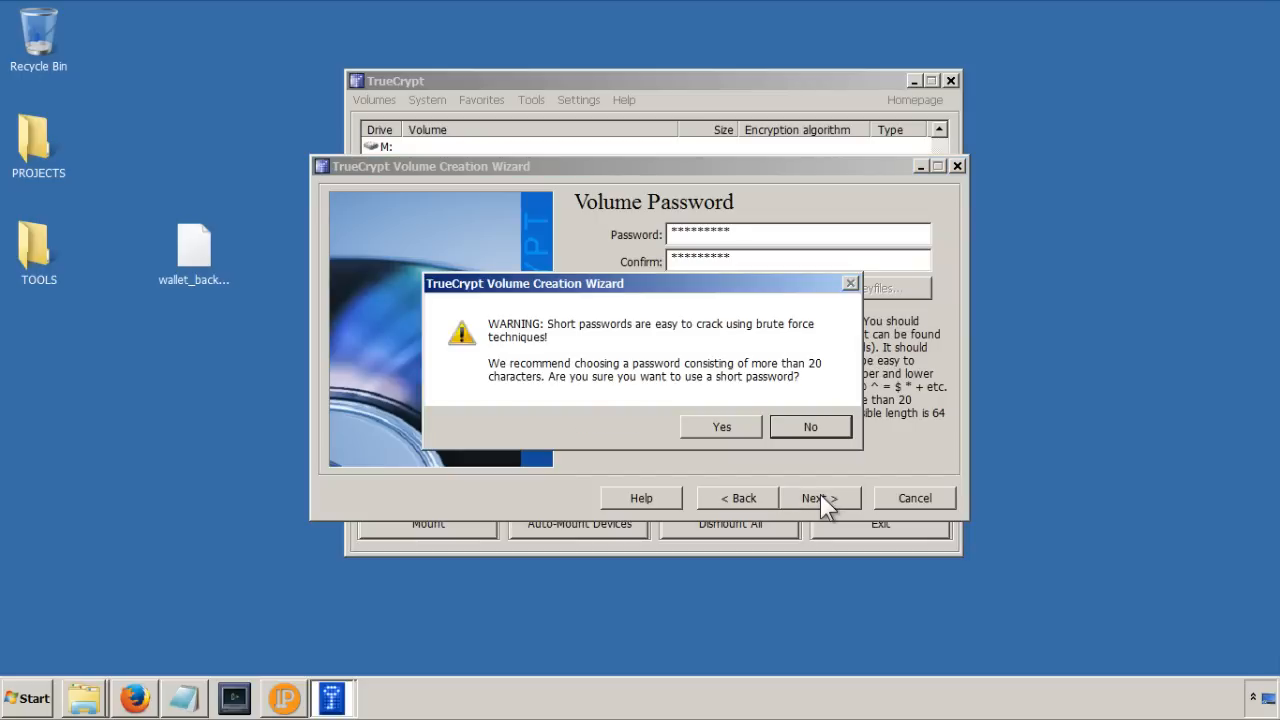
mouse_move(665, 387)
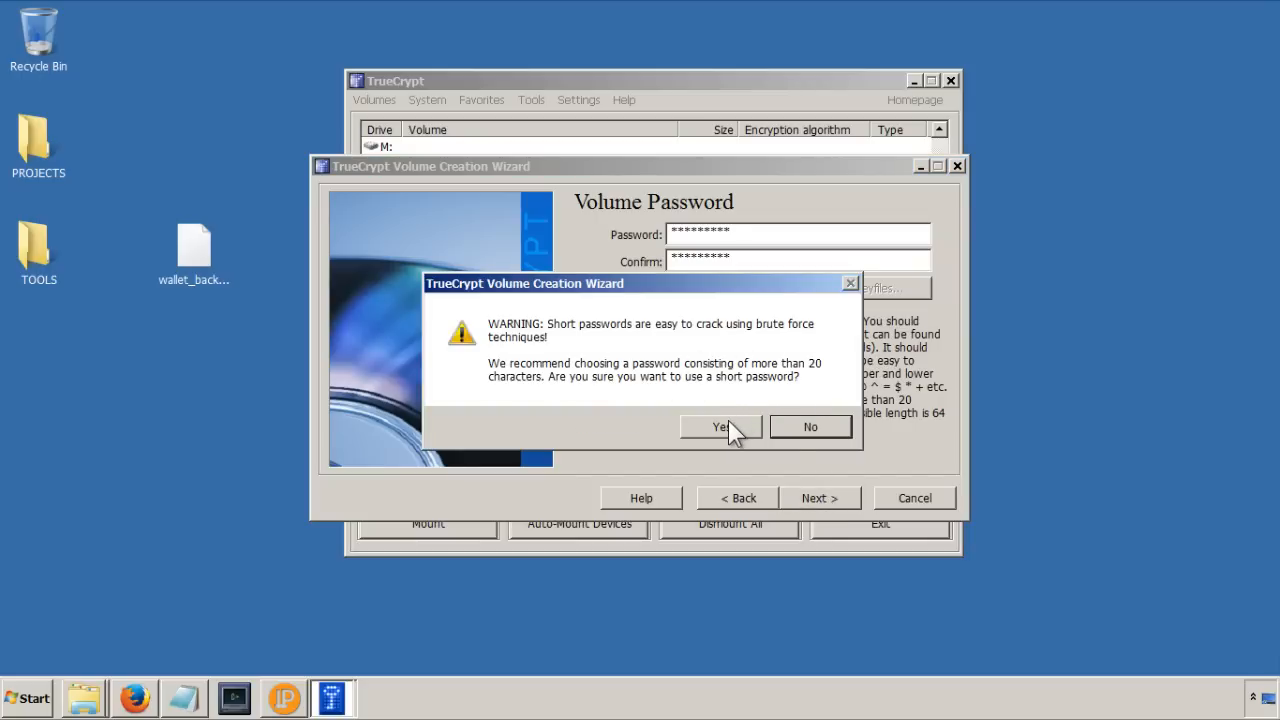
click(720, 427)
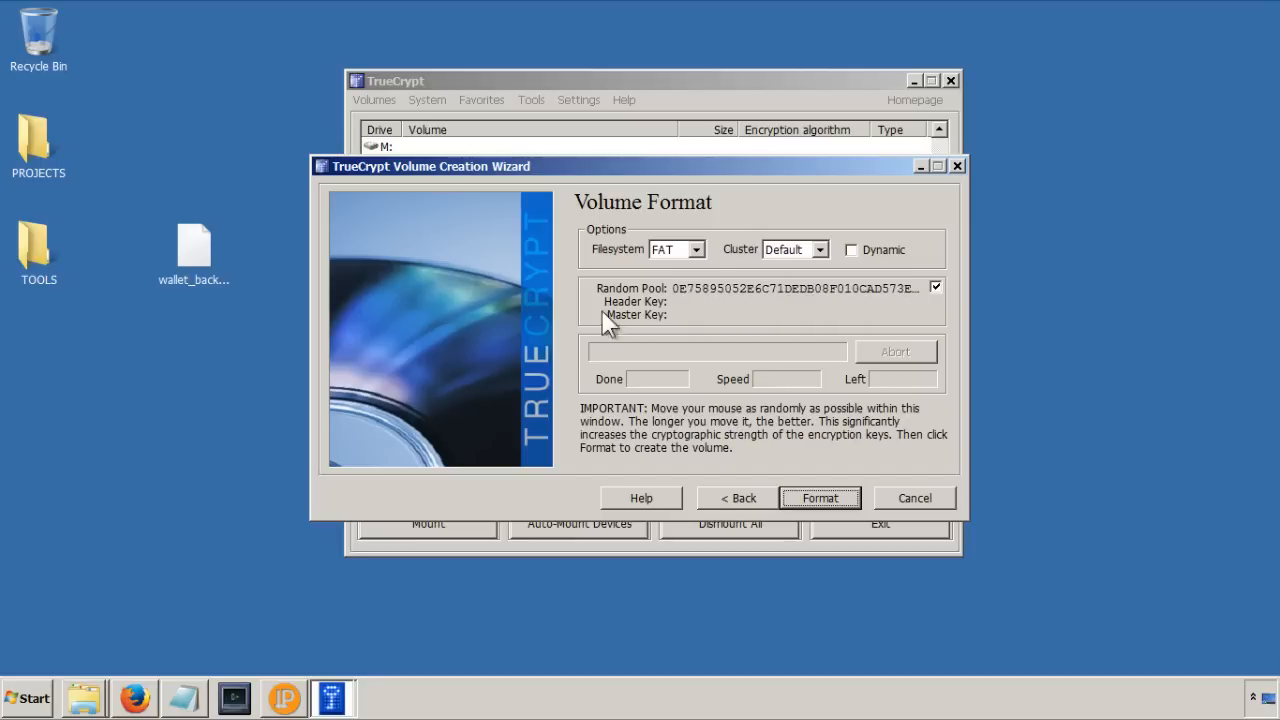
mouse_move(750, 385)
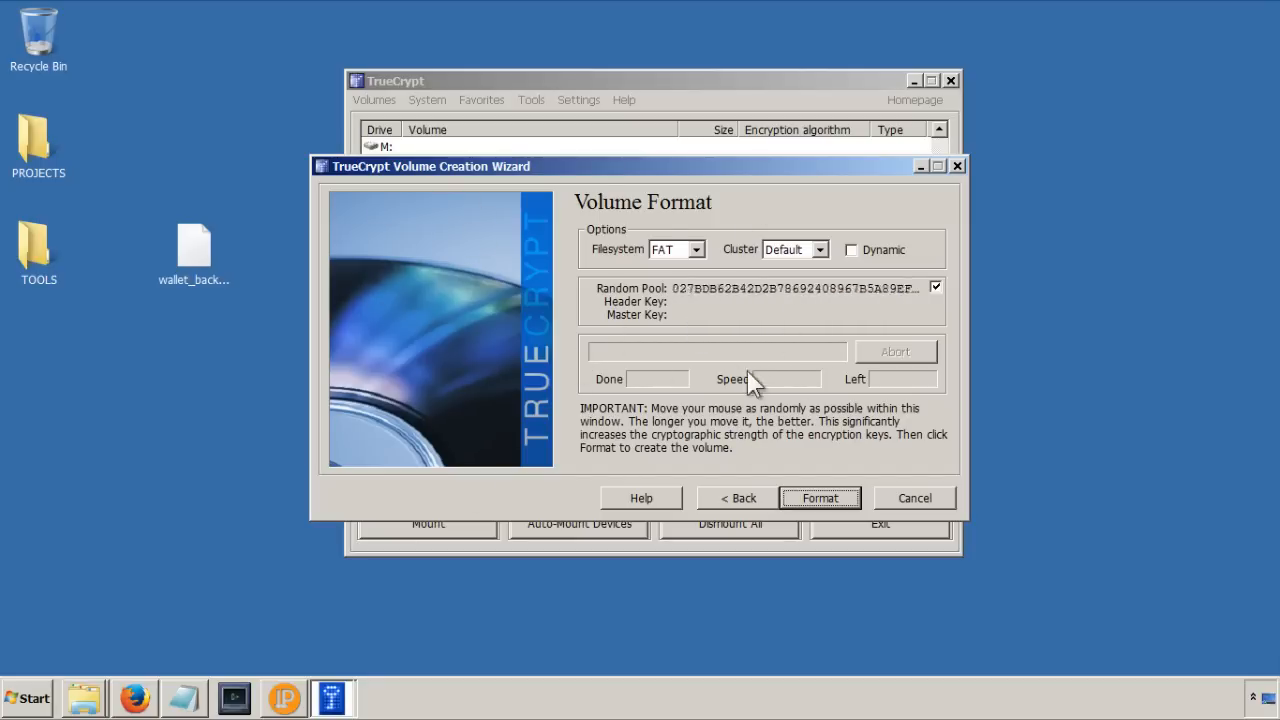
mouse_move(818, 448)
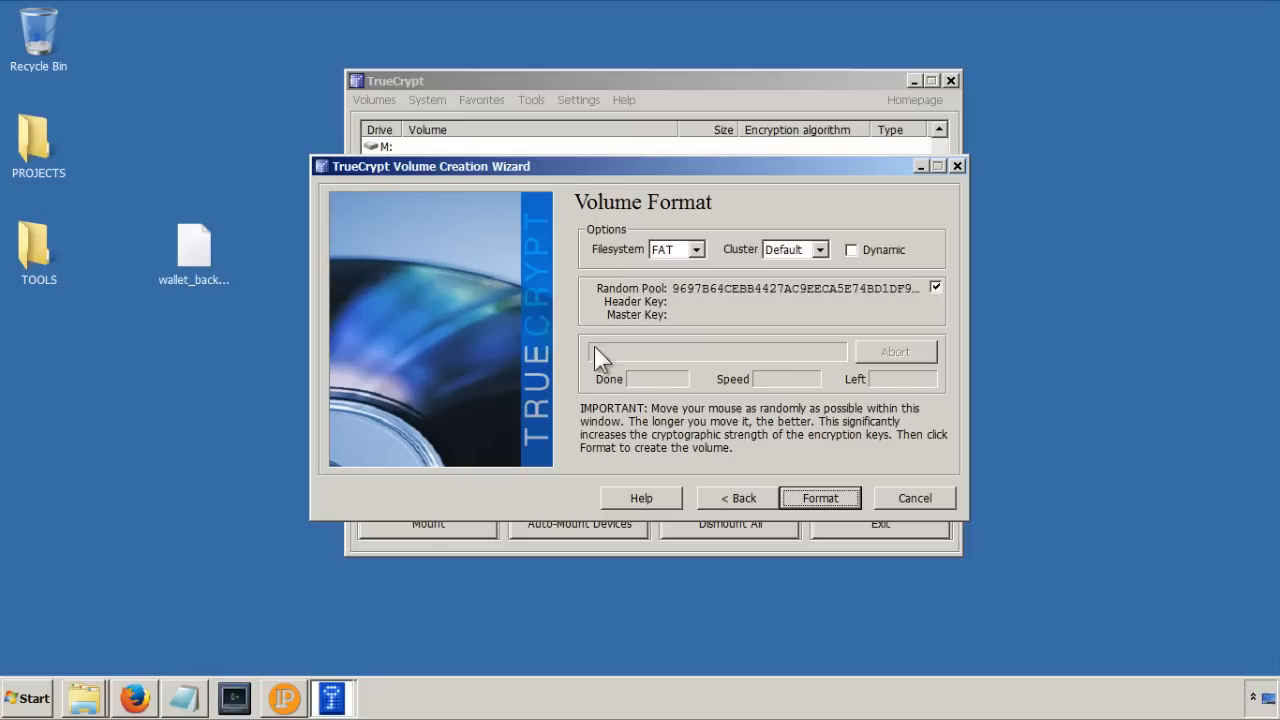
mouse_move(472, 335)
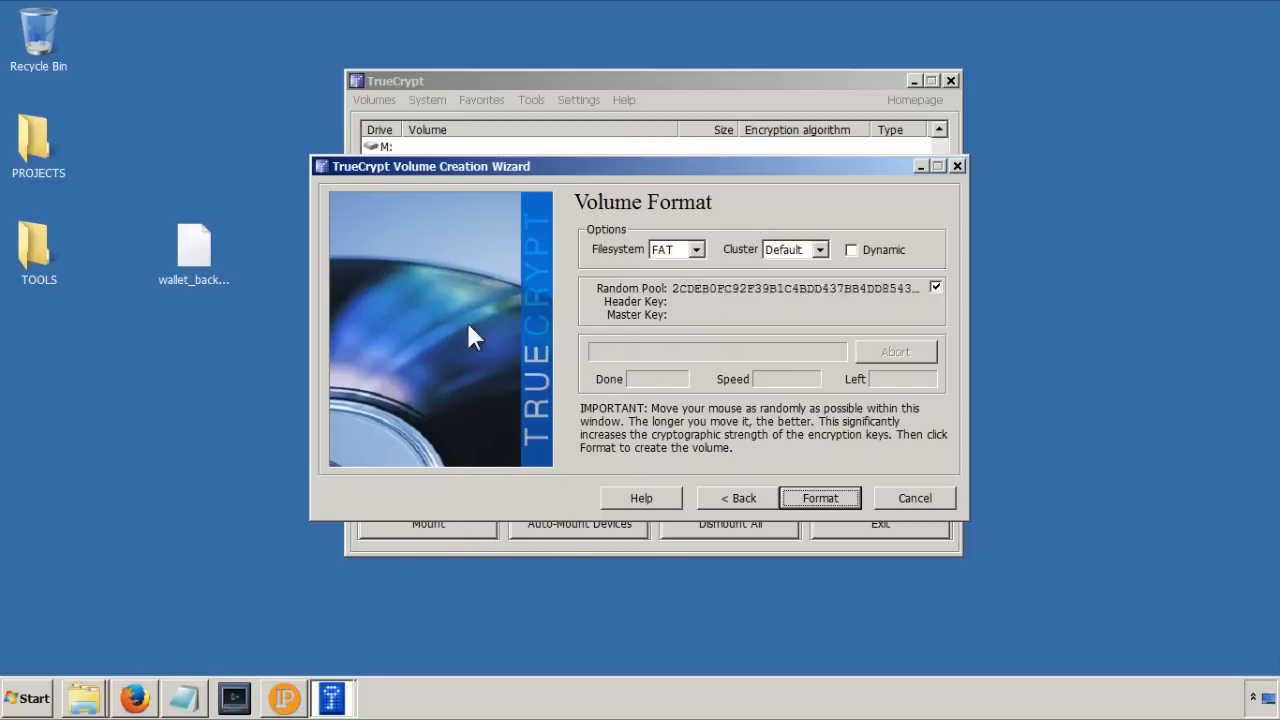
mouse_move(432, 248)
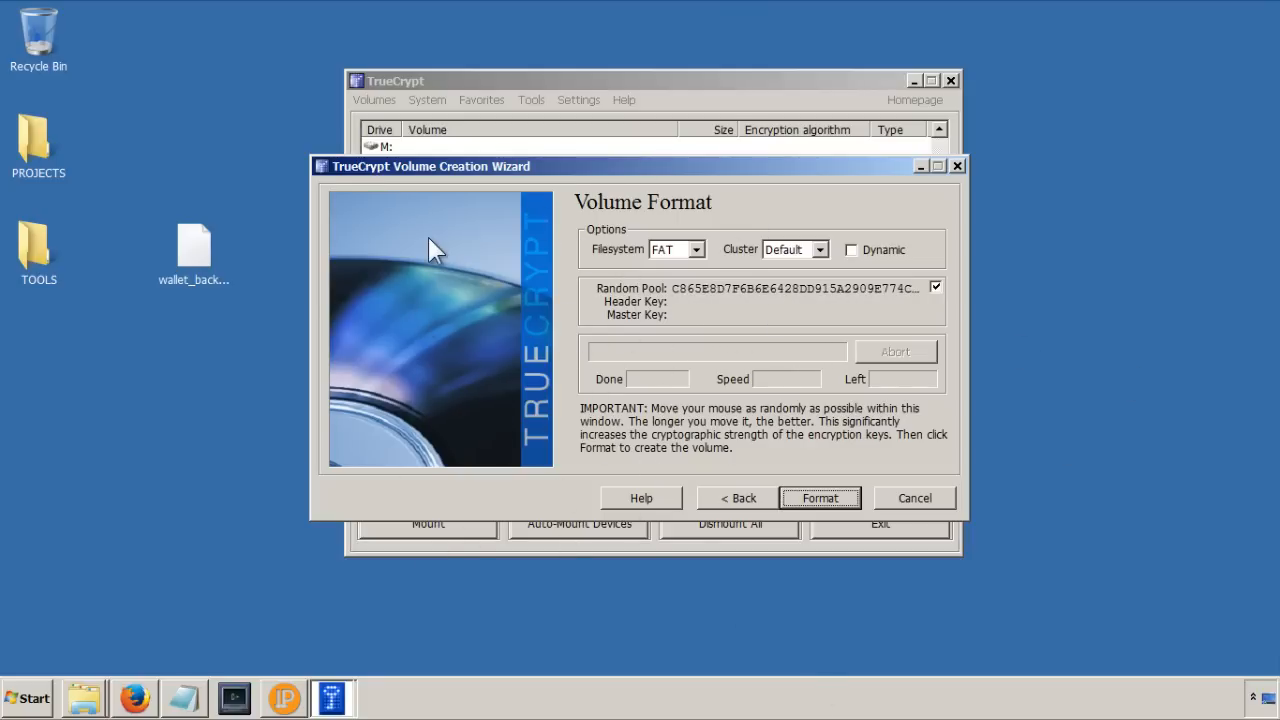
mouse_move(585, 503)
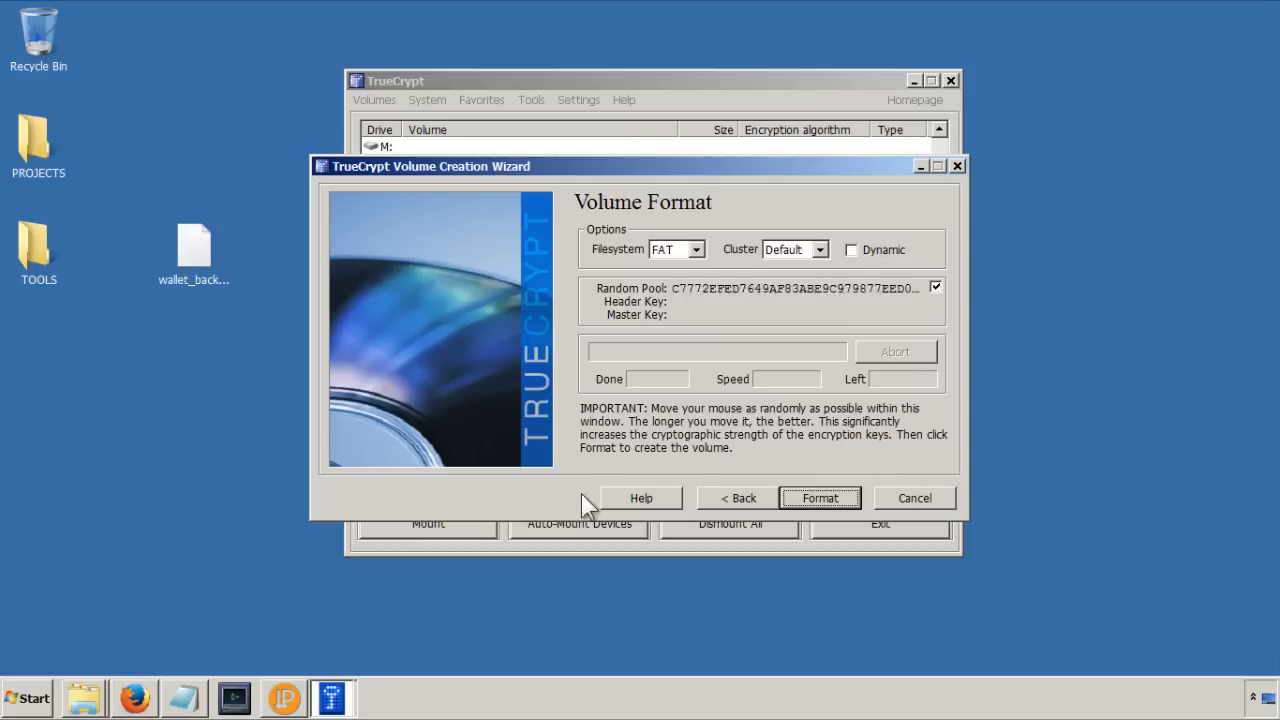
Step: Format the container with FAT to create secure-volume on the desktop
click(819, 498)
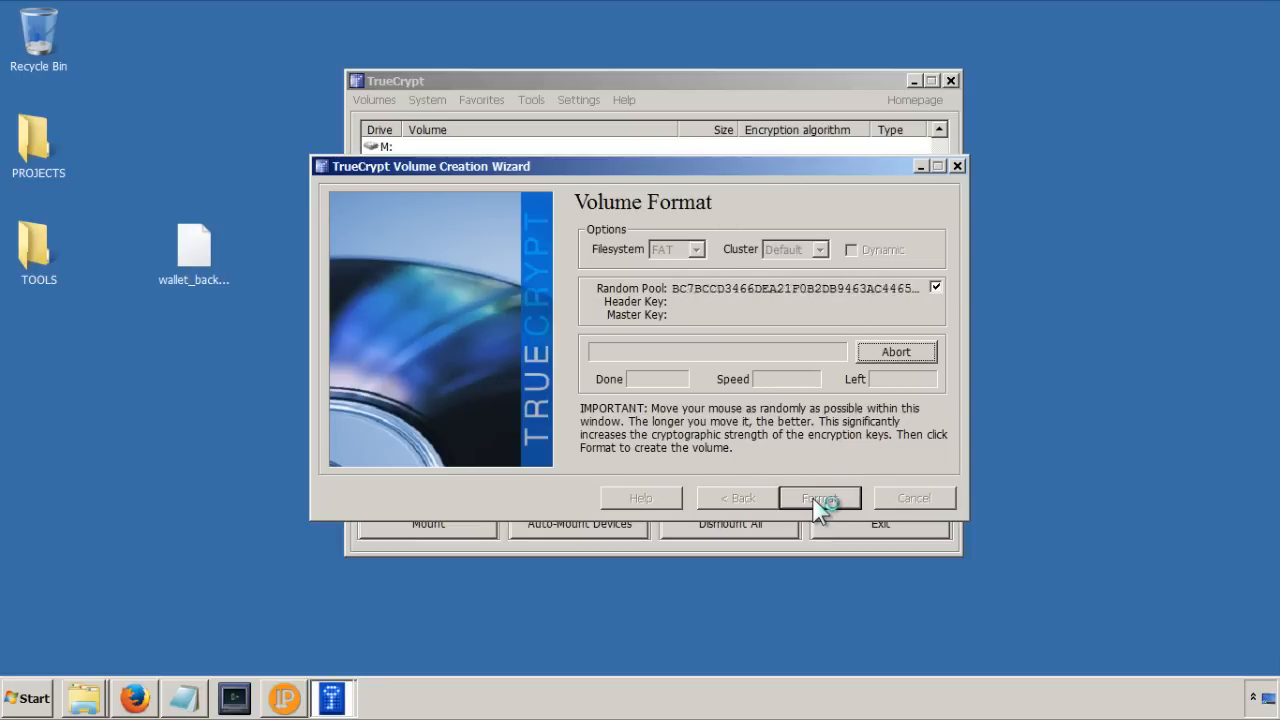
click(819, 497)
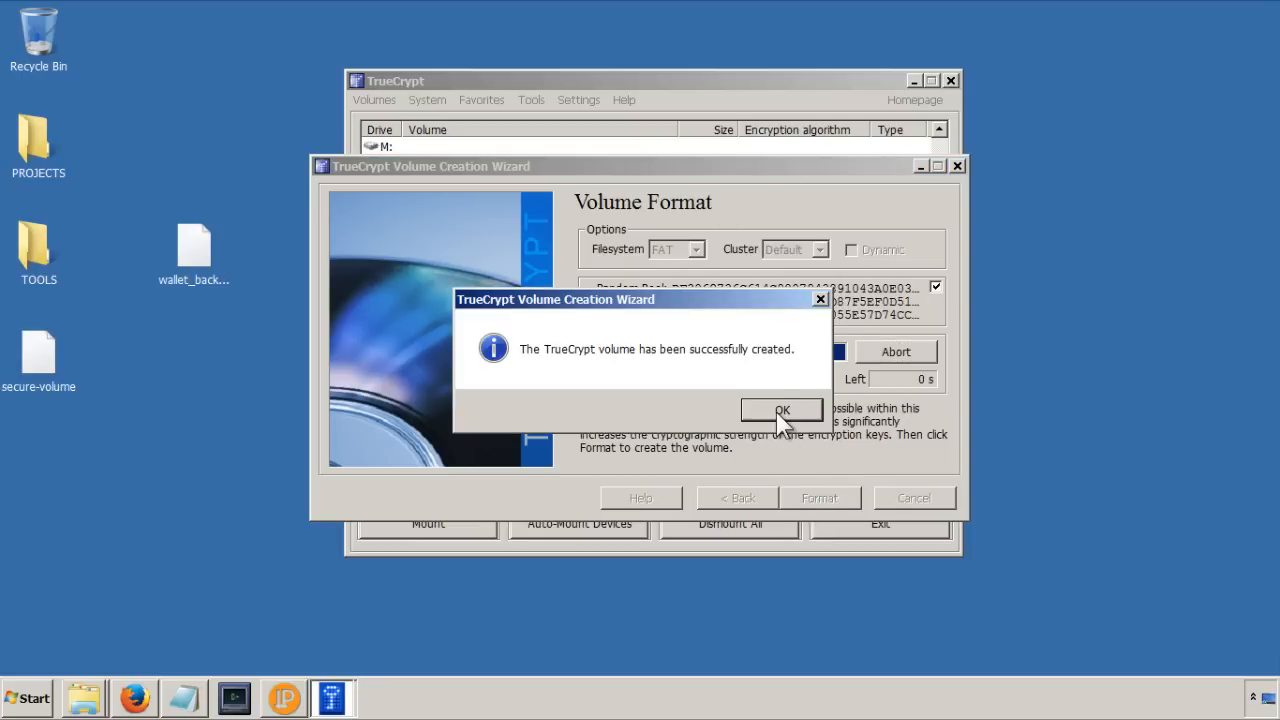
Step: Dismiss the success message, exit the wizard, and pick drive S: in the list
click(781, 409)
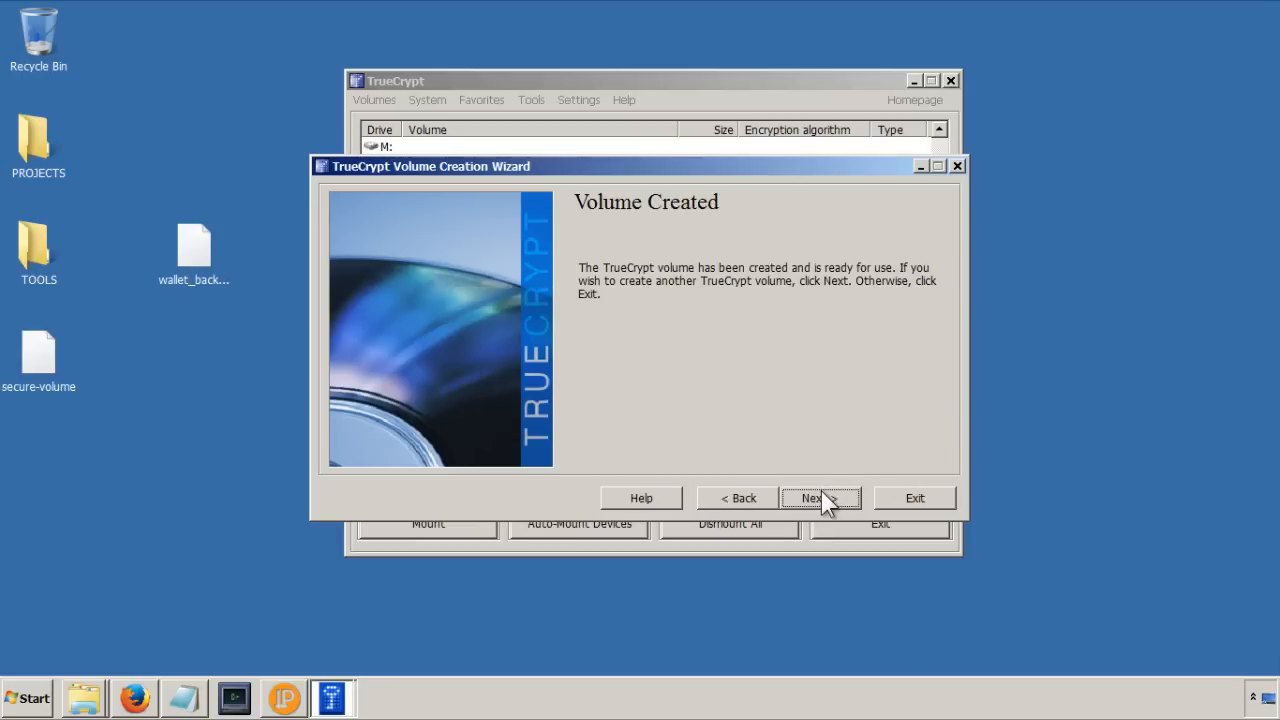
click(820, 498)
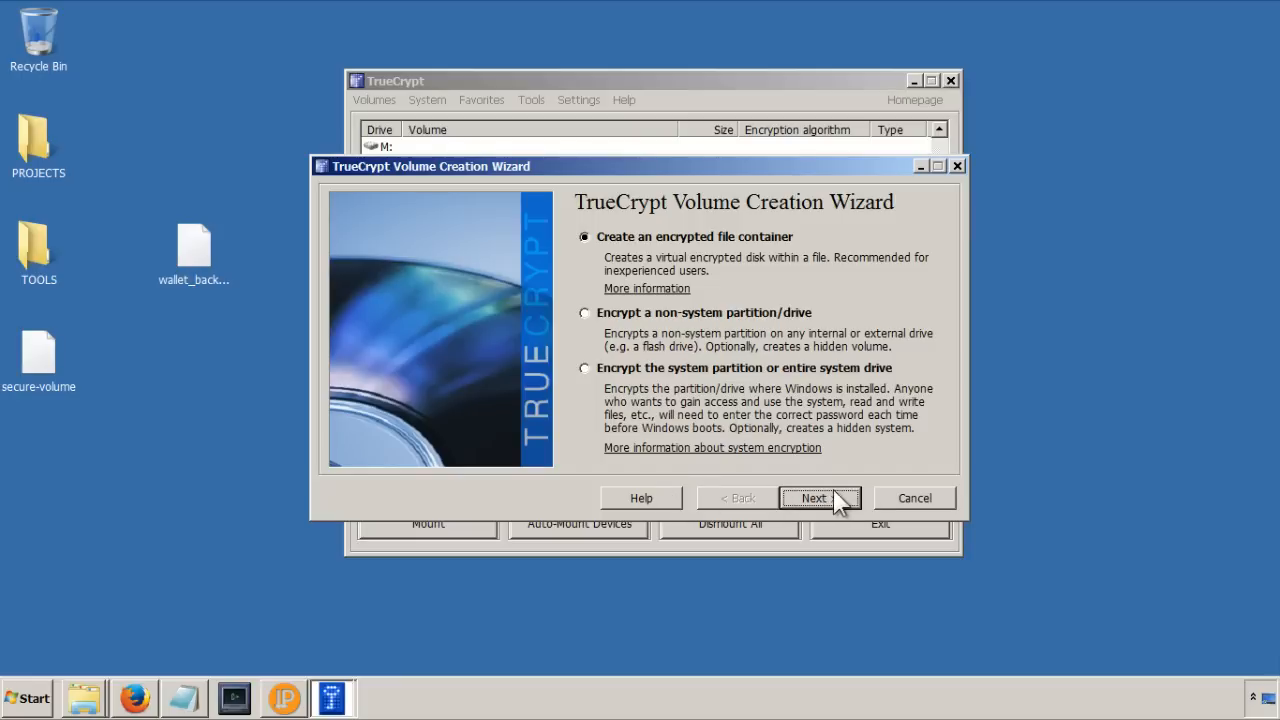
click(915, 497)
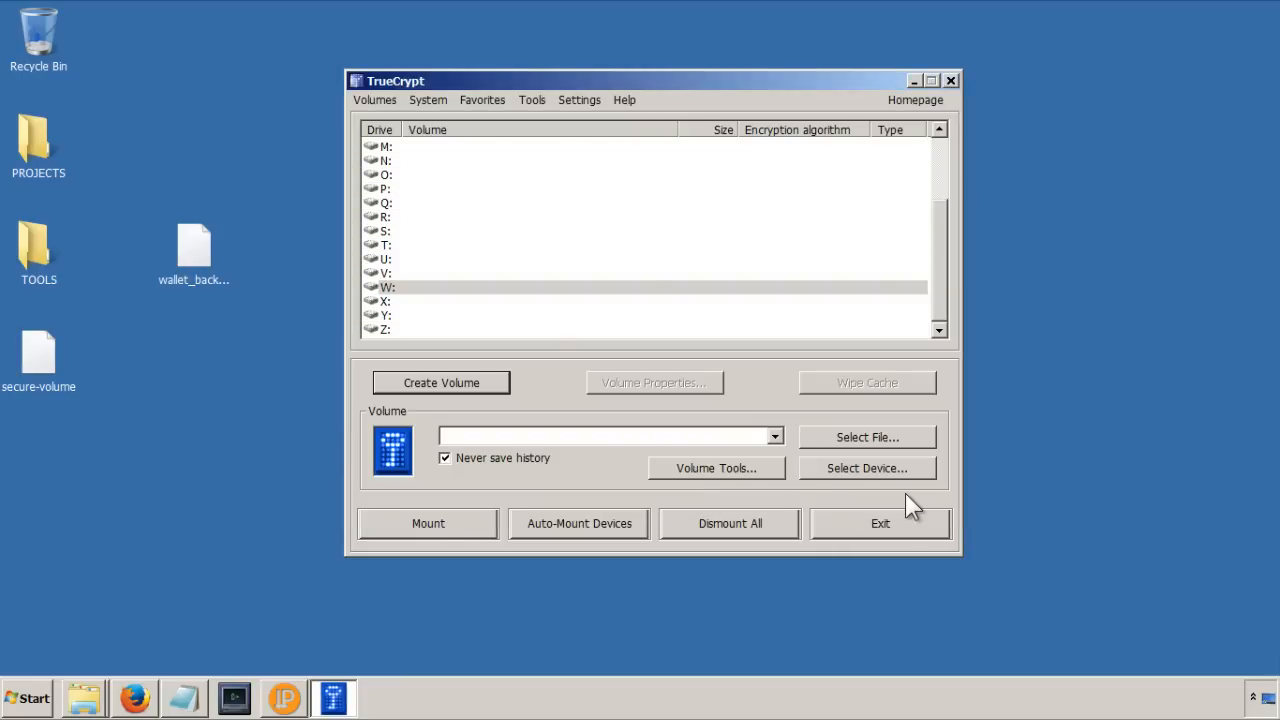
mouse_move(48, 348)
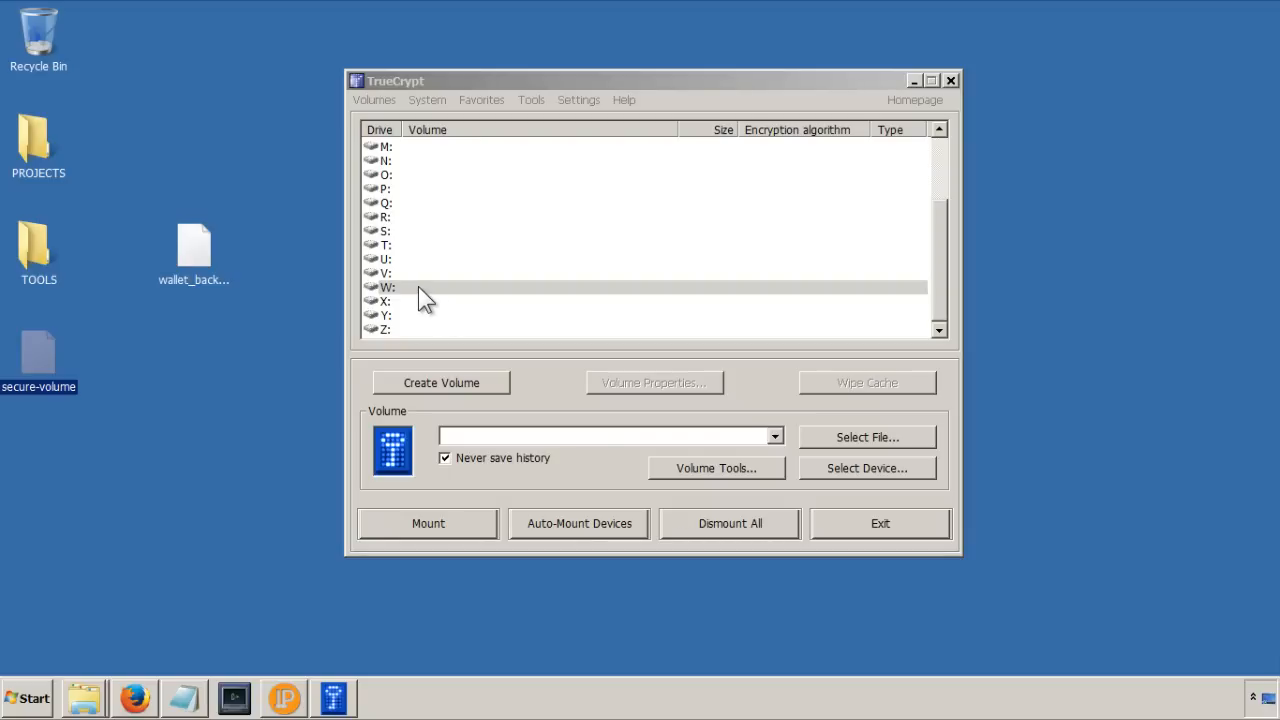
click(420, 287)
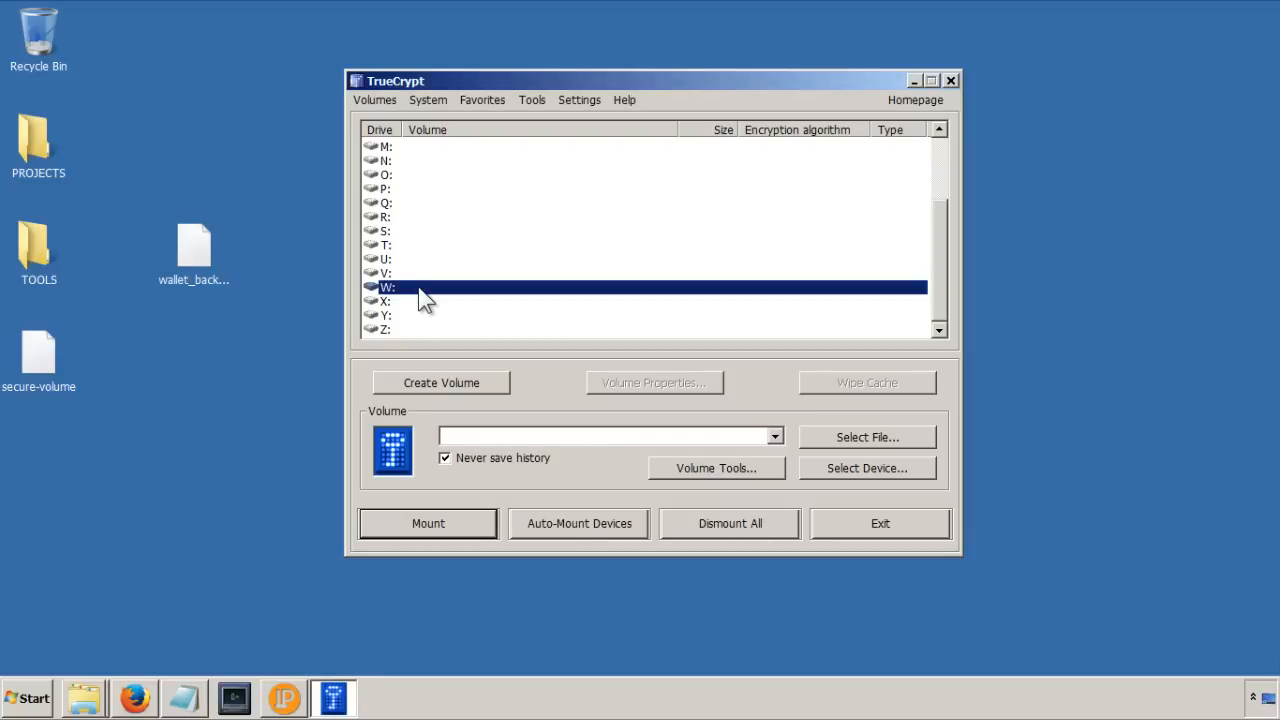
mouse_move(418, 272)
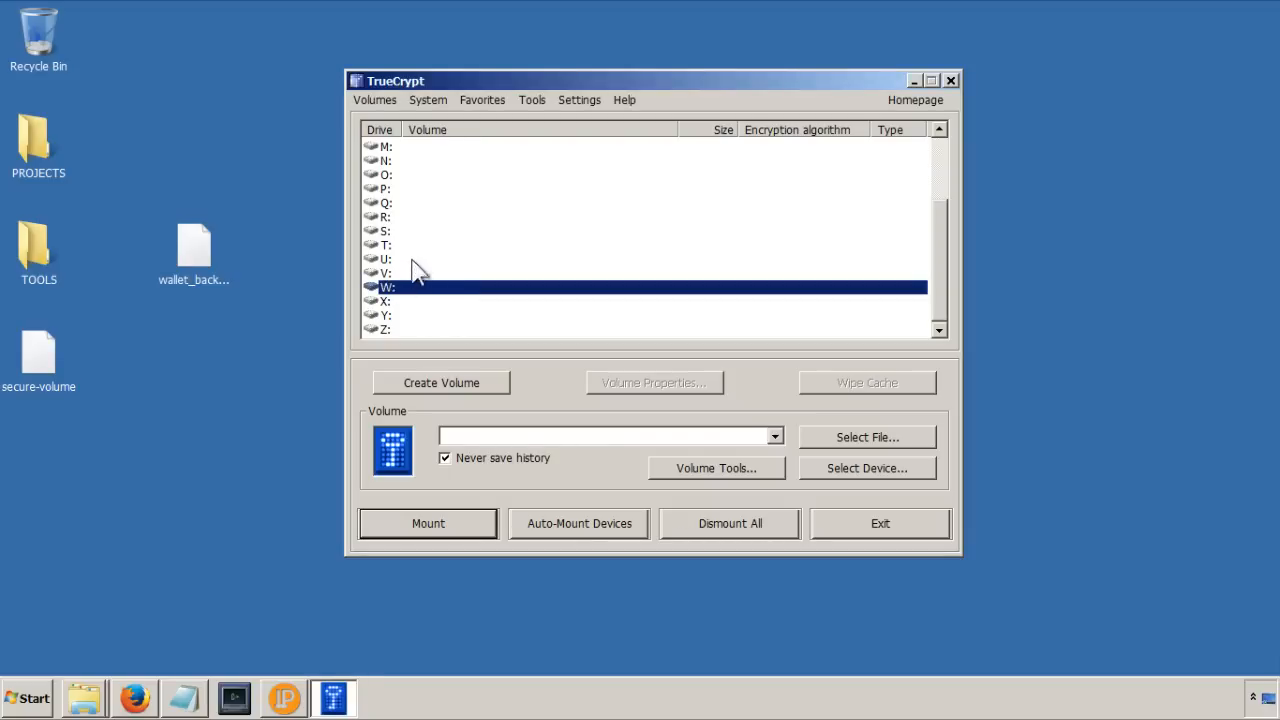
click(395, 231)
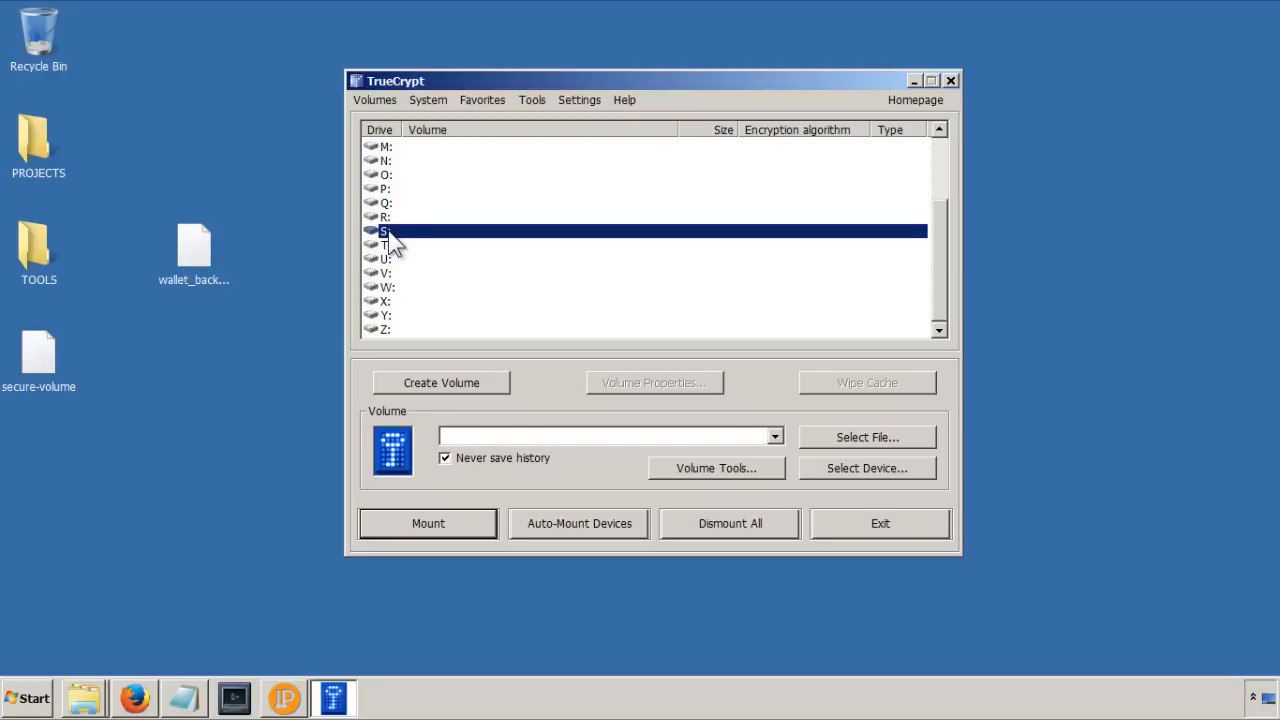
mouse_move(570, 252)
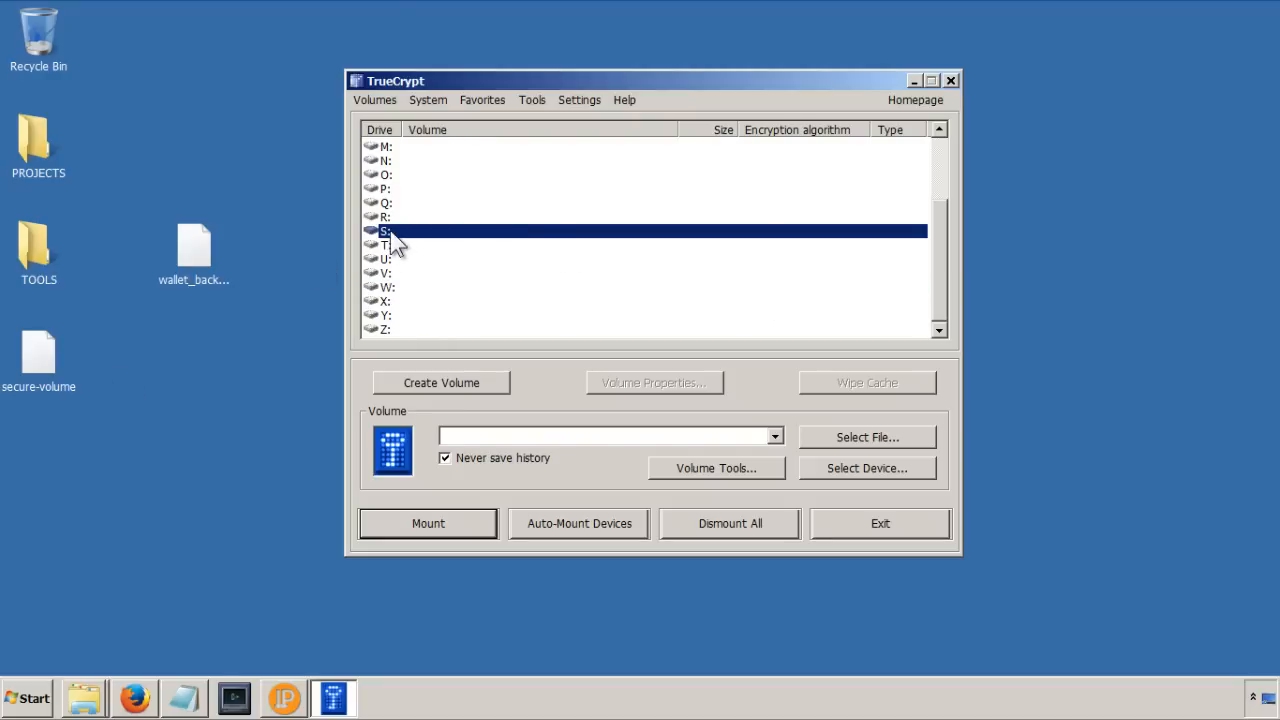
mouse_move(836, 426)
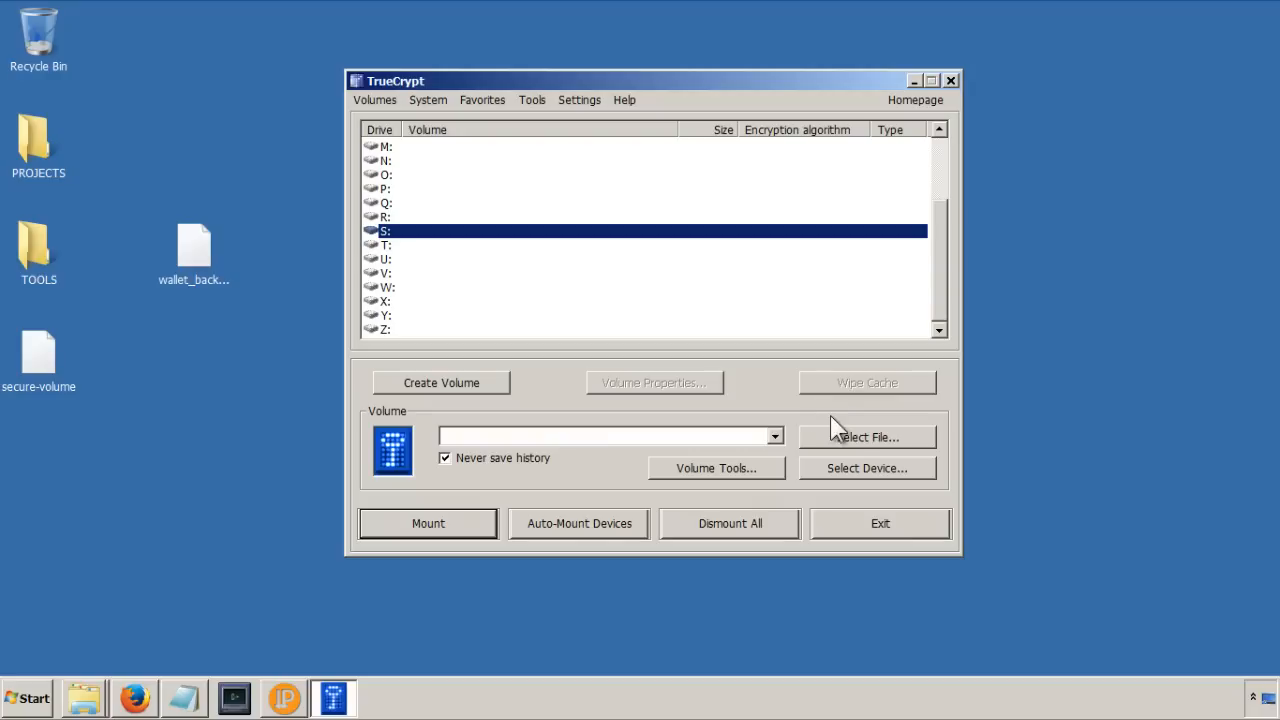
Step: Select the desktop secure-volume file and mount it on drive S with its password
click(868, 436)
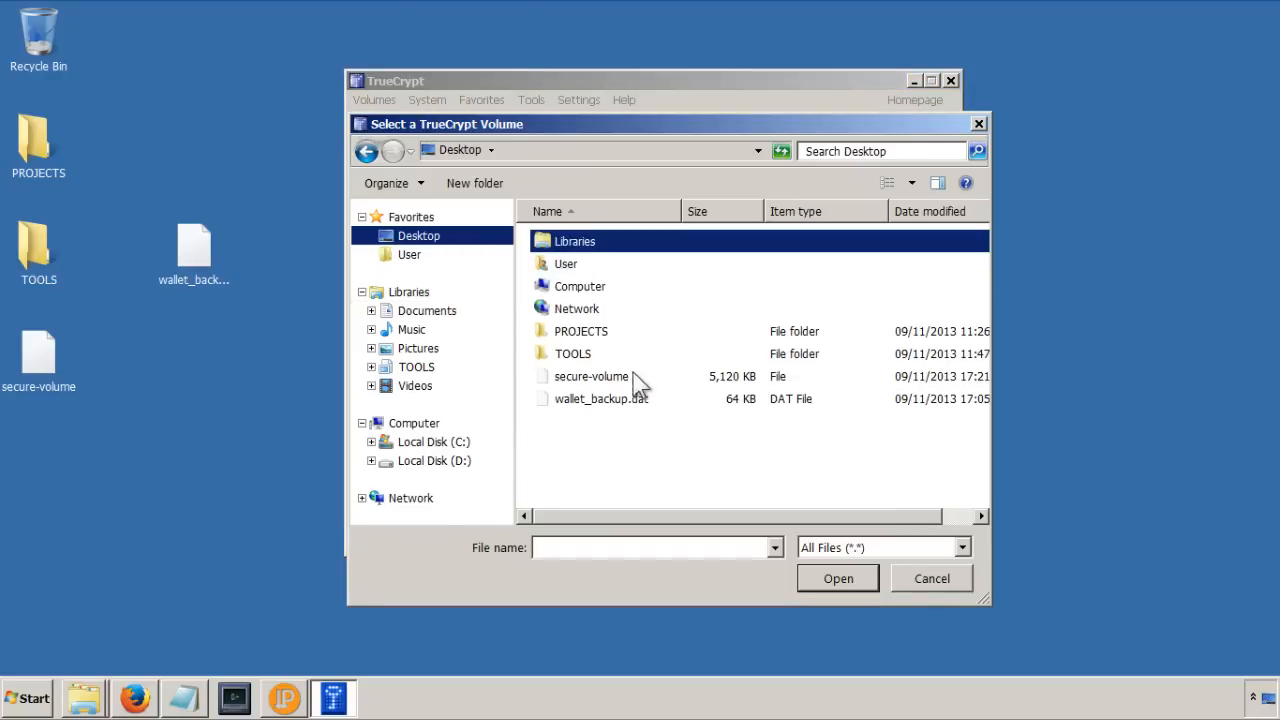
click(590, 376)
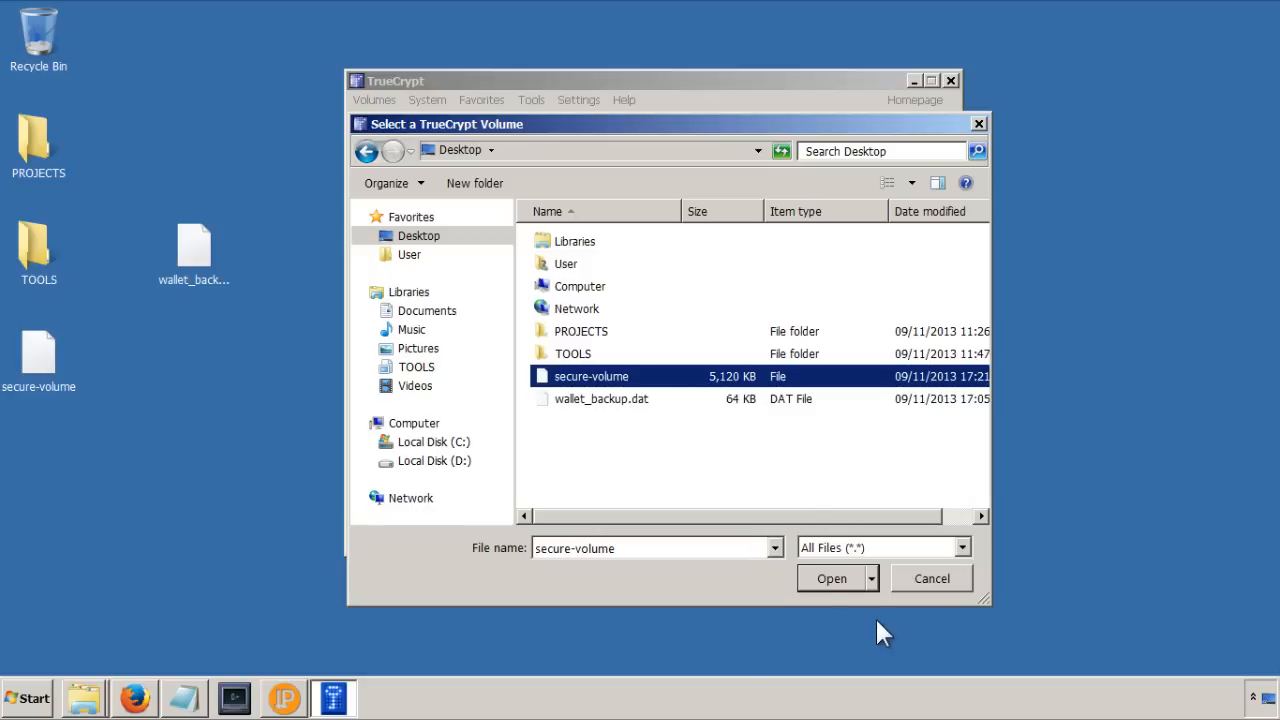
click(828, 578)
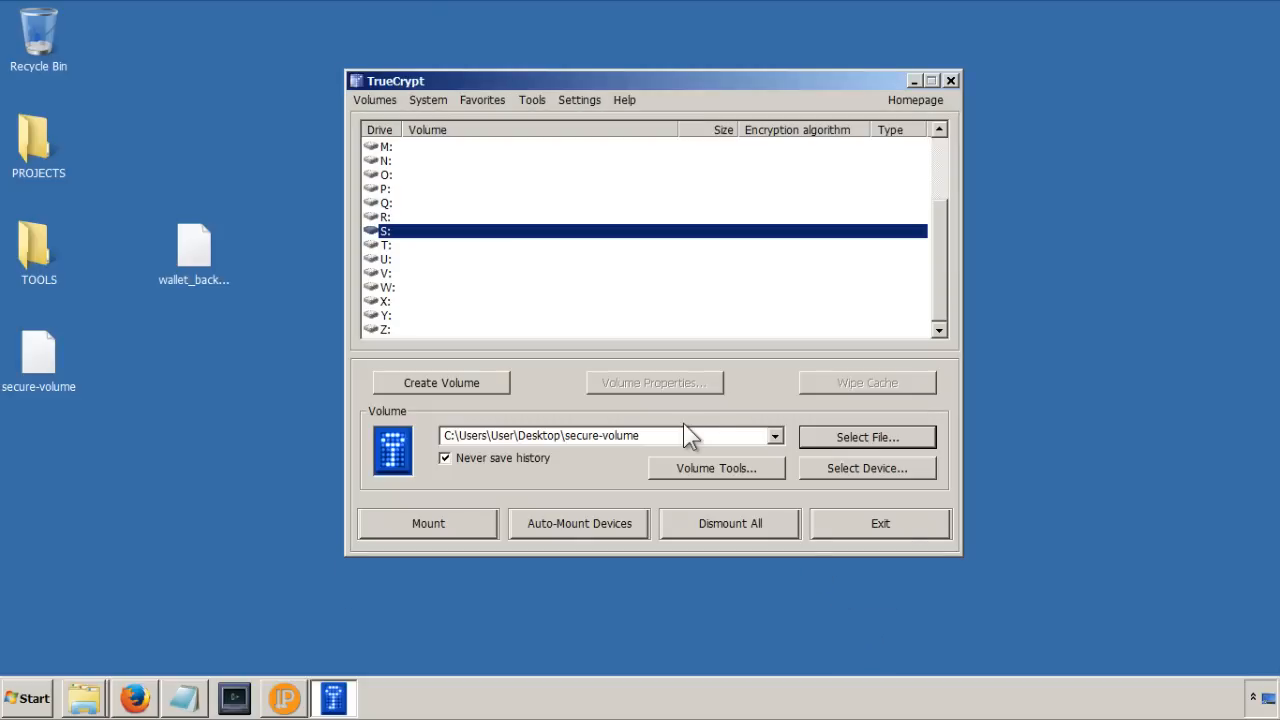
mouse_move(466, 538)
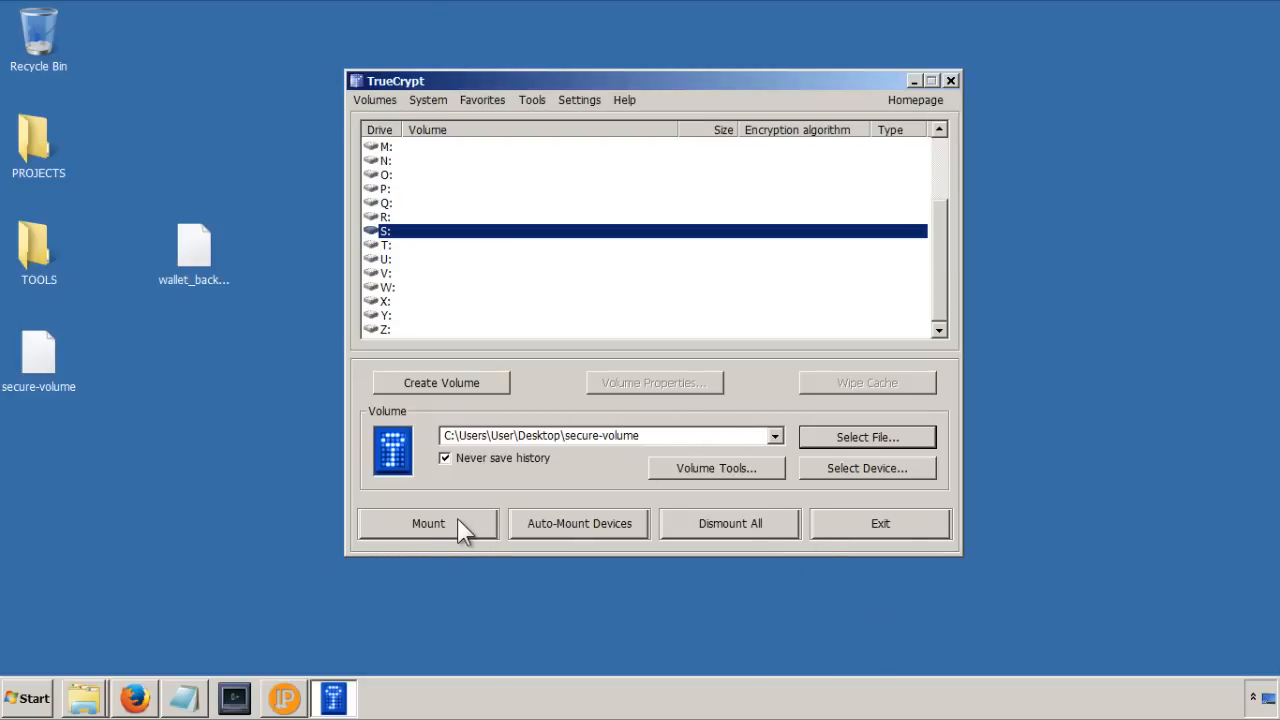
click(428, 523)
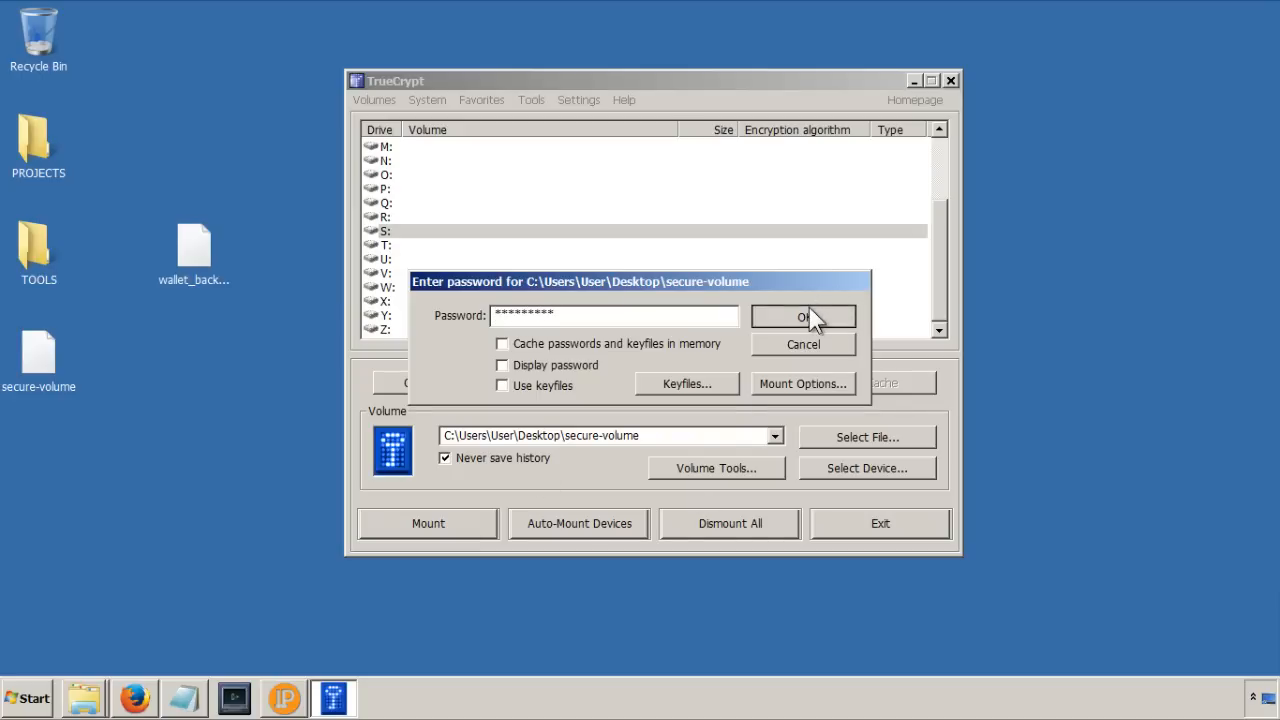
click(803, 317)
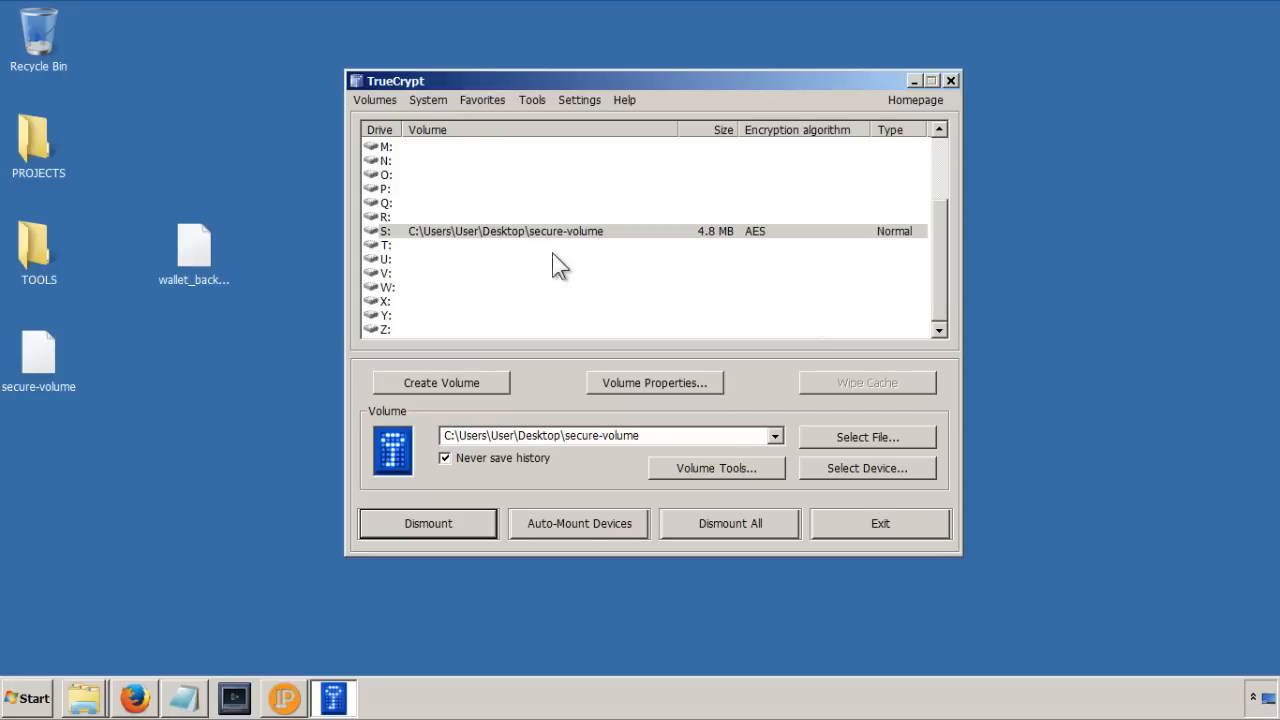
mouse_move(378, 320)
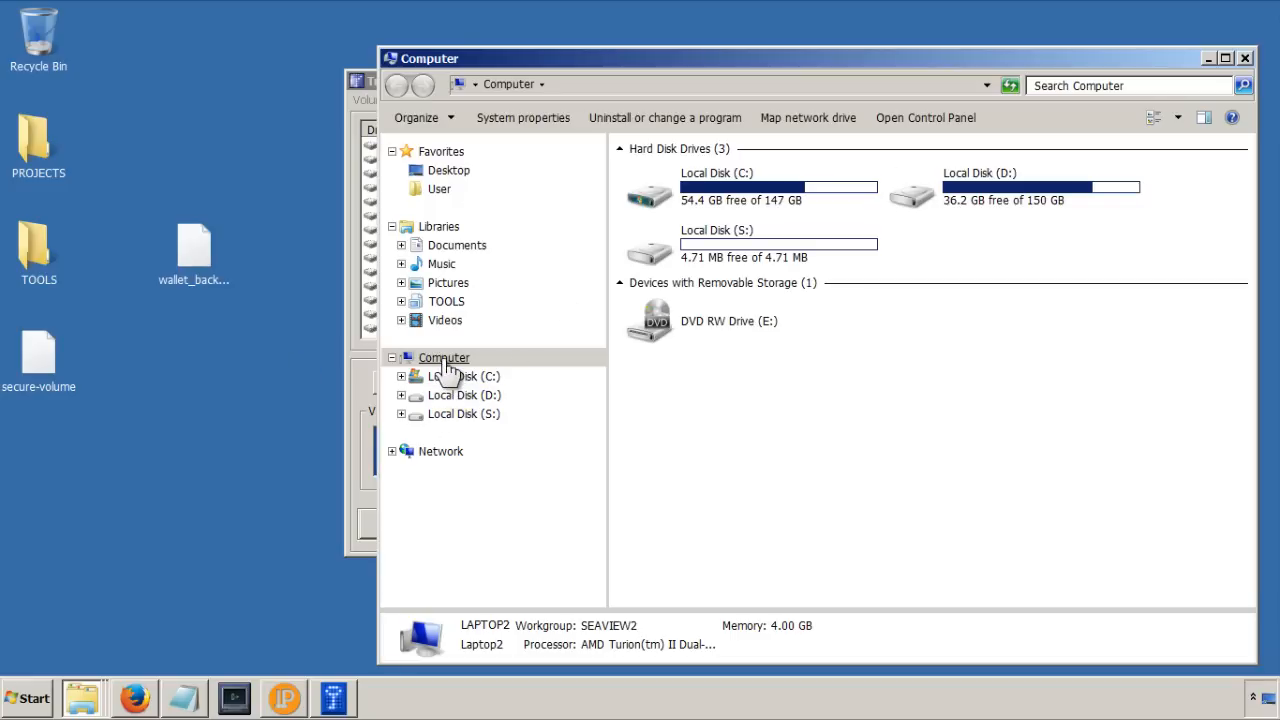
Step: View the empty Local Disk (S:) drive in Explorer, then close it and return to TrueCrypt
click(444, 357)
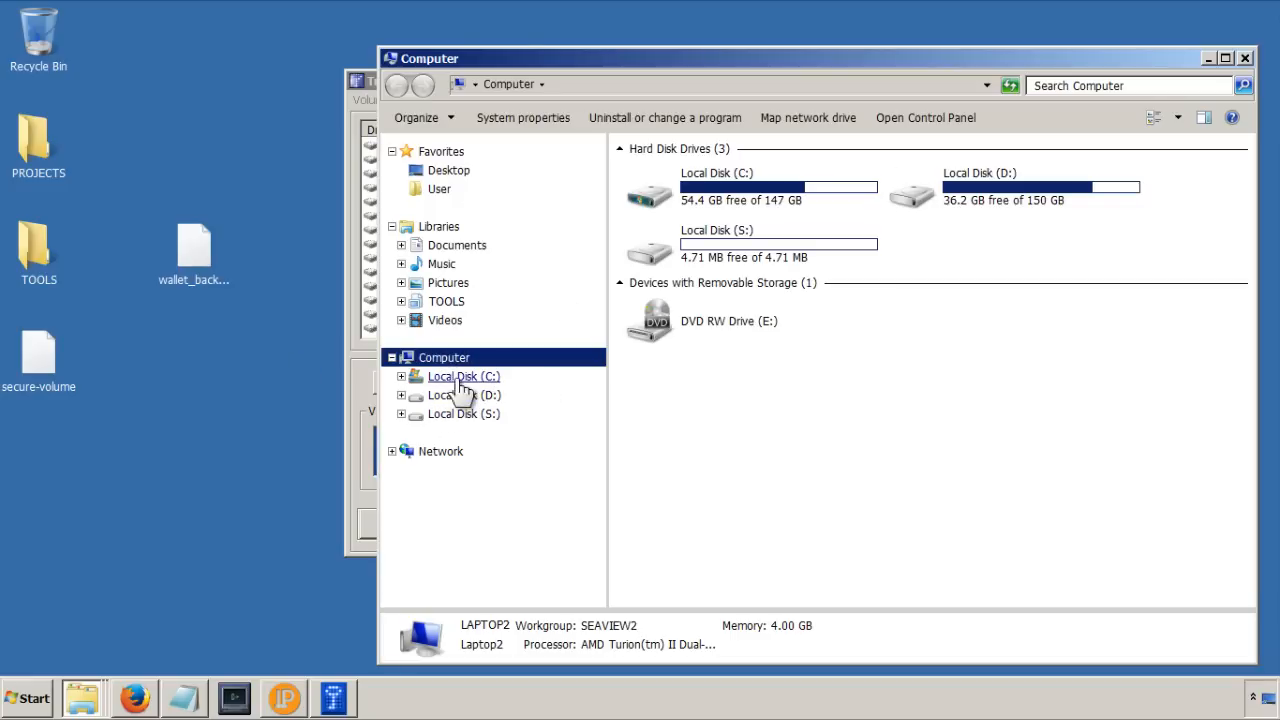
mouse_move(638, 320)
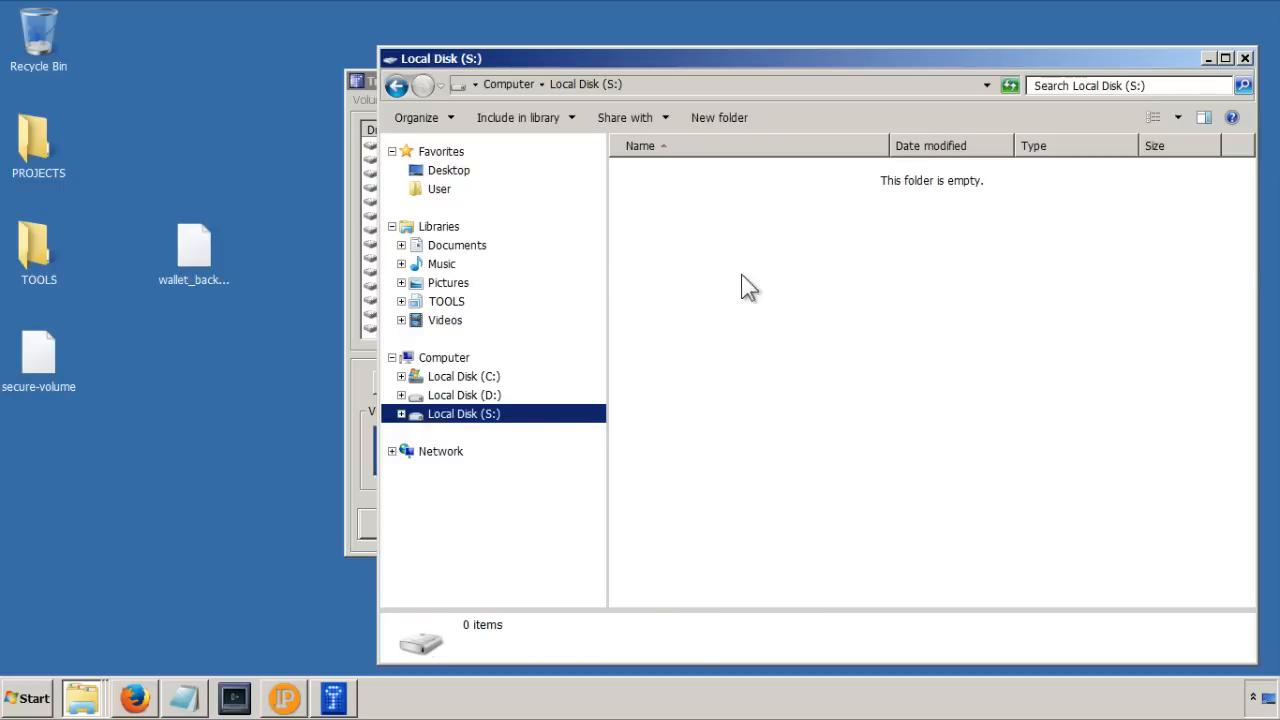
mouse_move(689, 266)
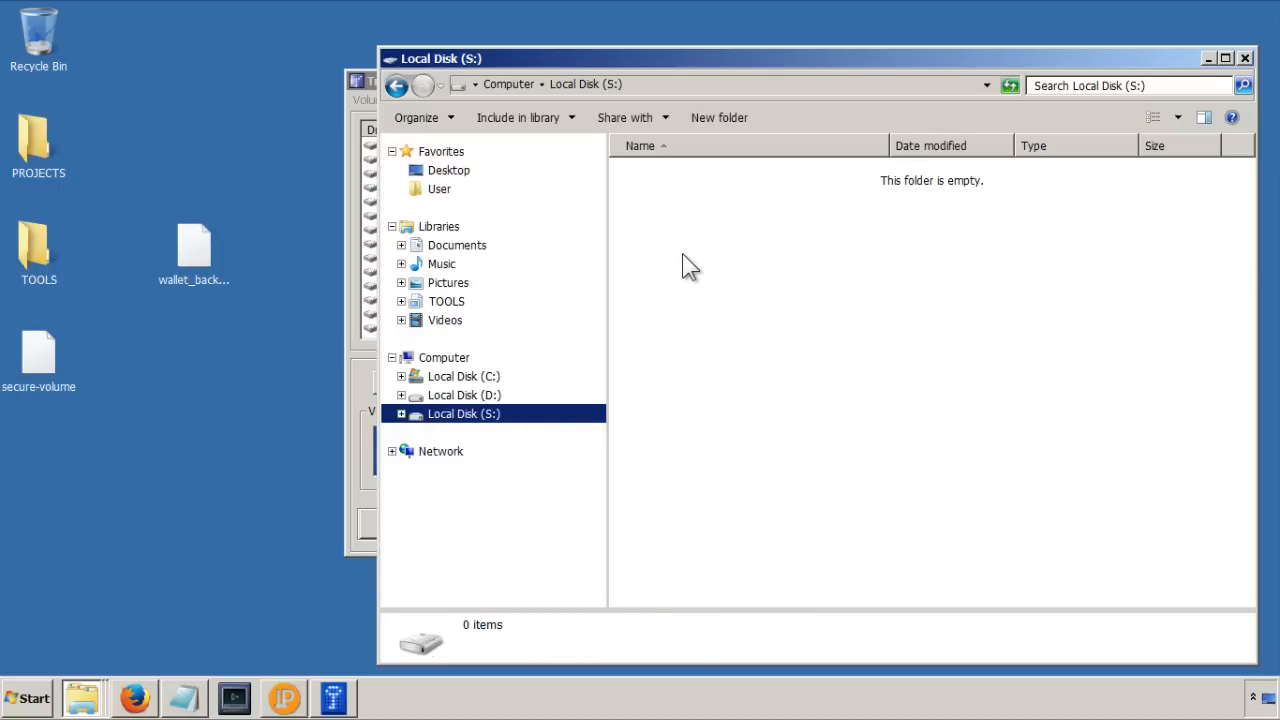
click(193, 245)
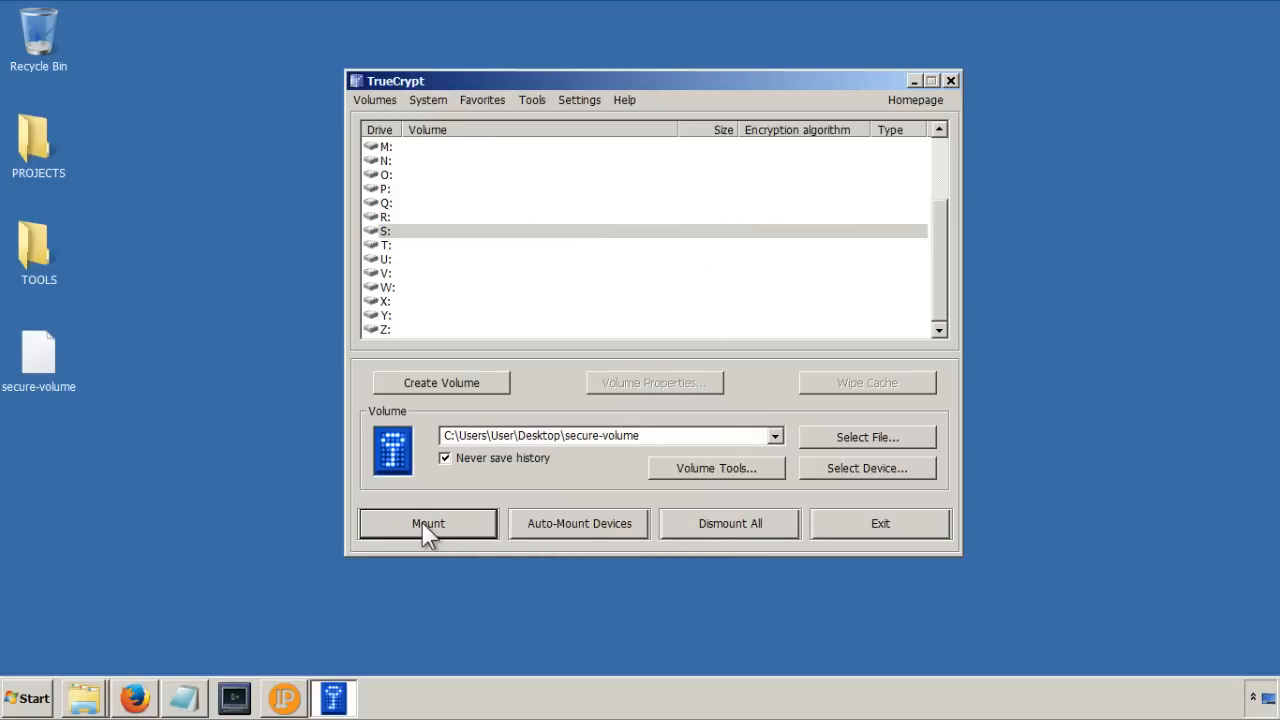
Step: Close TrueCrypt and move the secure-volume container away and back to its original desktop spot
click(879, 523)
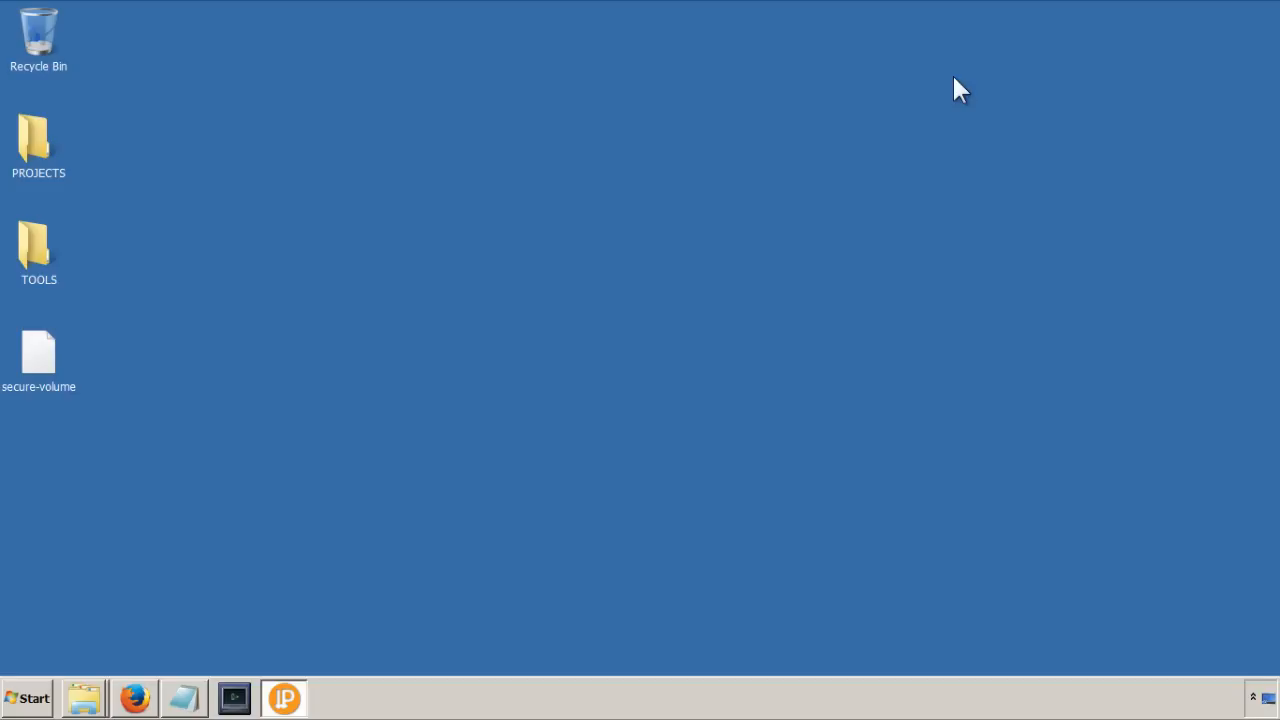
mouse_move(649, 409)
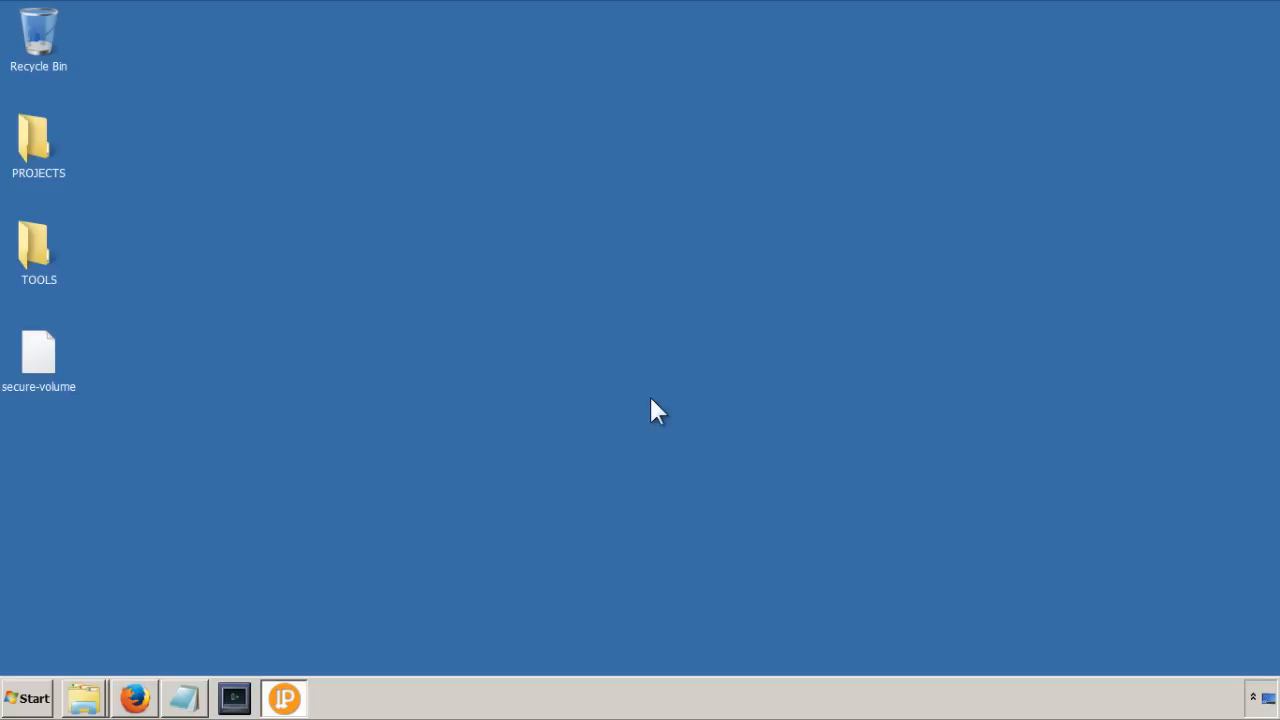
mouse_move(337, 261)
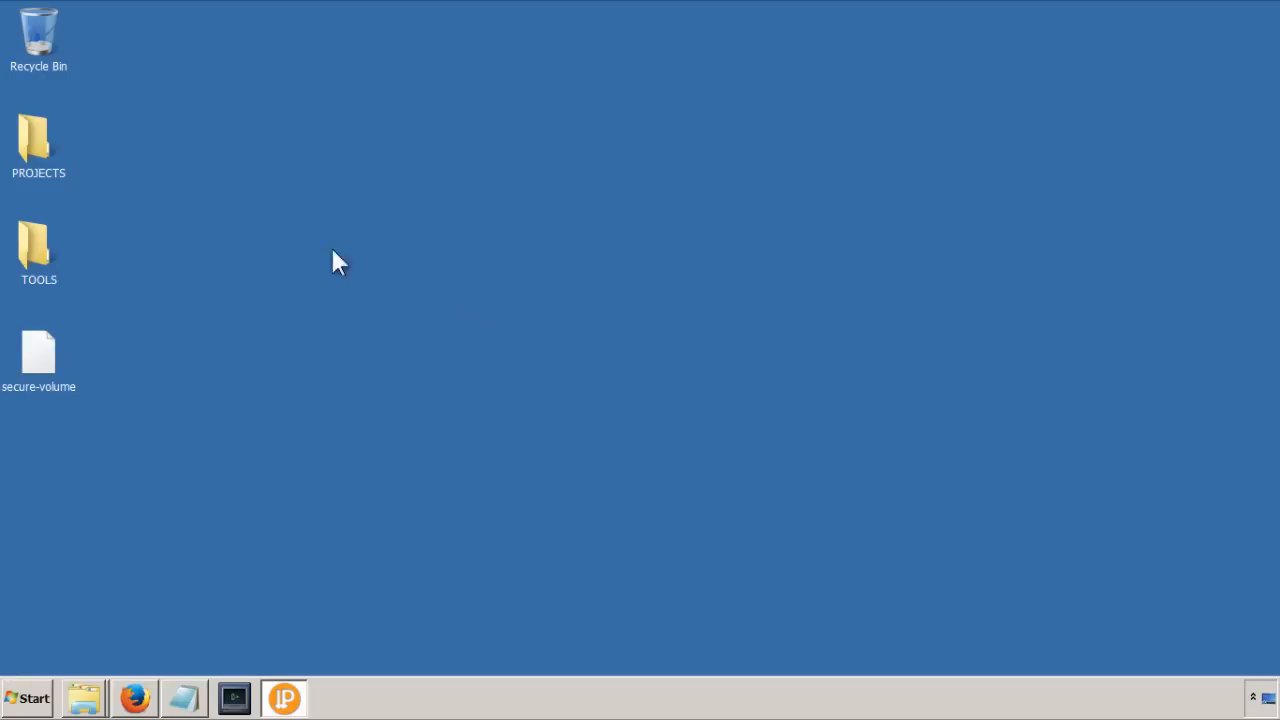
drag(39, 355, 427, 250)
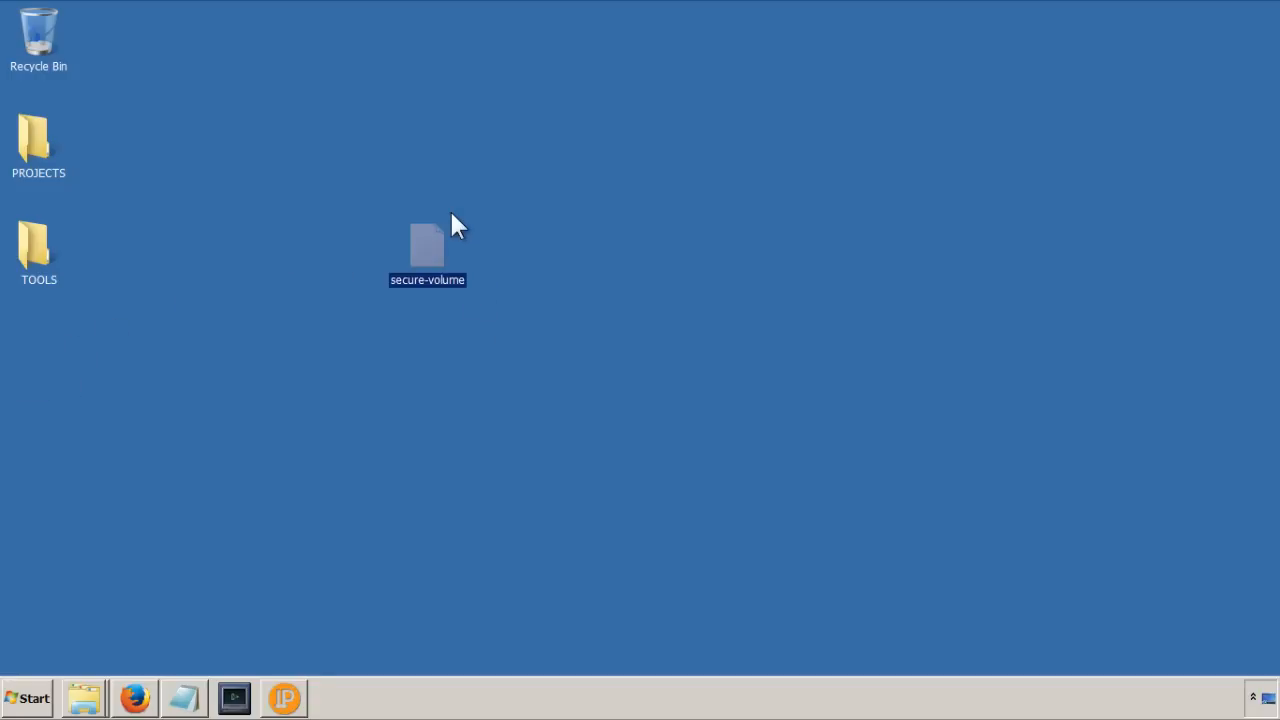
drag(427, 250, 38, 355)
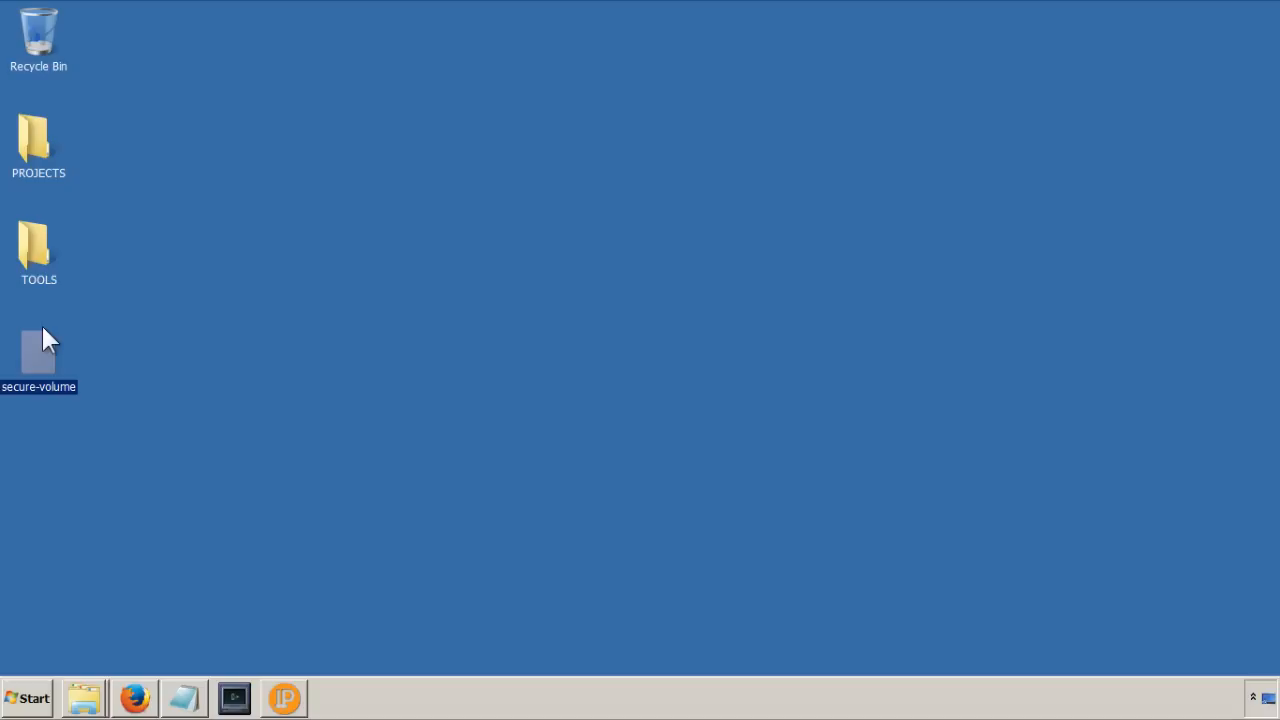
mouse_move(38, 358)
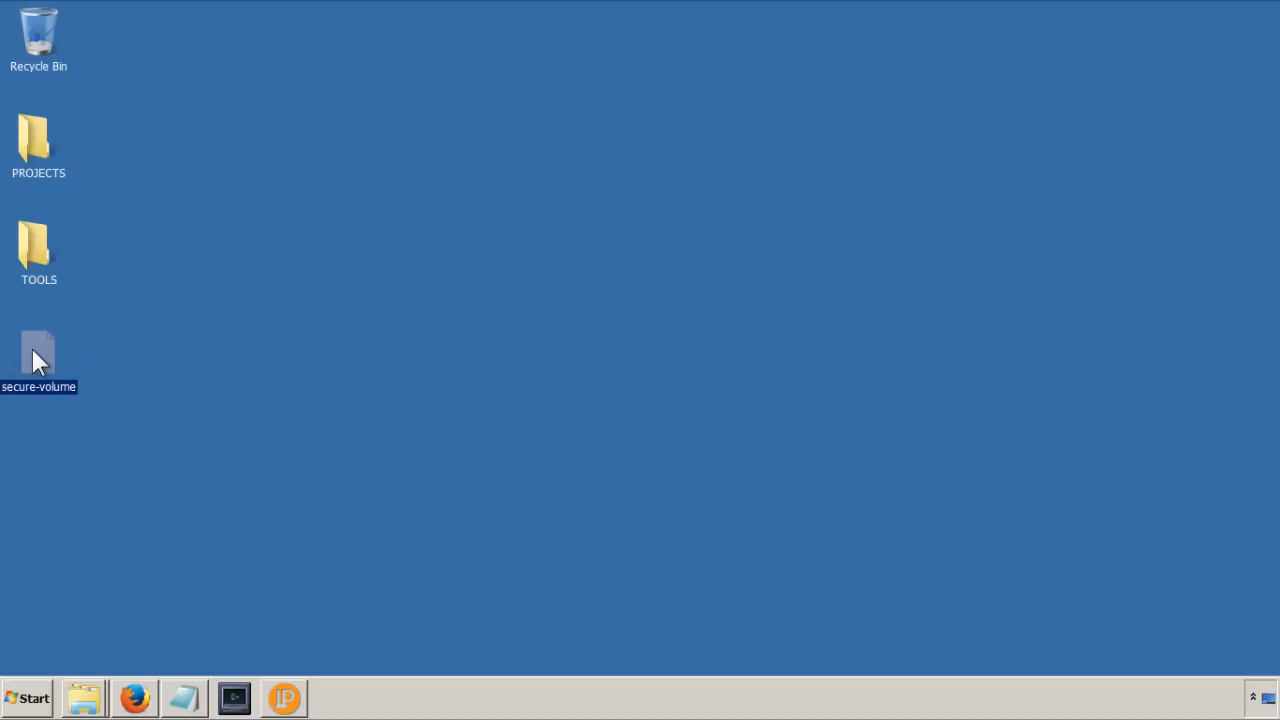
mouse_move(80, 358)
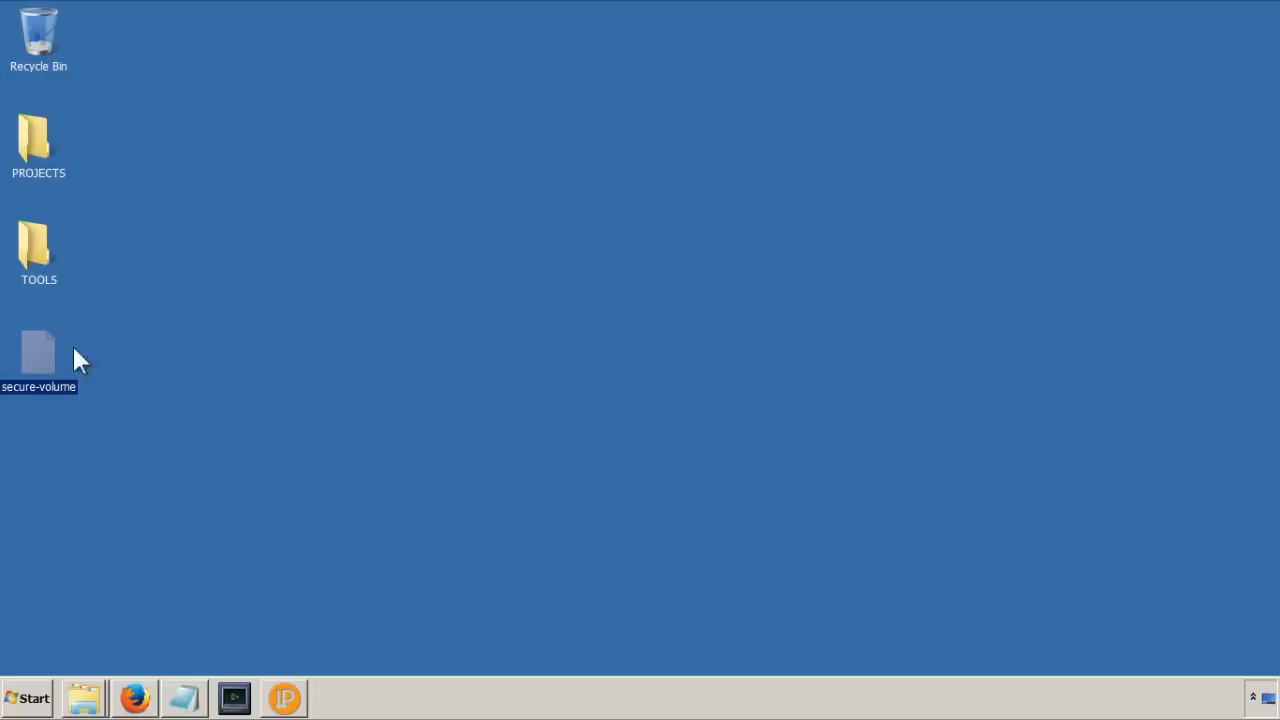
click(218, 440)
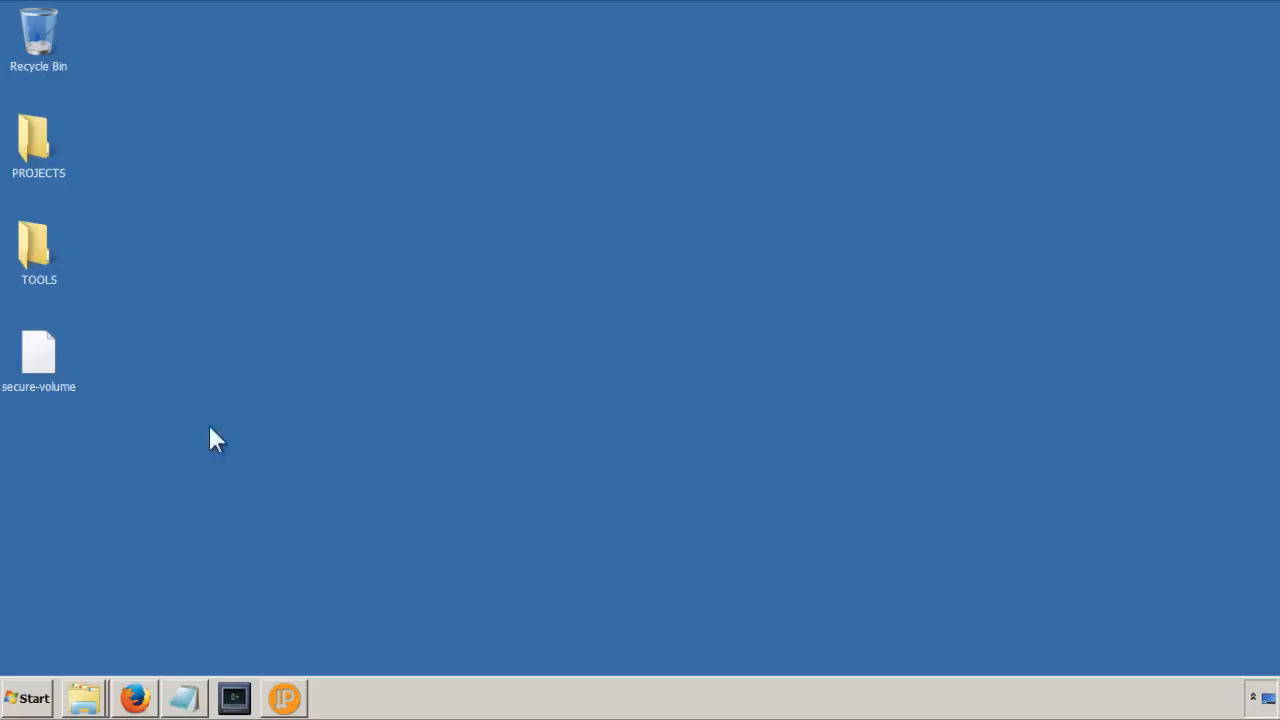
Step: Browse to C:\Users\User\AppData\Roaming\PPCoin and select the 64 KB wallet.dat file
click(86, 698)
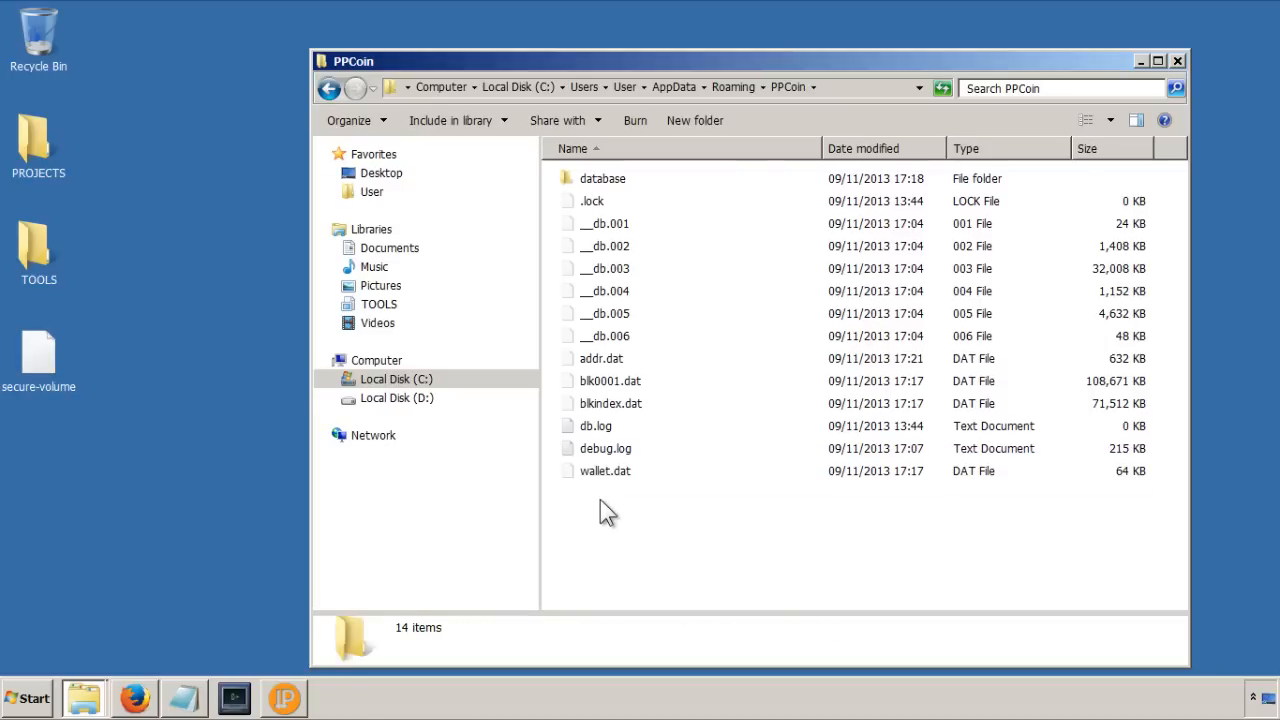
click(604, 471)
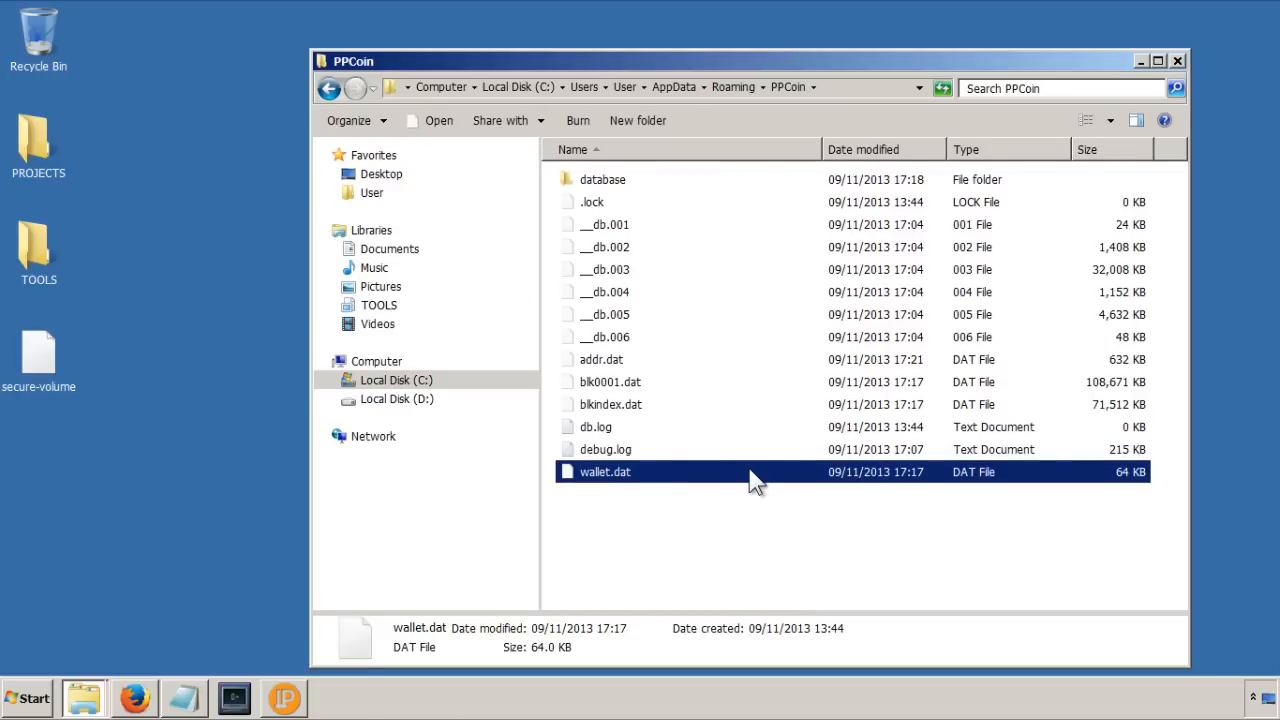
mouse_move(628, 500)
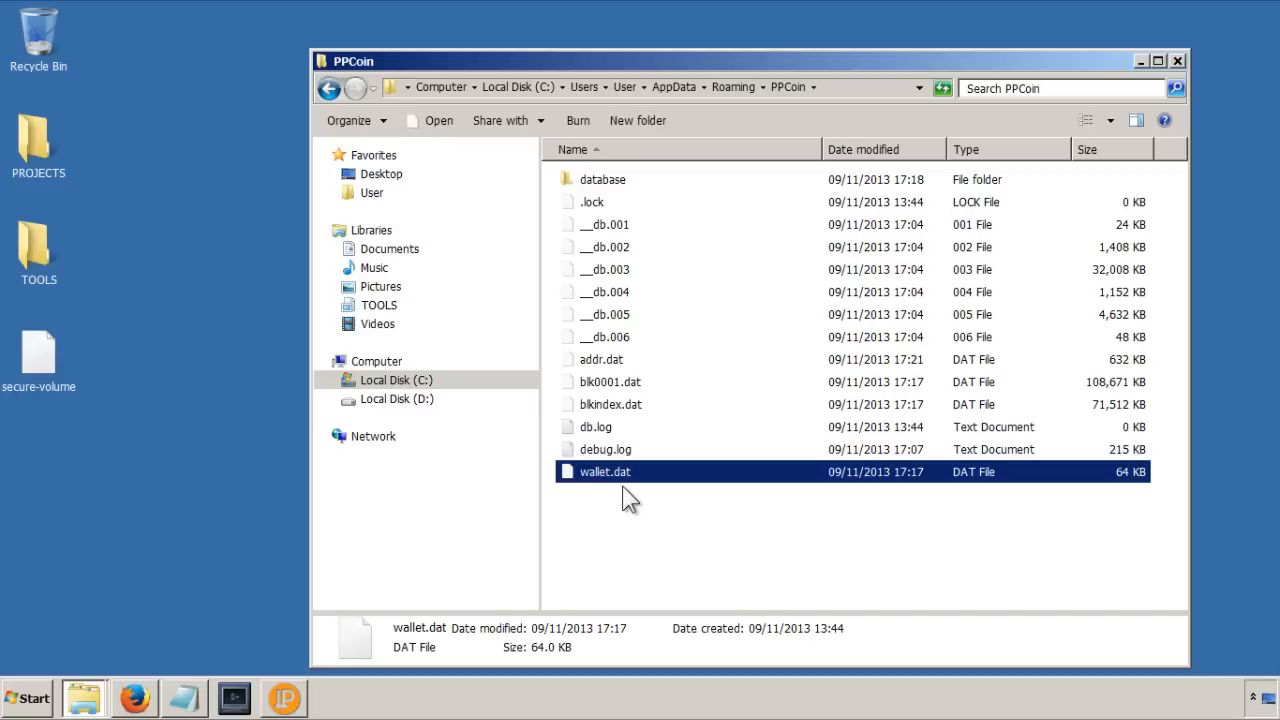
mouse_move(551, 466)
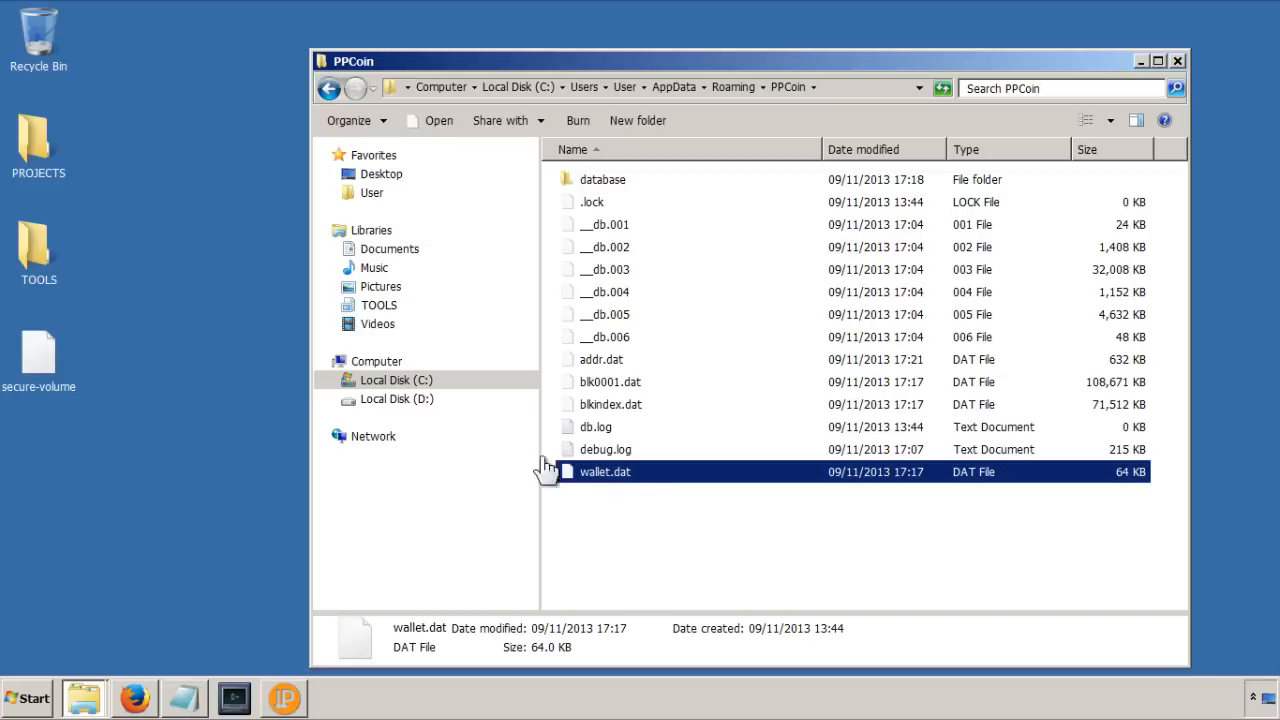
mouse_move(608, 535)
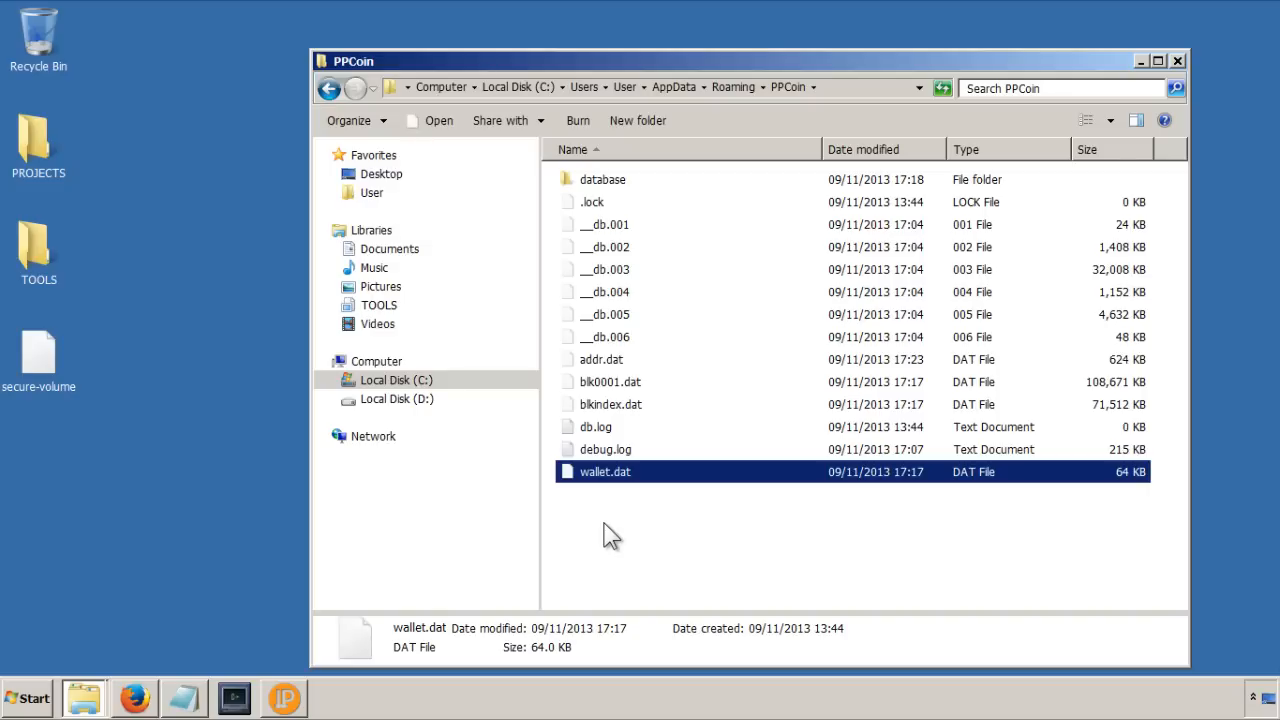
mouse_move(673, 532)
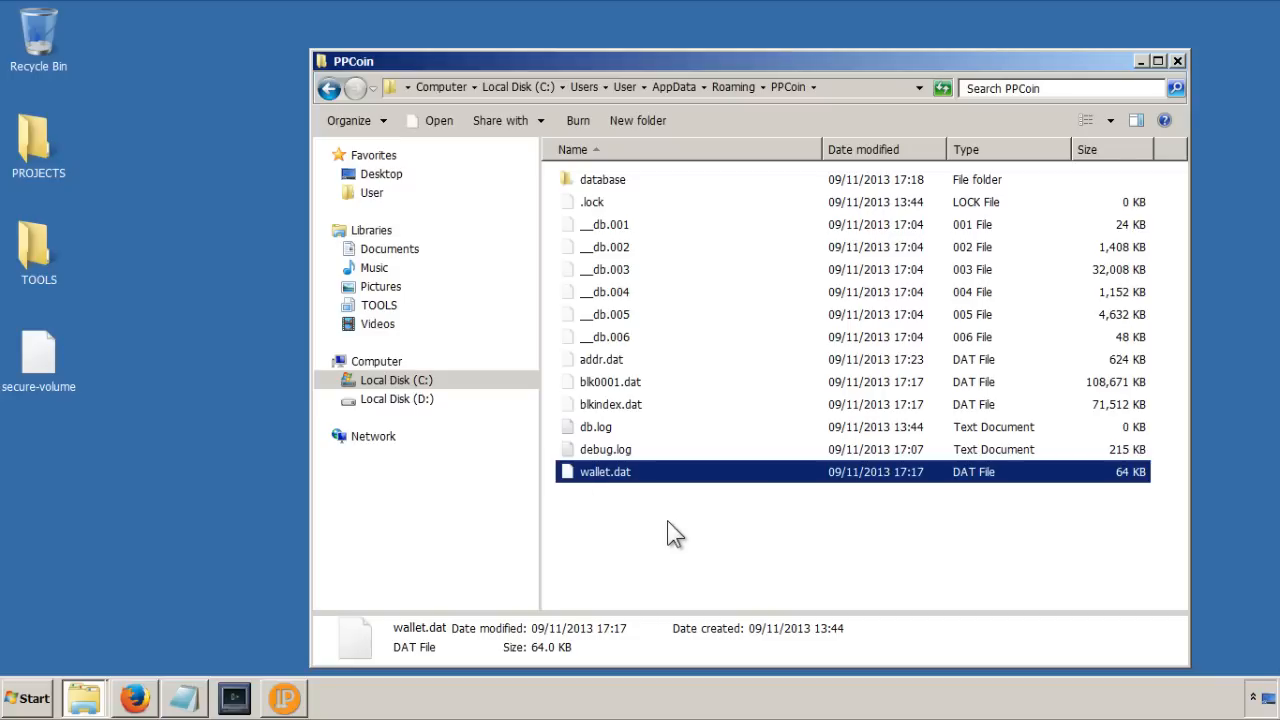
mouse_move(663, 525)
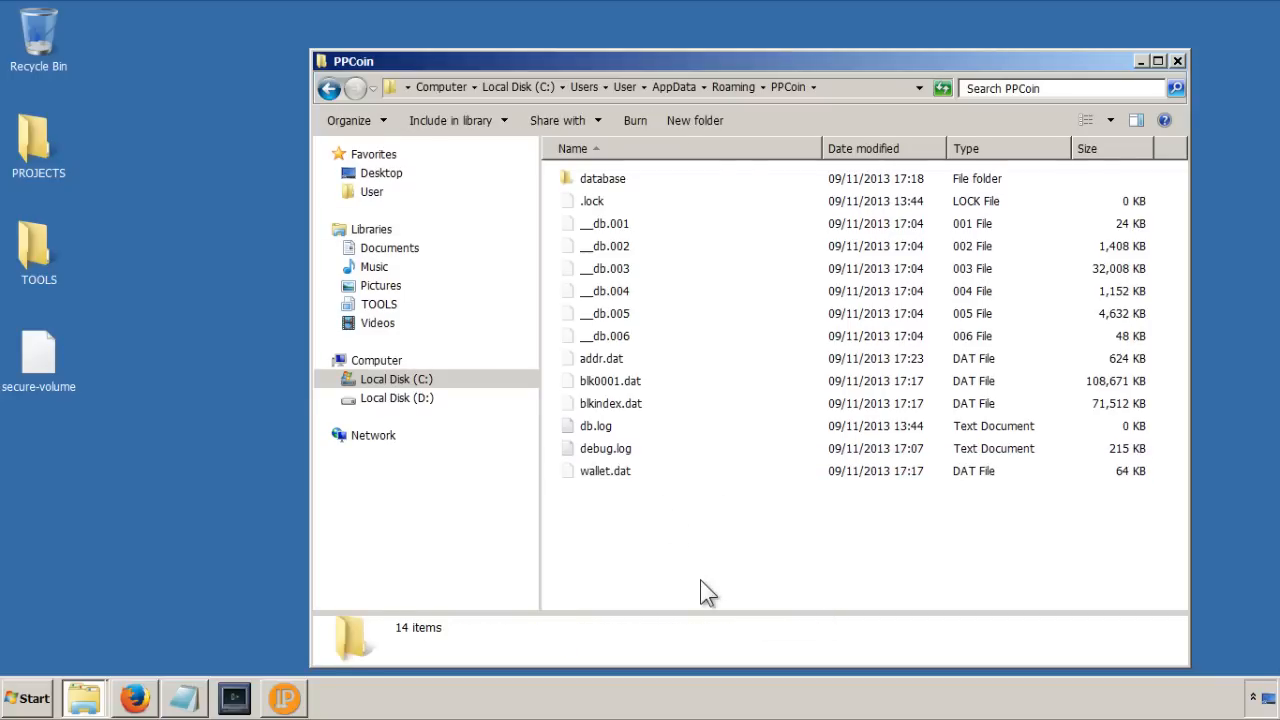
mouse_move(1080, 65)
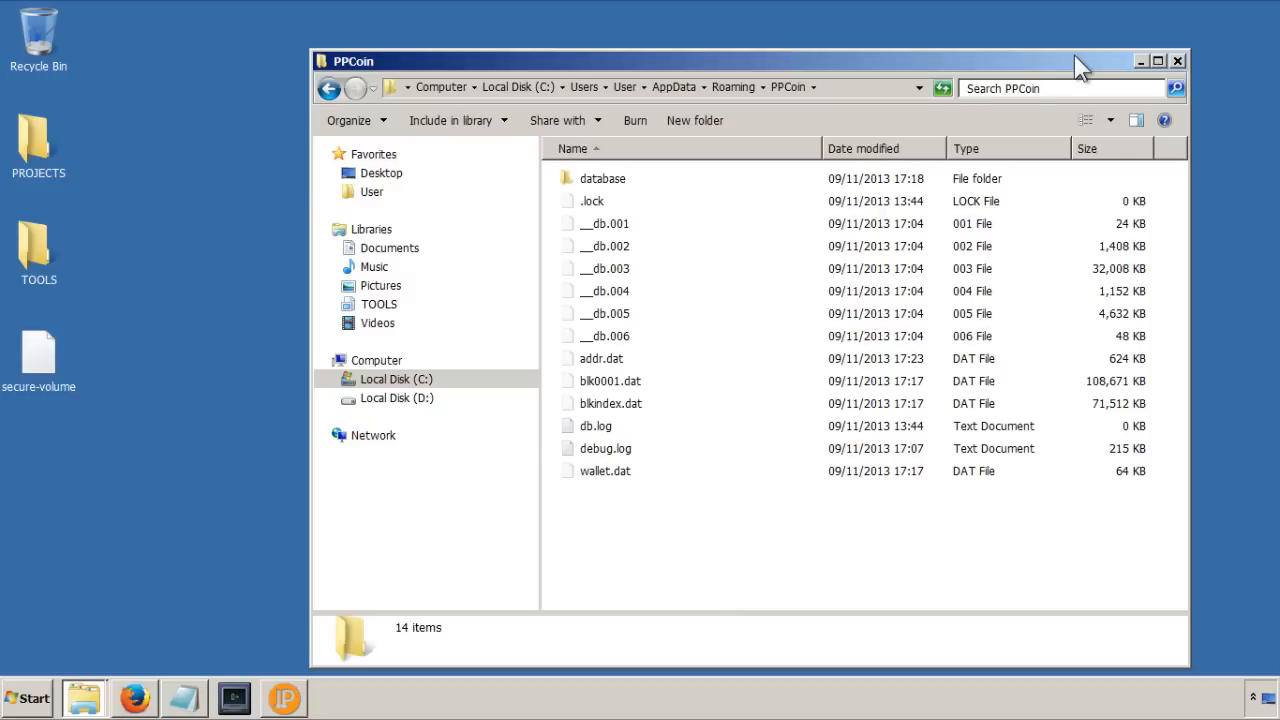